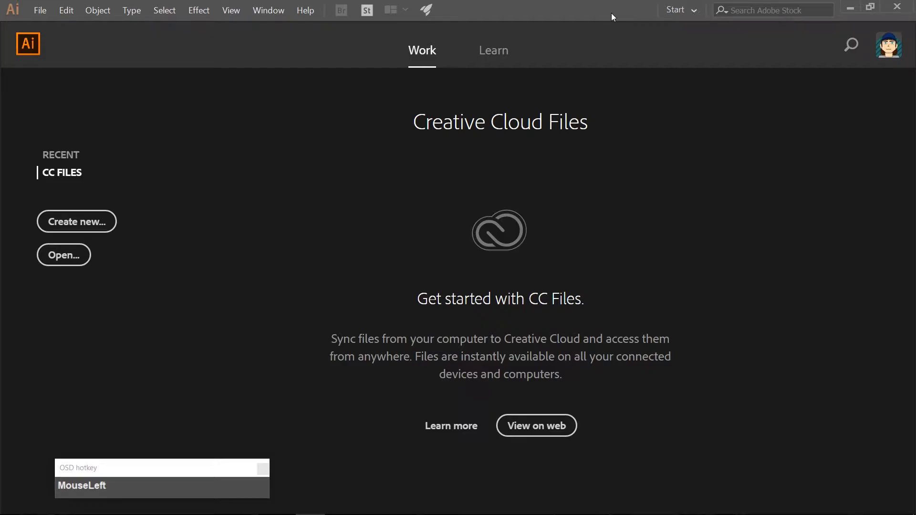
pyautogui.moveTo(86, 223)
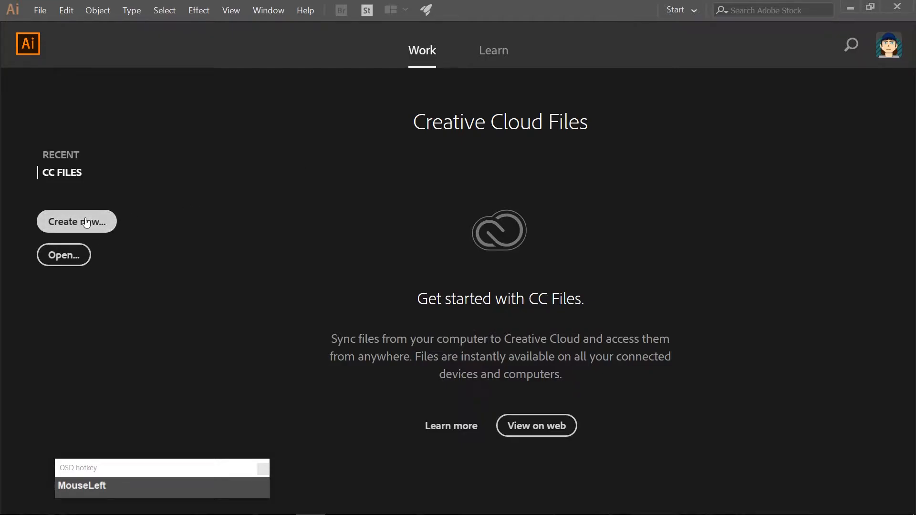
# - Create a new document using the Web 1000 × 1000 px preset
pyautogui.click(77, 221)
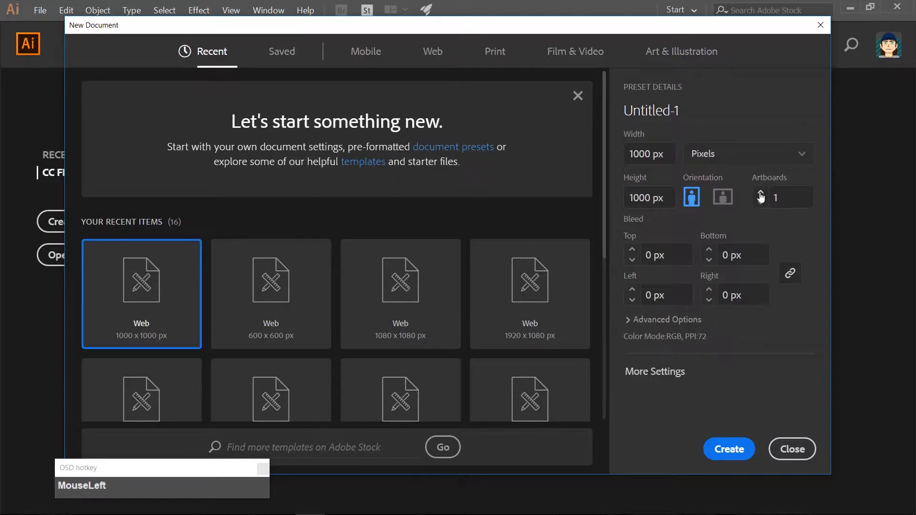
pyautogui.click(729, 449)
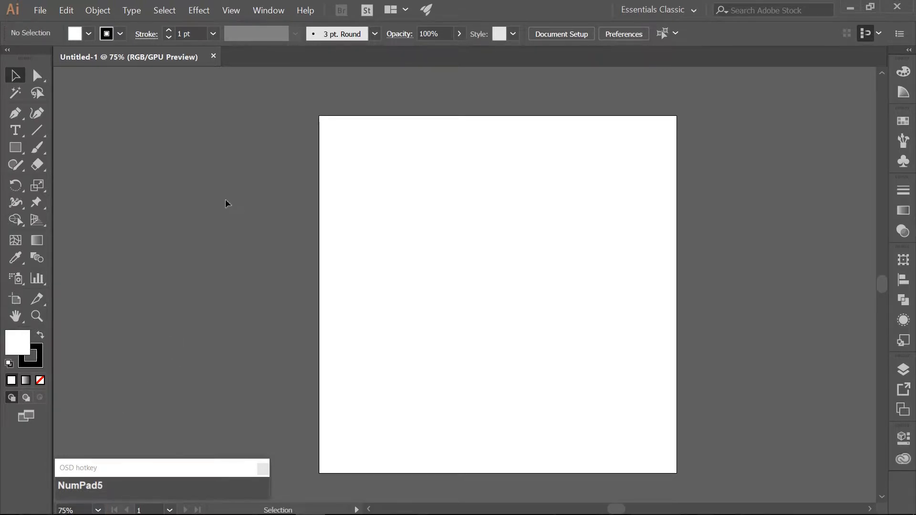
pyautogui.moveTo(162, 173)
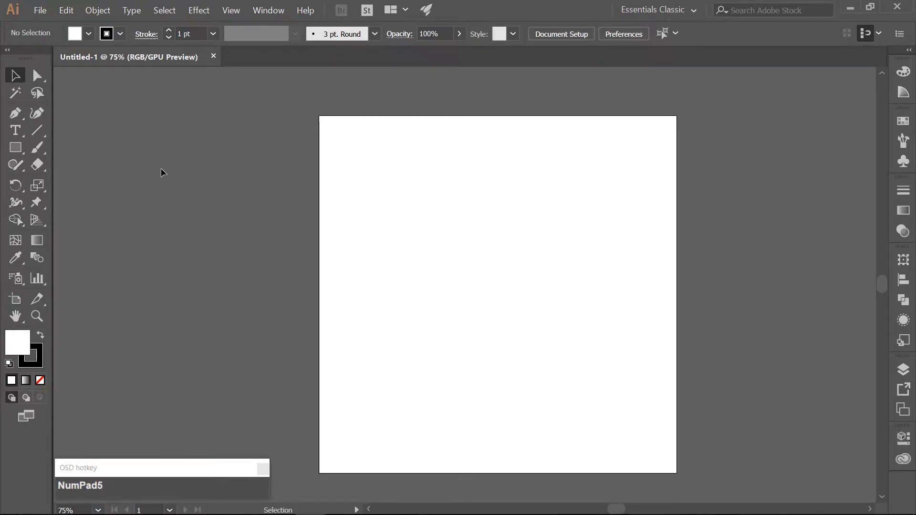
# - Draw a rectangle over the whole 1000 × 1000 px artboard and fill it with cream #fffeeb
pyautogui.press('m')
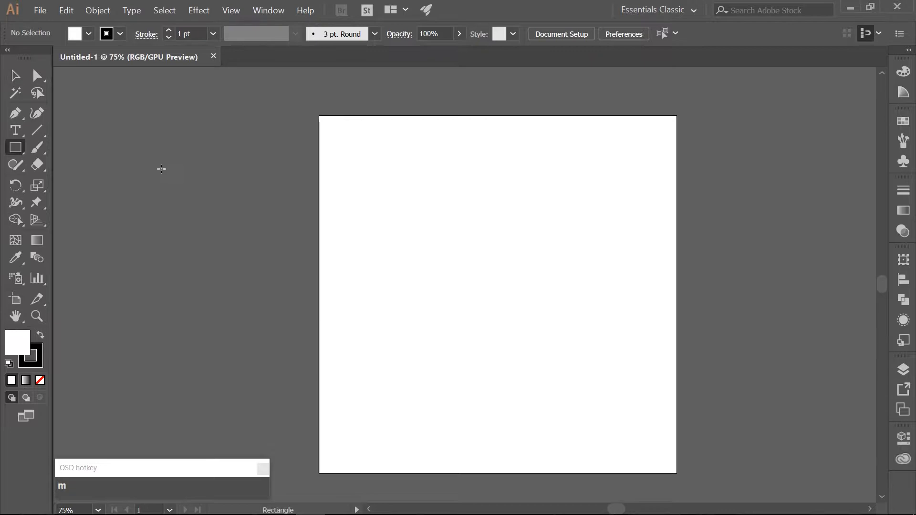
pyautogui.moveTo(269, 172)
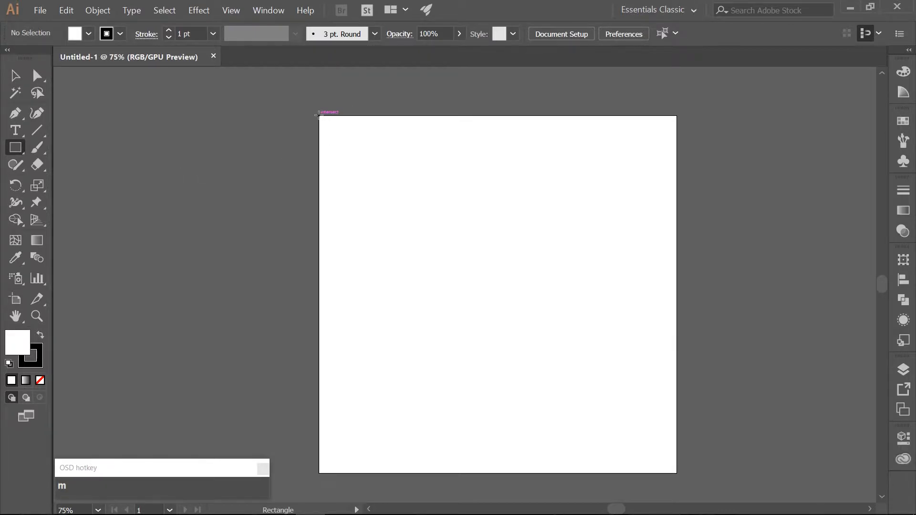
pyautogui.moveTo(318, 114); pyautogui.dragTo(653, 455)
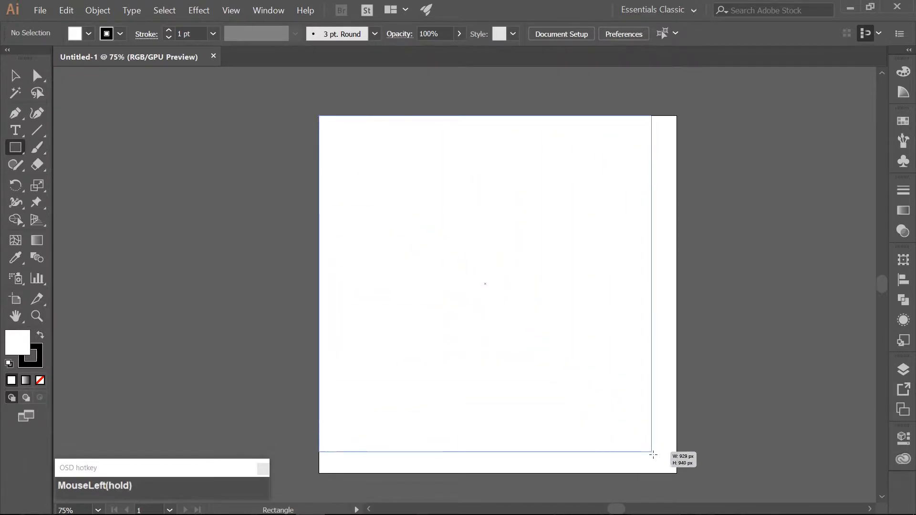
pyautogui.moveTo(653, 456); pyautogui.dragTo(677, 474)
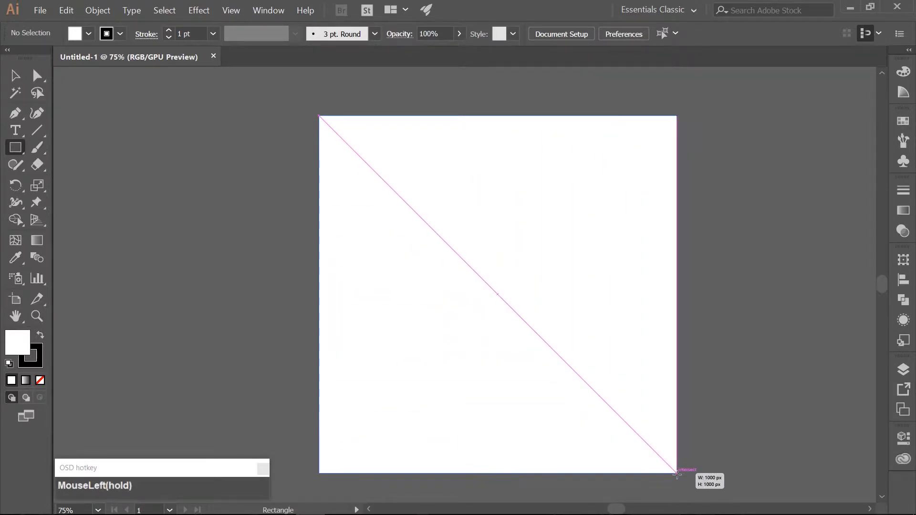
pyautogui.moveTo(319, 115); pyautogui.dragTo(677, 473)
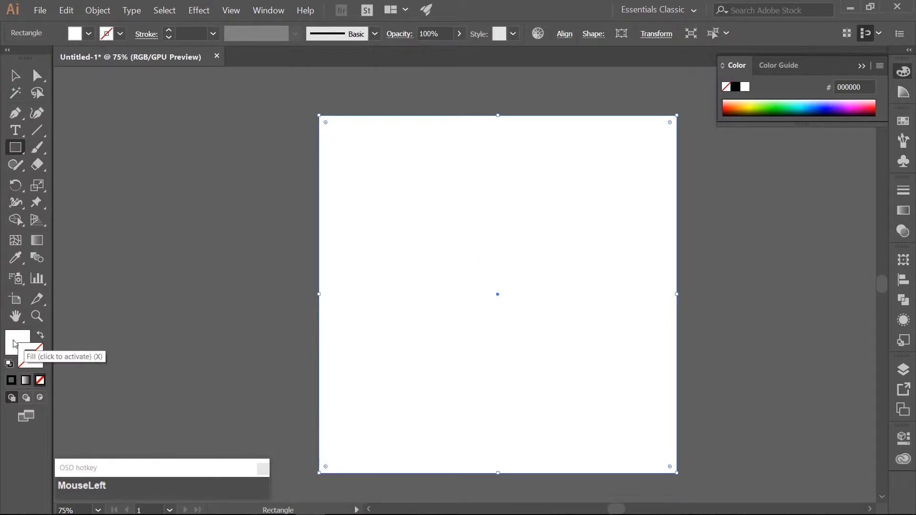
pyautogui.doubleClick(17, 342)
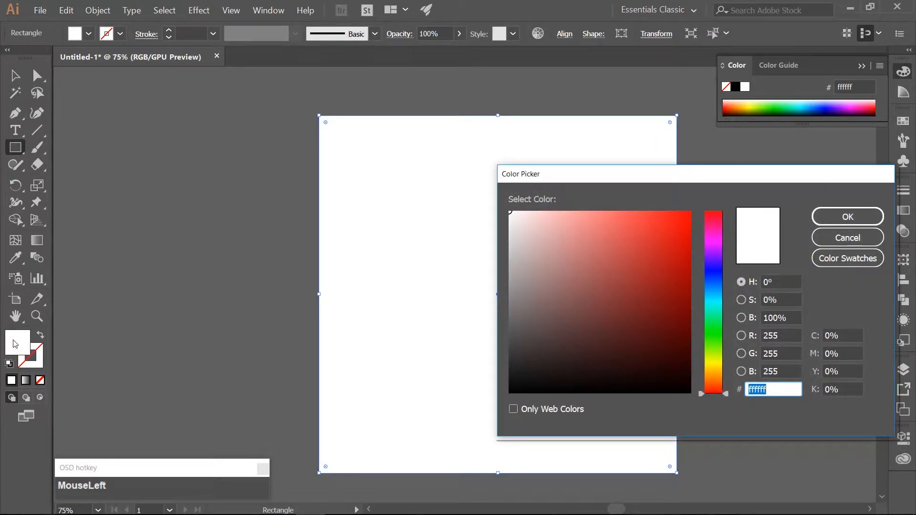
pyautogui.write('ff')
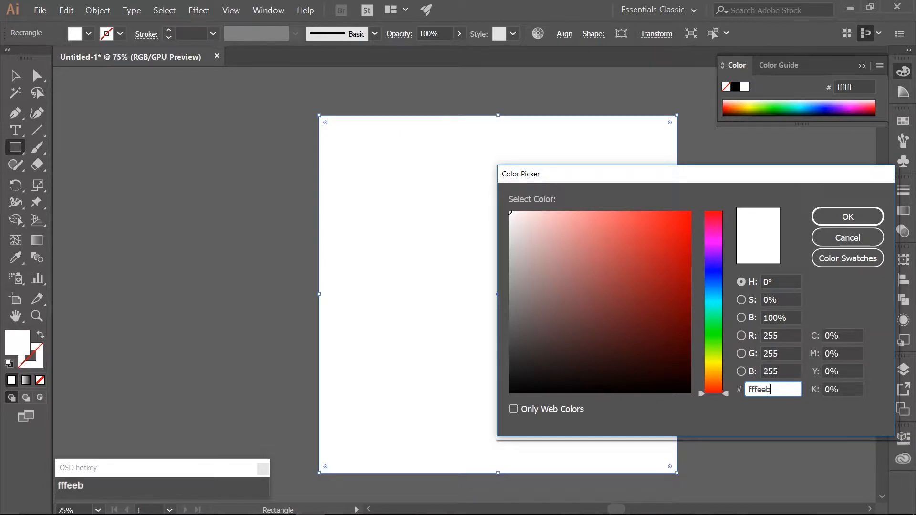
pyautogui.click(848, 216)
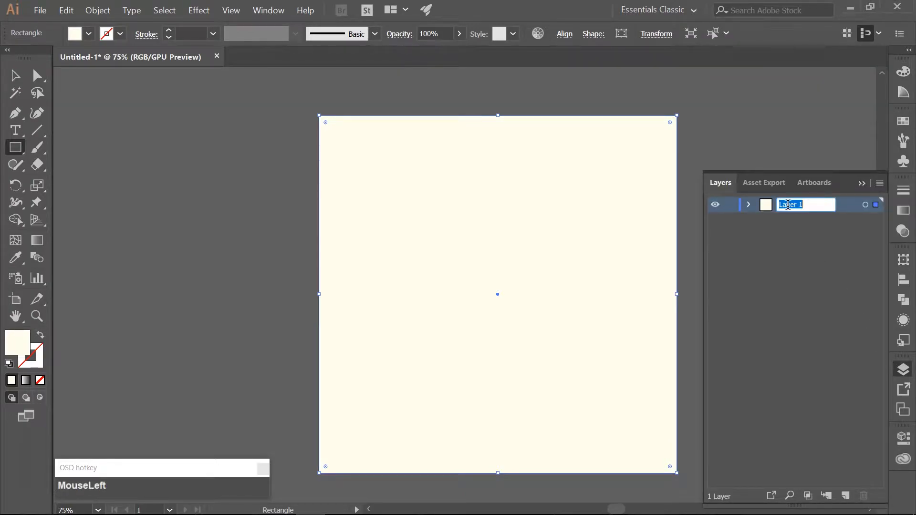
# - Rename Layer 1 to 'background', lock it, and name the new layer above it 'grid'
pyautogui.write('background')
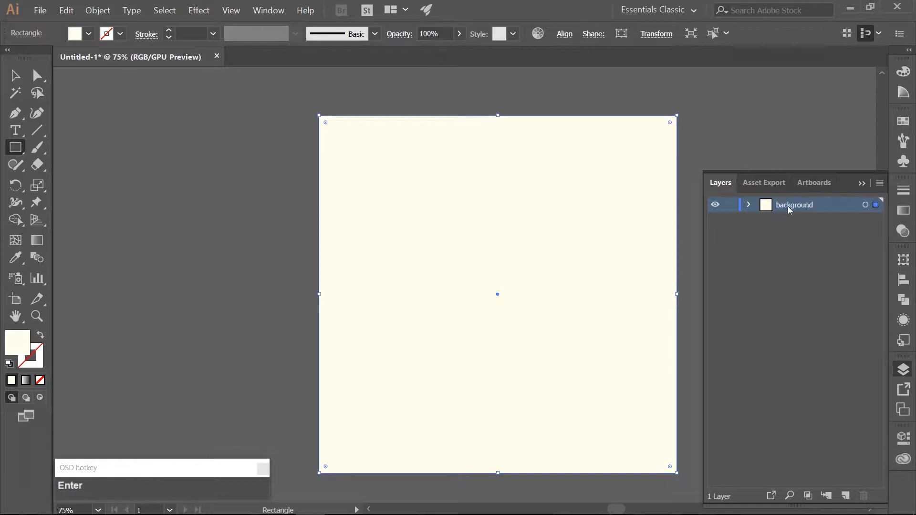
pyautogui.click(732, 205)
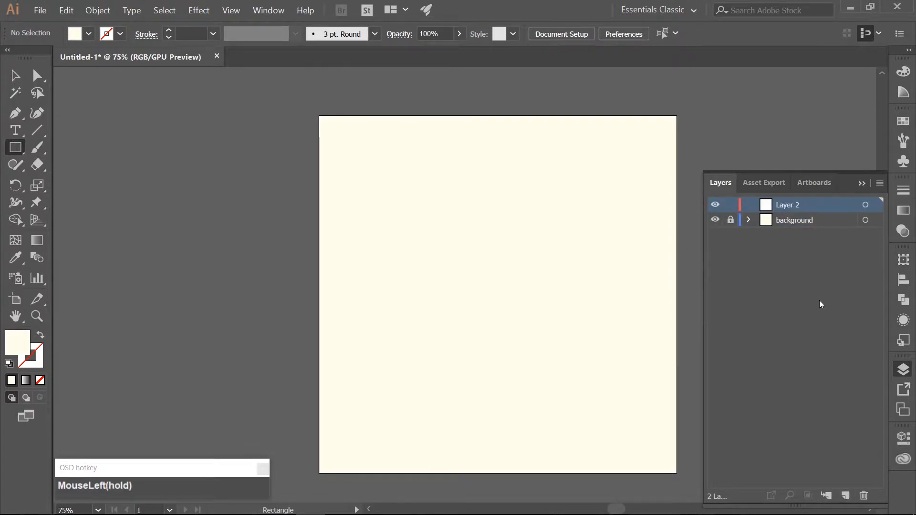
pyautogui.write('gr')
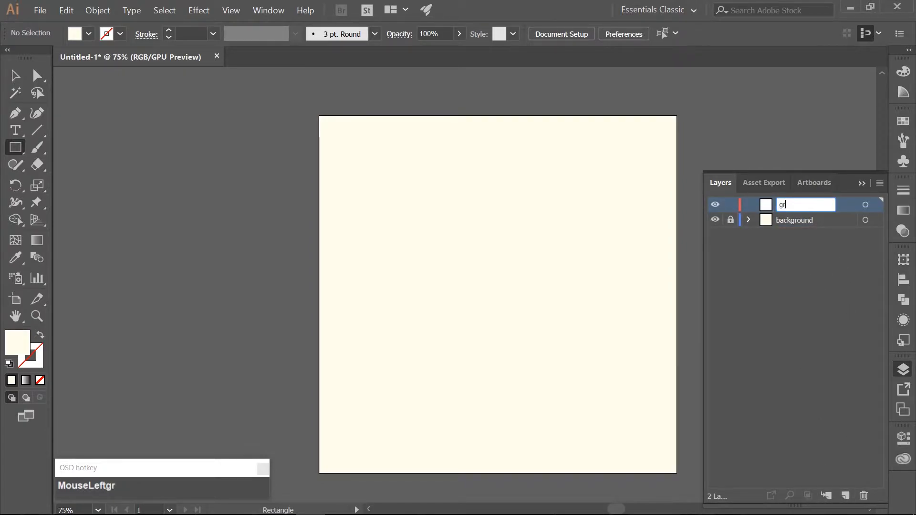
pyautogui.press('Enter')
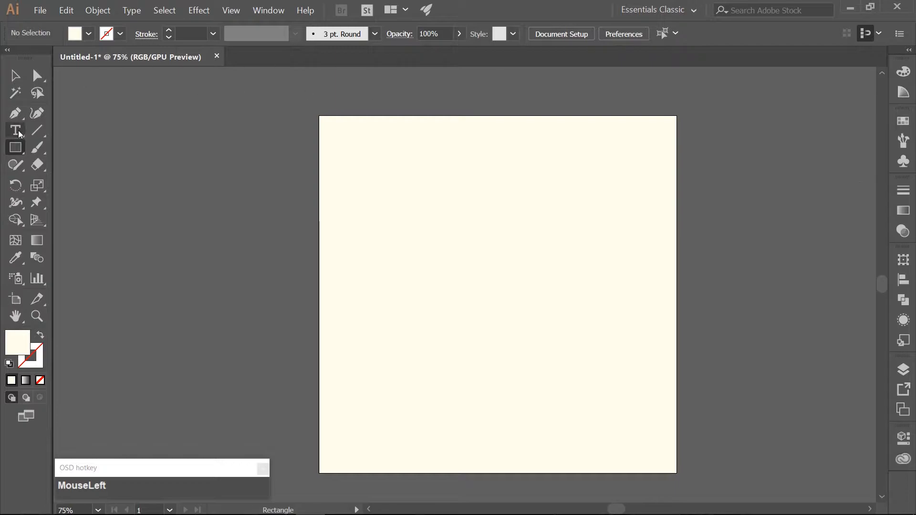
# - Place a 1500 × 1500 px rectangular grid with 50 horizontal and 50 vertical dividers
pyautogui.click(39, 130)
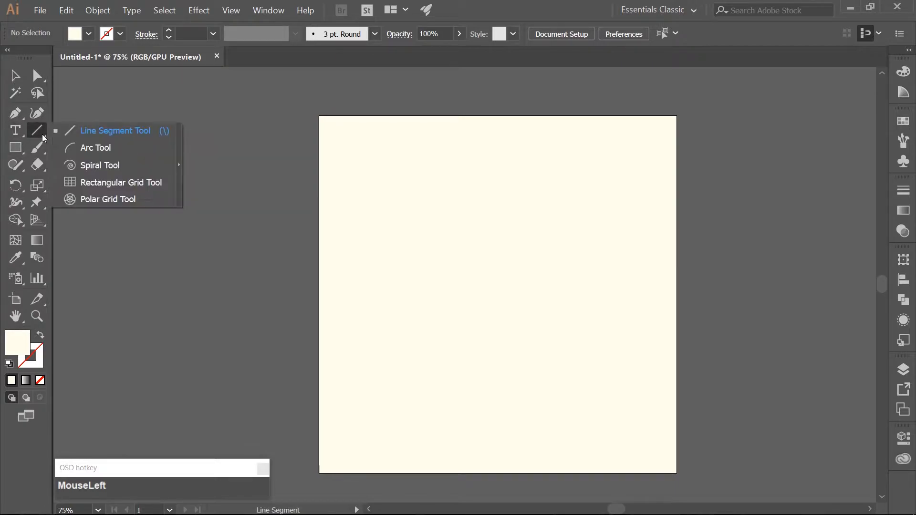
pyautogui.click(120, 182)
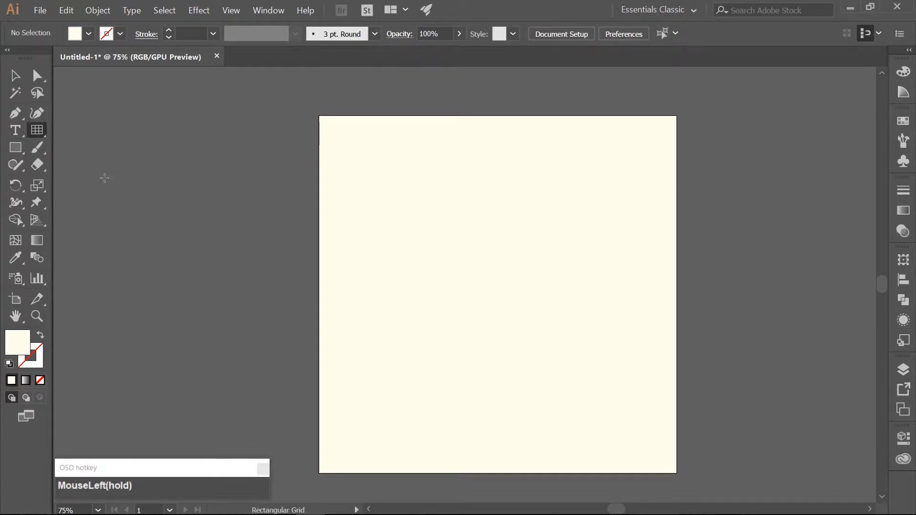
pyautogui.click(496, 292)
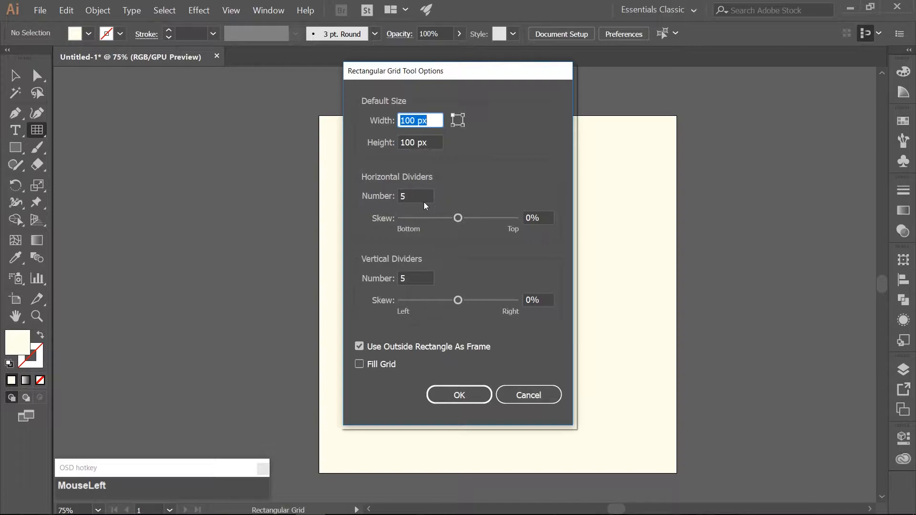
pyautogui.write('150')
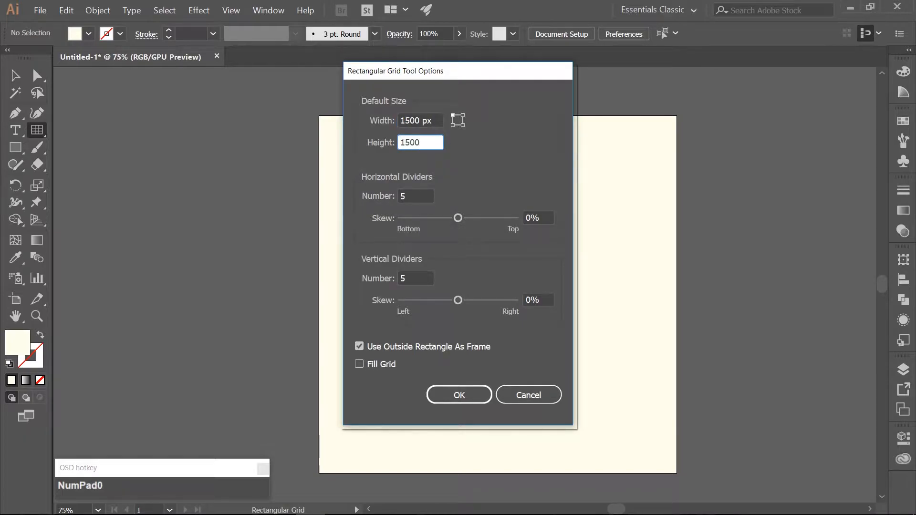
pyautogui.press('Tab')
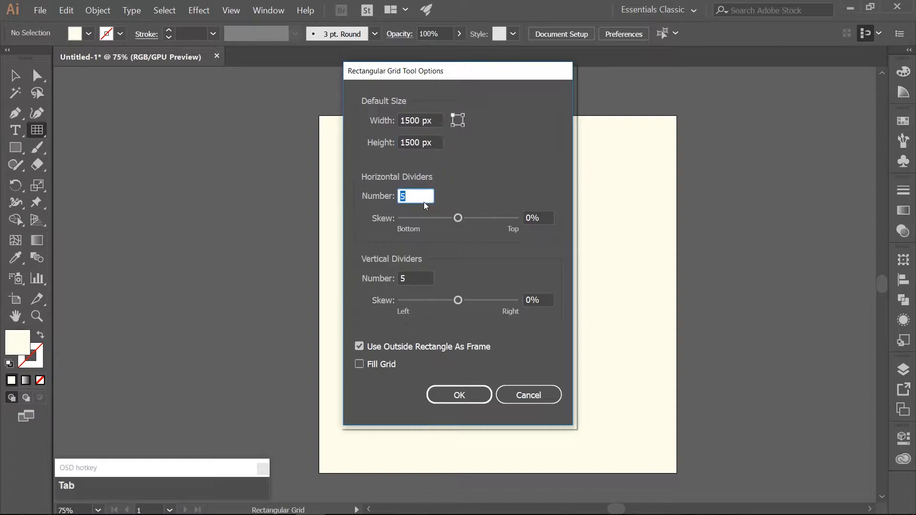
pyautogui.write('0')
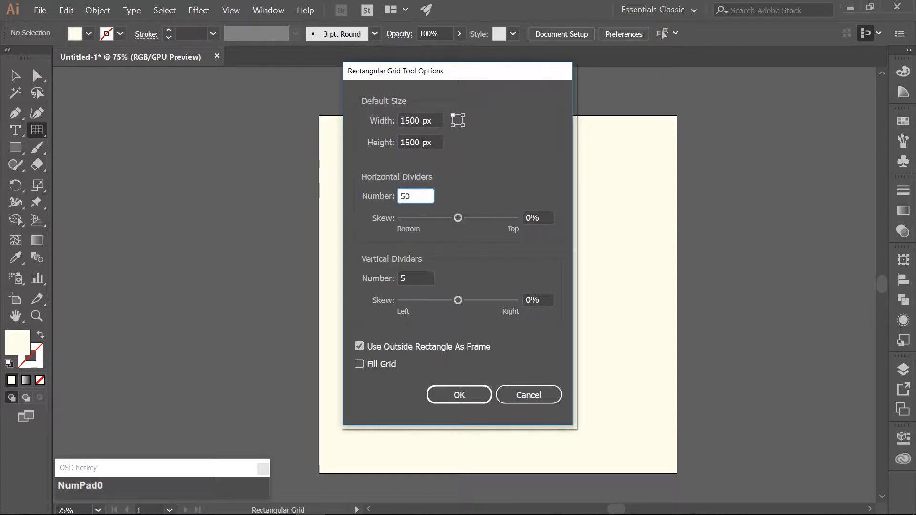
pyautogui.click(416, 279)
pyautogui.write('0')
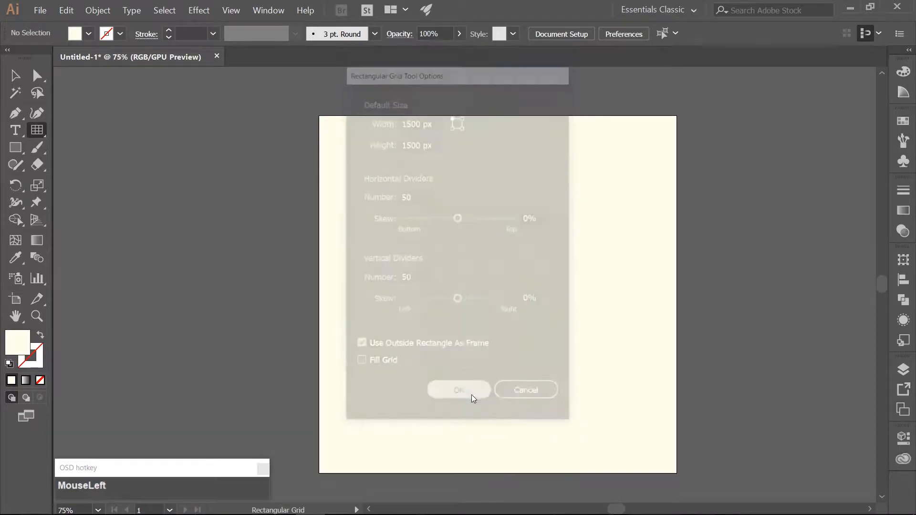
pyautogui.click(459, 390)
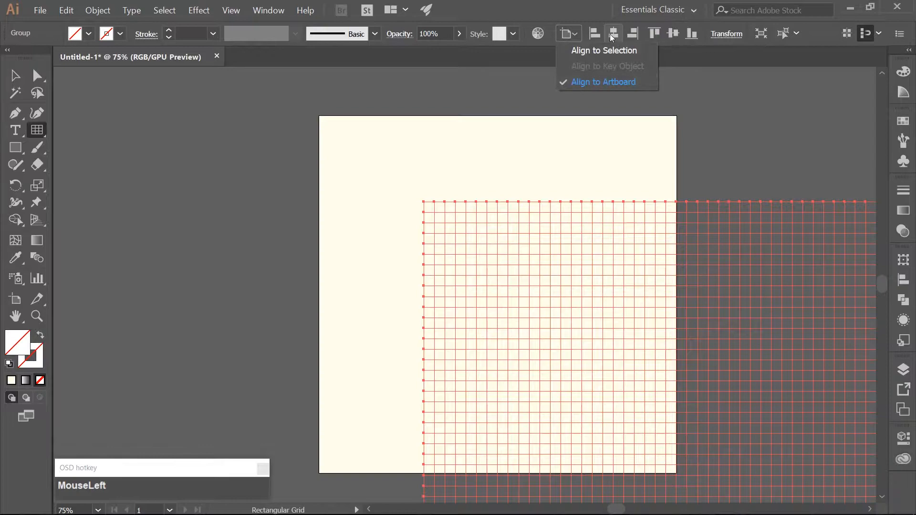
# - Align the grid to the artboard's horizontal and vertical centre
pyautogui.click(672, 34)
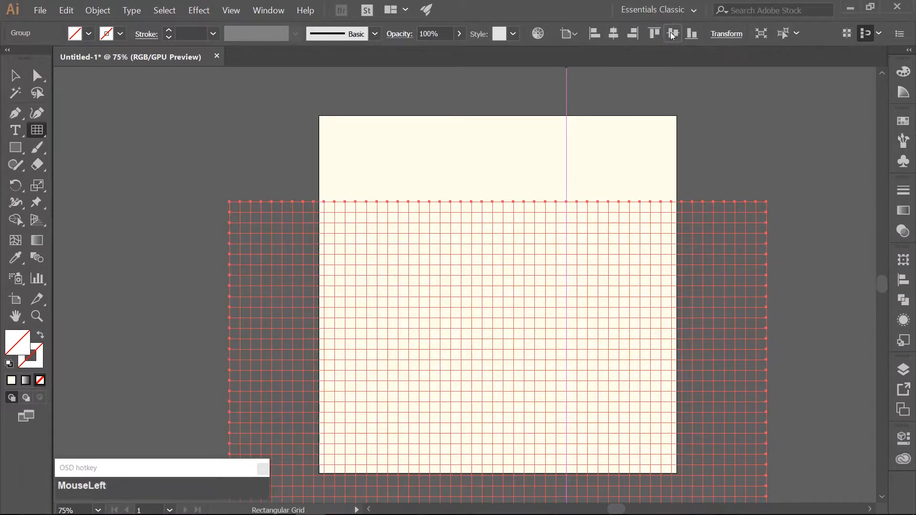
pyautogui.click(672, 34)
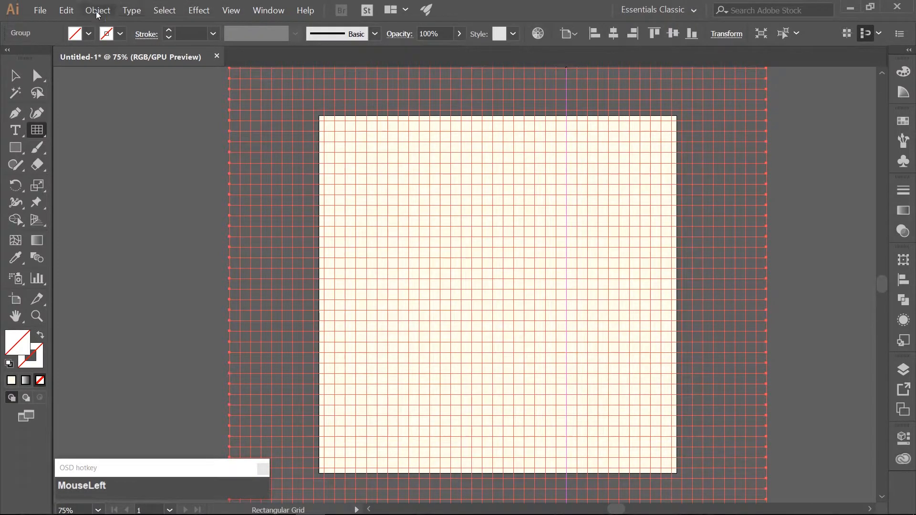
# - Scale the grid non-uniformly to 86.602% vertically while keeping its full width
pyautogui.click(98, 10)
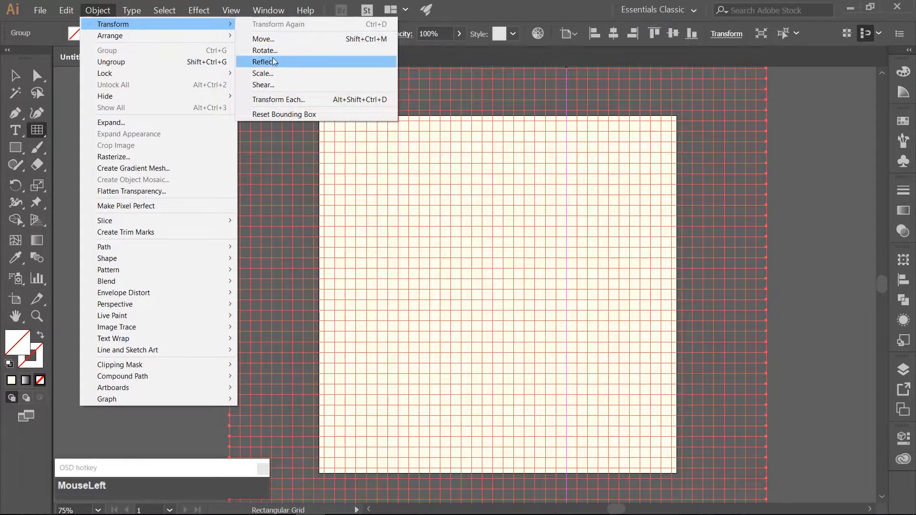
pyautogui.click(262, 73)
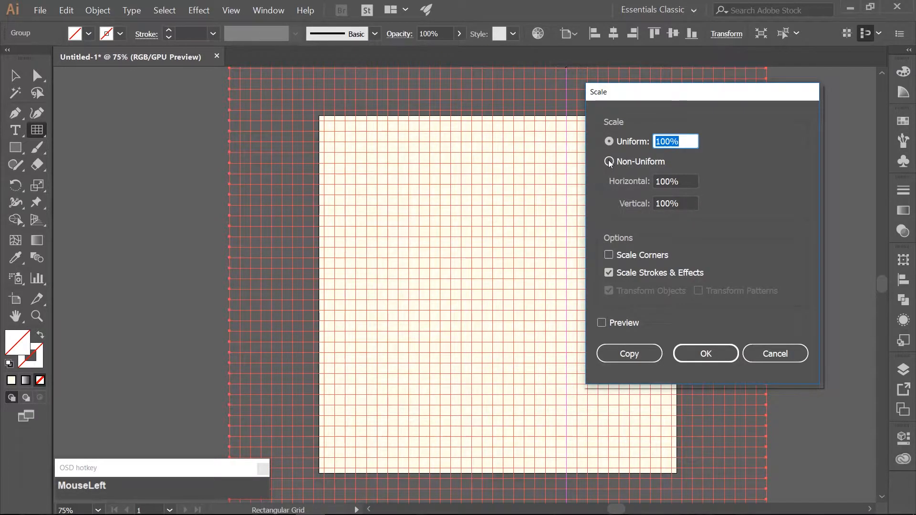
pyautogui.click(609, 162)
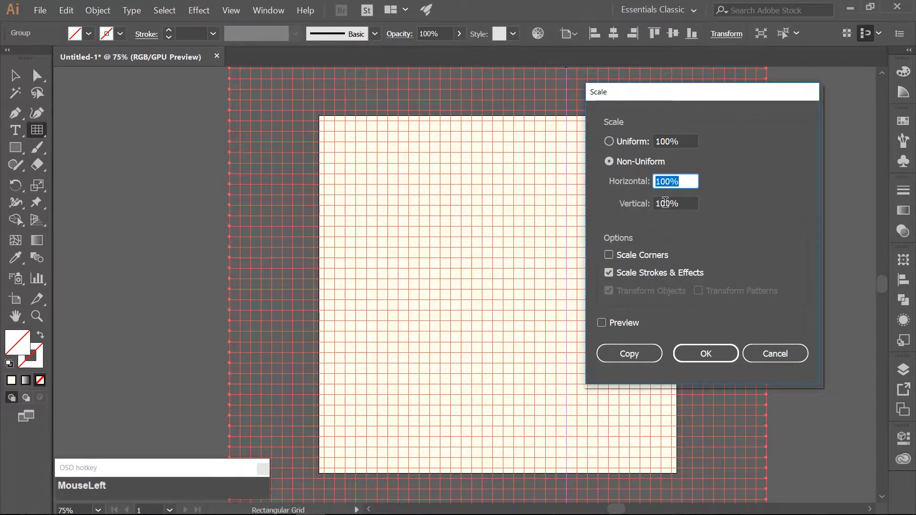
pyautogui.click(676, 204)
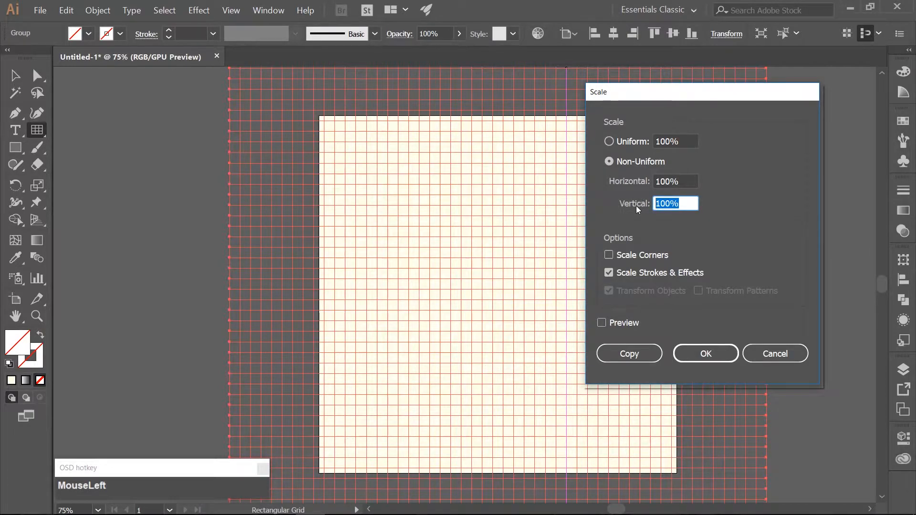
pyautogui.write('86.')
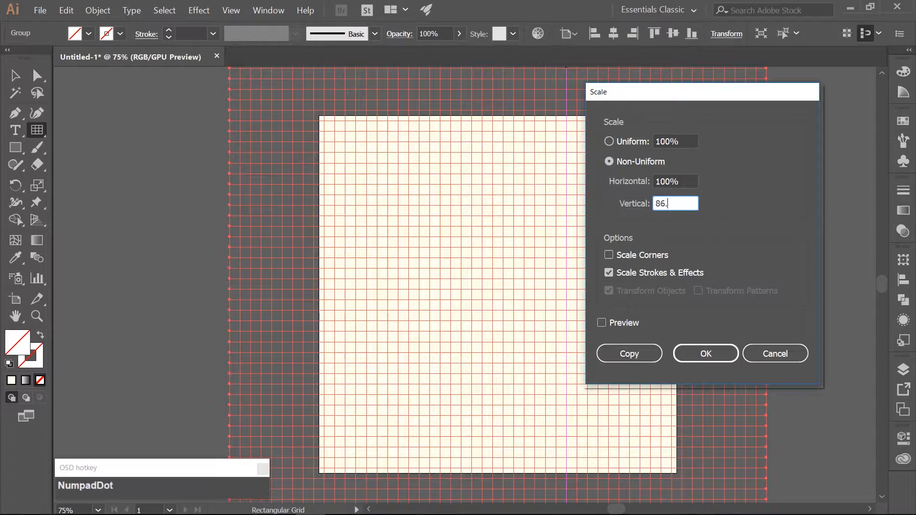
pyautogui.write('602')
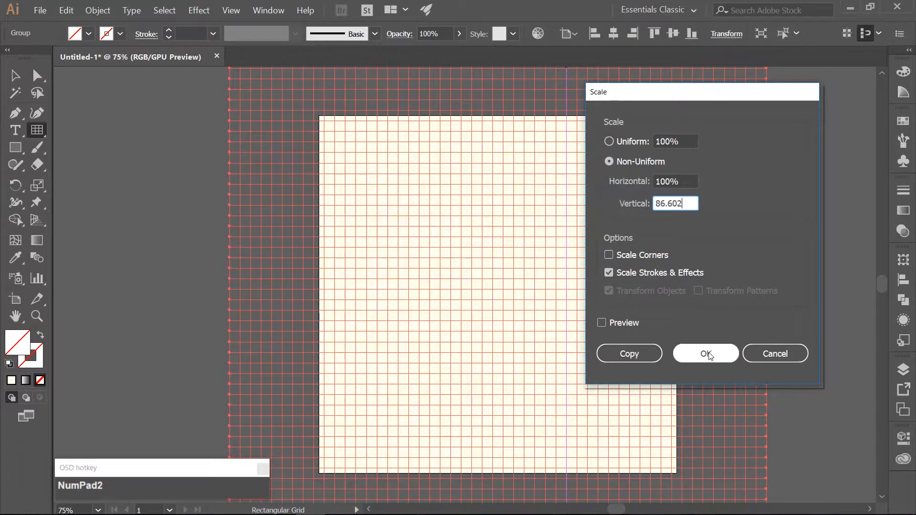
pyautogui.click(705, 354)
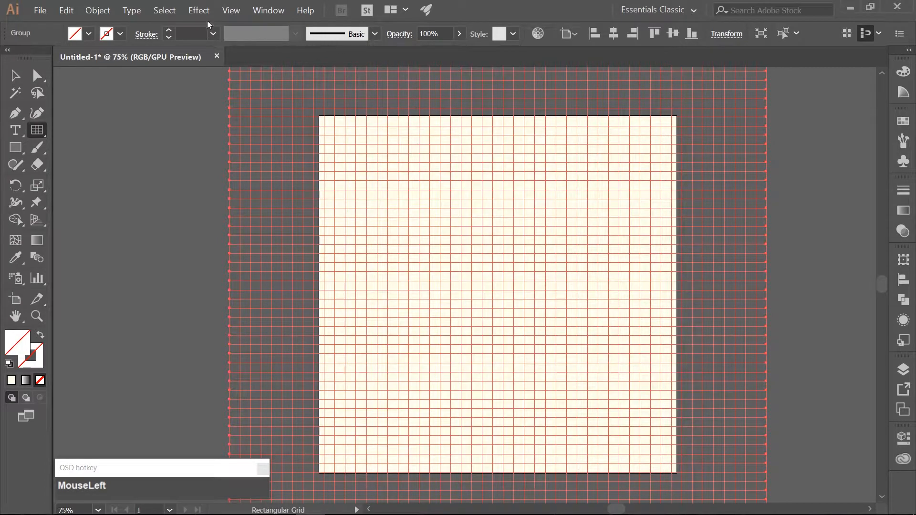
# - Shear the grid 30° along the horizontal axis
pyautogui.click(98, 10)
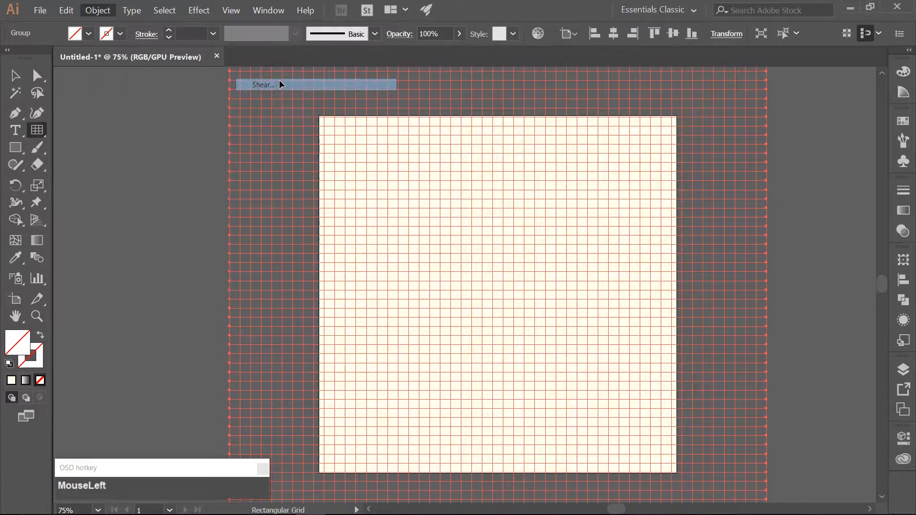
pyautogui.click(262, 84)
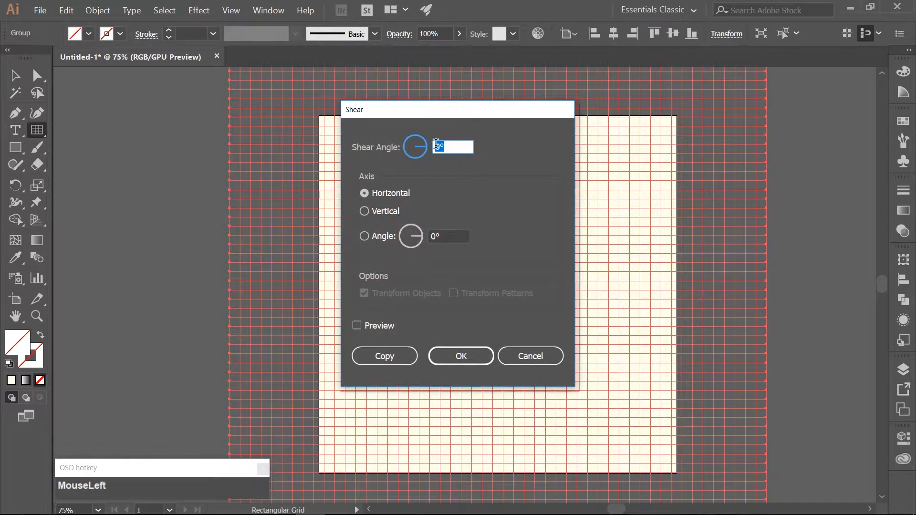
pyautogui.write('30')
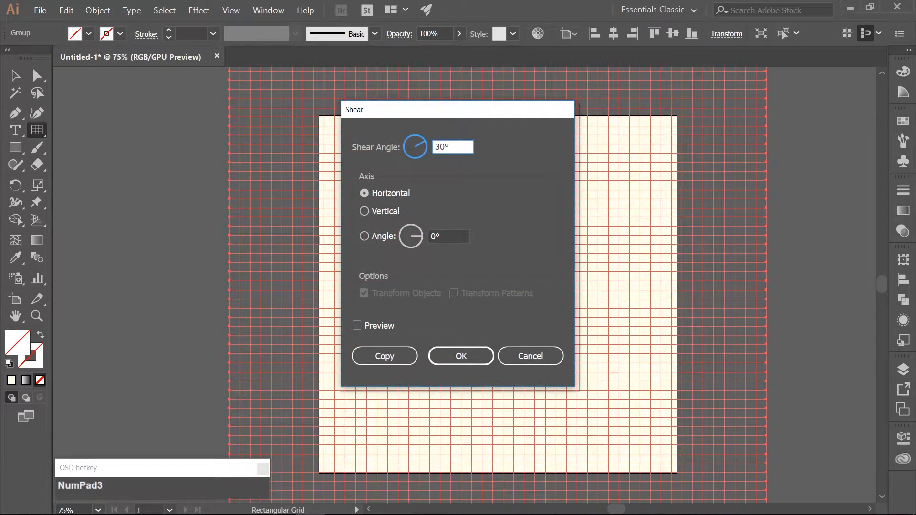
pyautogui.click(461, 356)
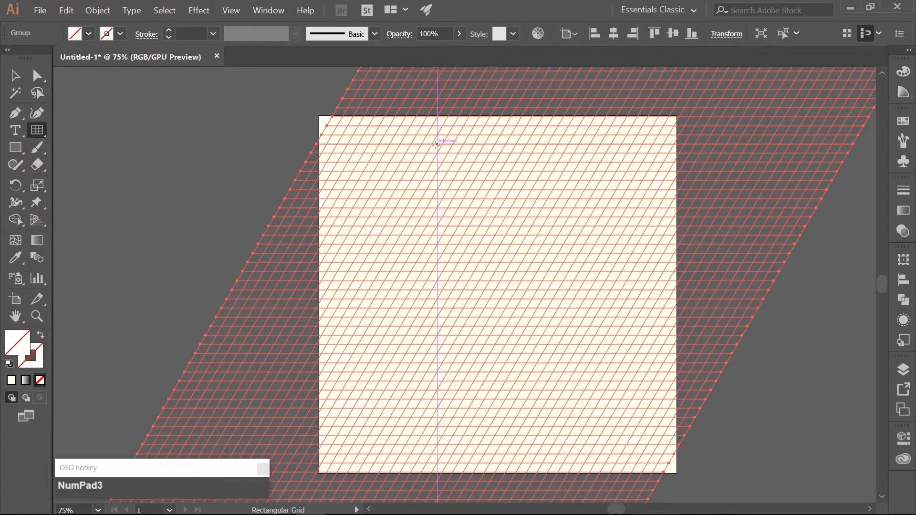
pyautogui.click(97, 10)
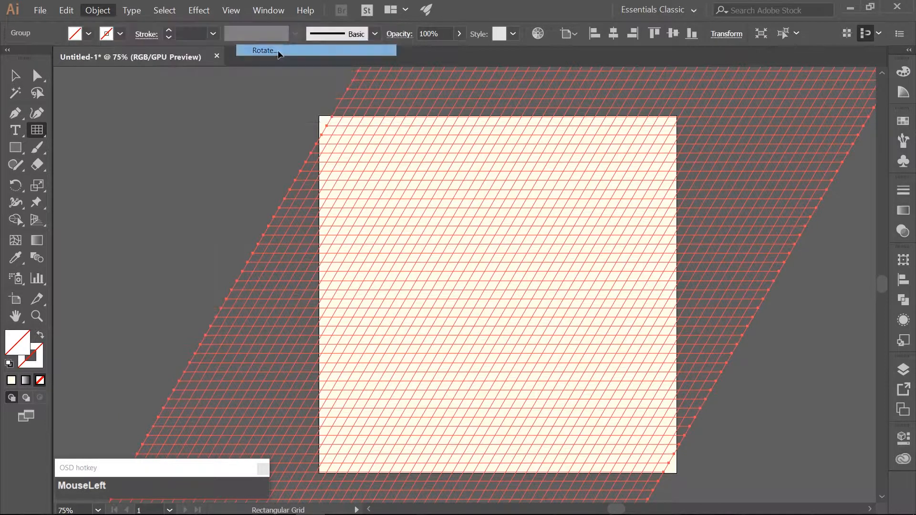
# - Rotate the sheared grid by -30° into a diamond lattice
pyautogui.click(263, 50)
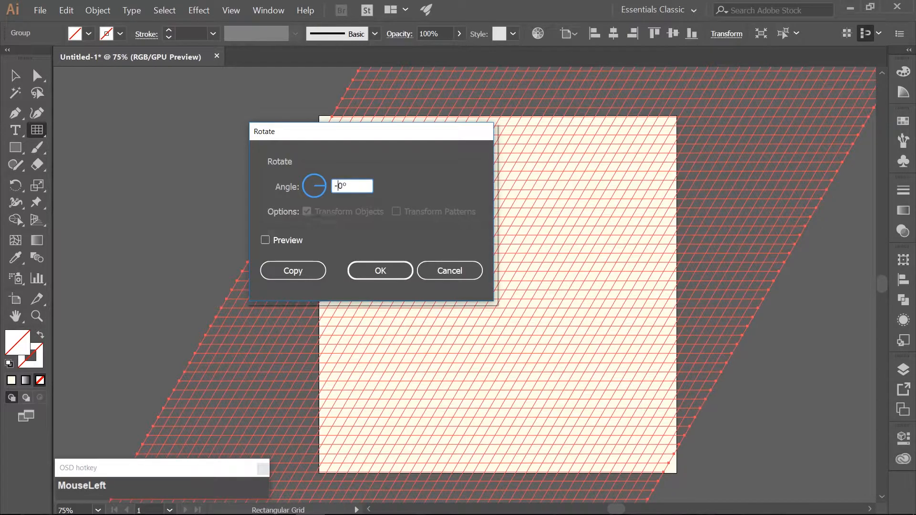
pyautogui.click(380, 270)
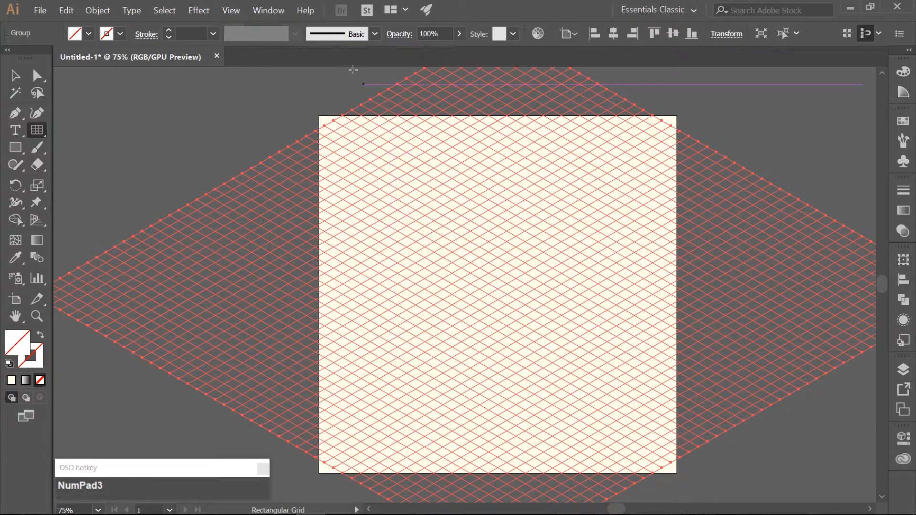
# - Convert the rotated isometric grid into guides with View > Guides > Make Guides
pyautogui.click(231, 10)
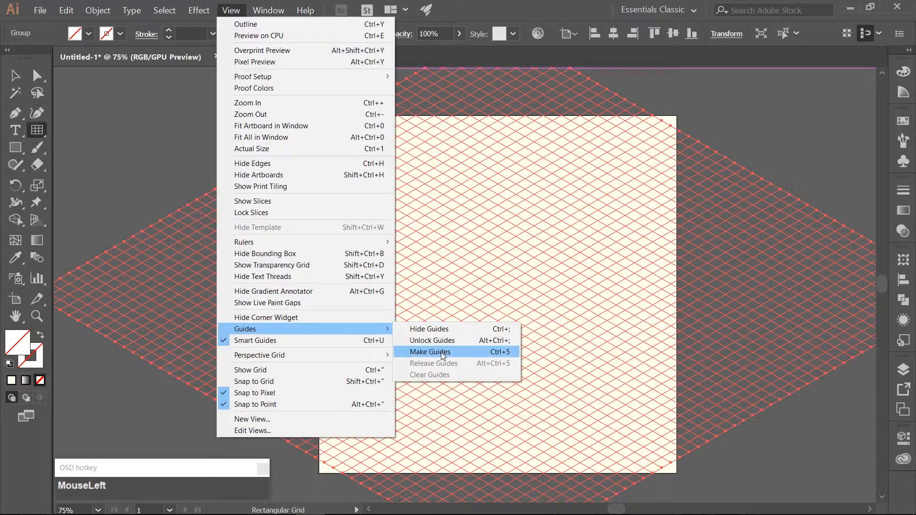
pyautogui.click(430, 352)
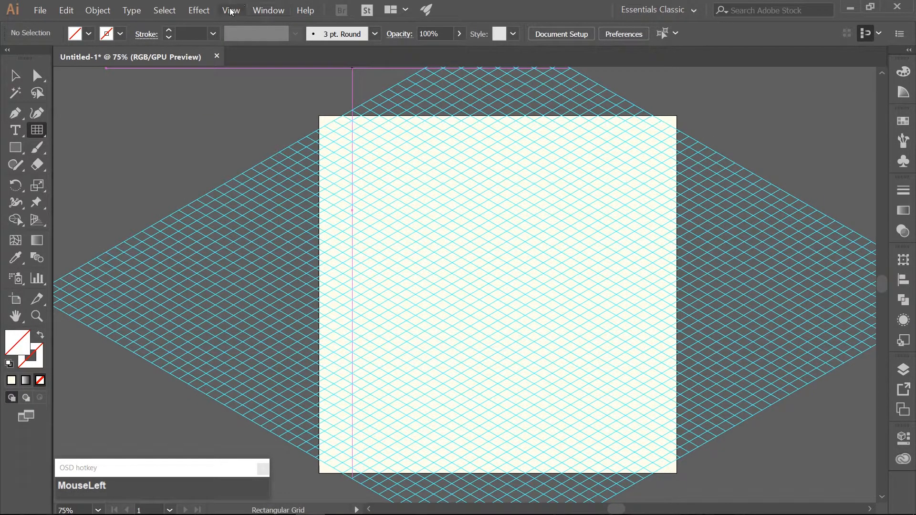
pyautogui.click(231, 10)
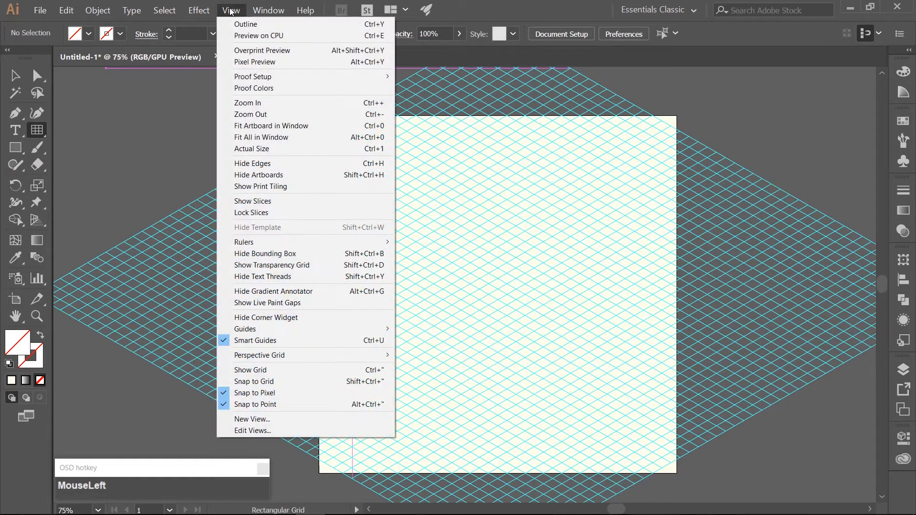
pyautogui.moveTo(264, 329)
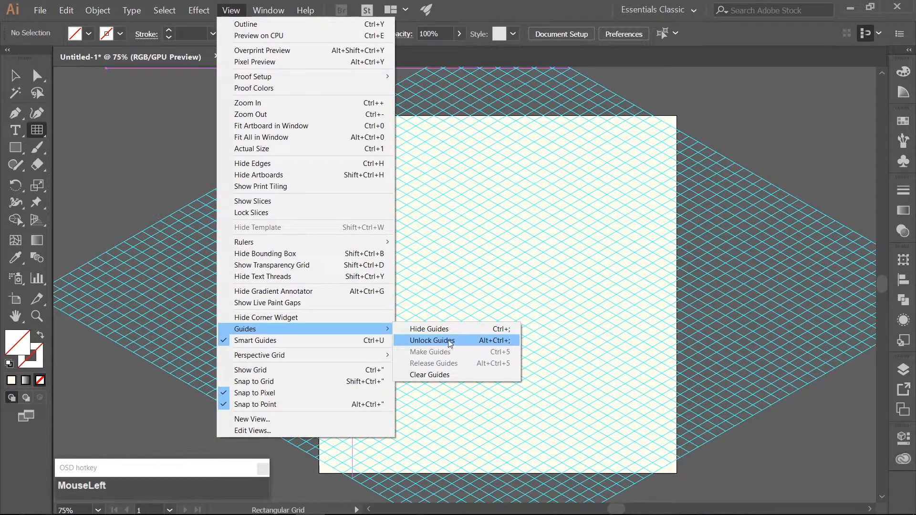
pyautogui.moveTo(523, 48)
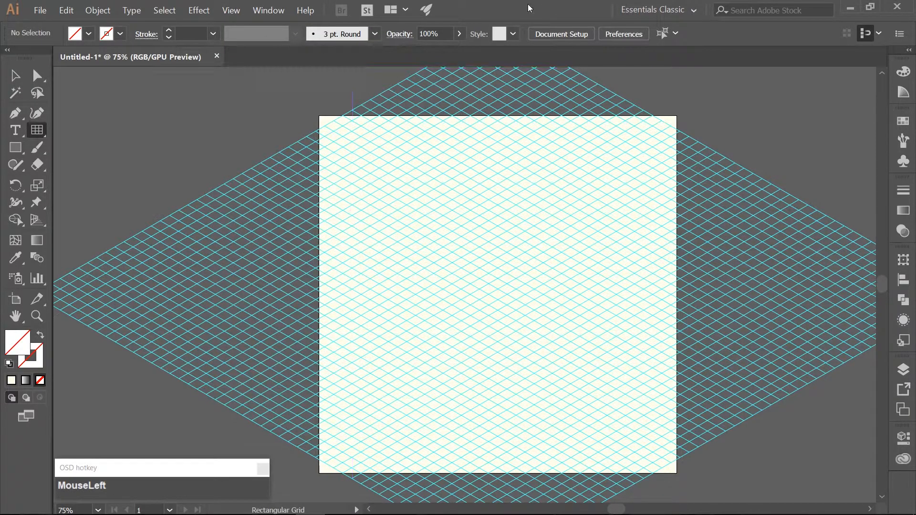
pyautogui.click(903, 383)
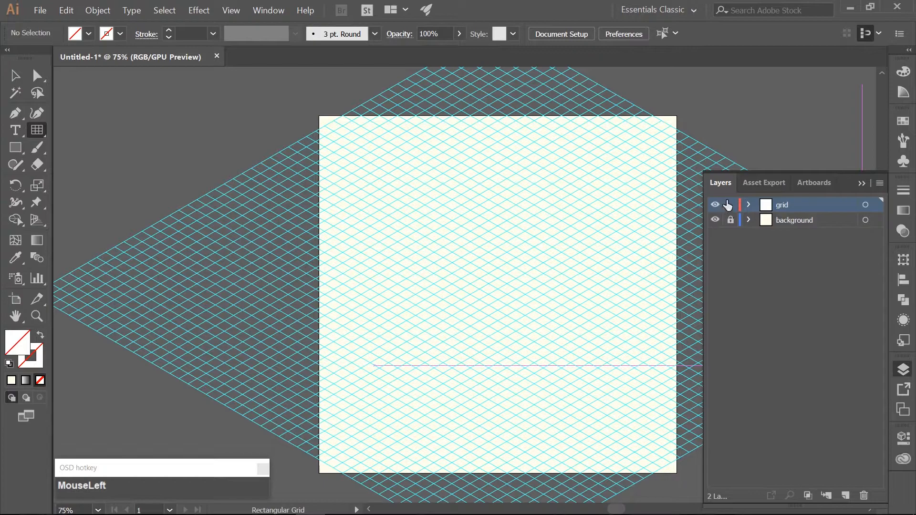
# - Lock the grid layer and add a new top layer named 'grass tile'
pyautogui.click(730, 205)
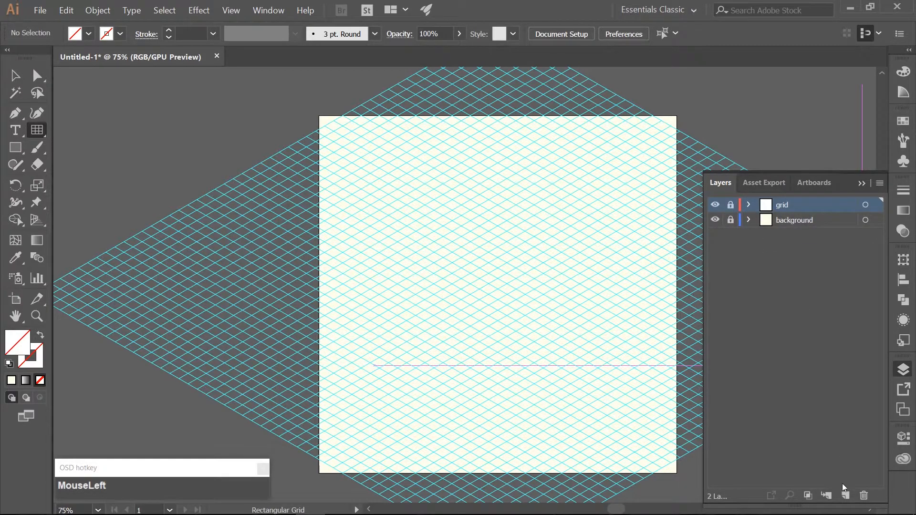
pyautogui.click(846, 495)
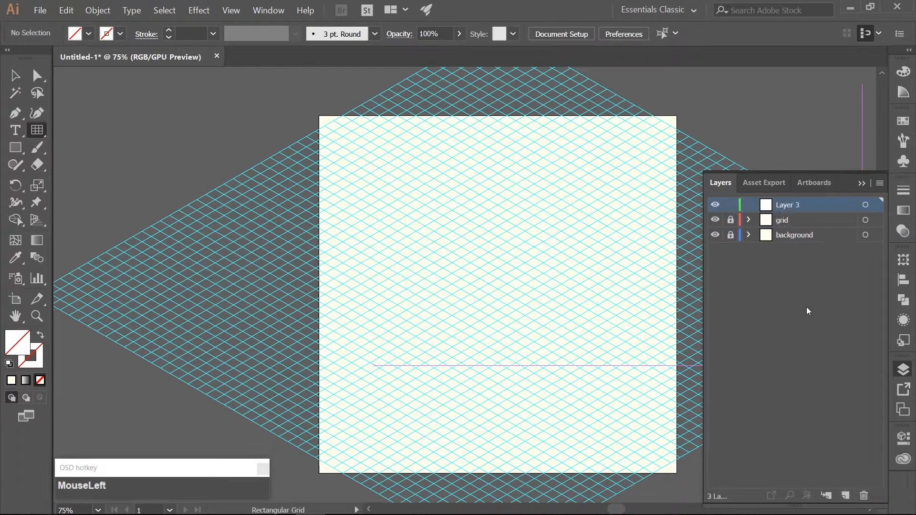
pyautogui.doubleClick(788, 204)
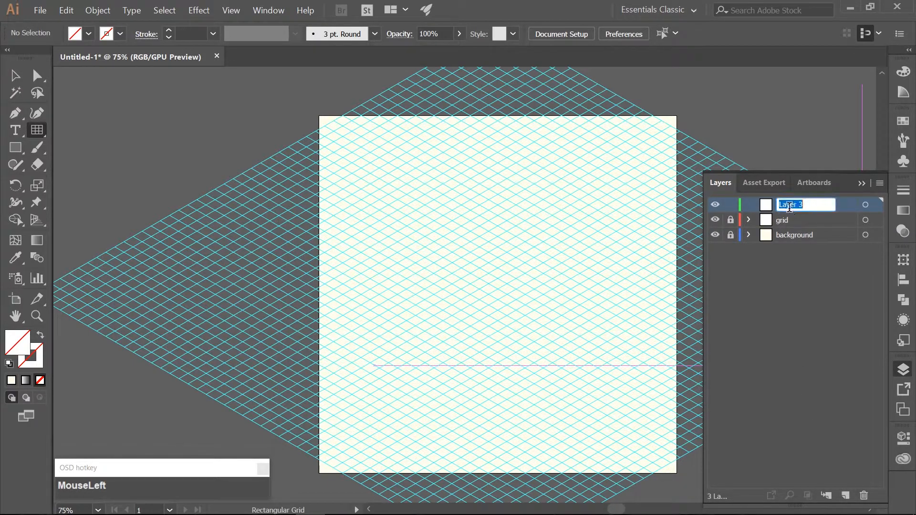
pyautogui.write('grass tile')
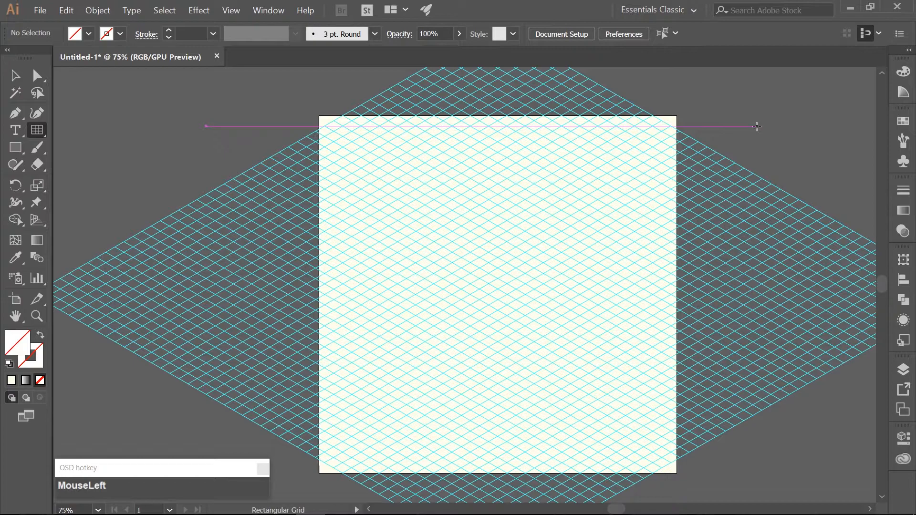
# - Draw a square rectangle near the artboard's upper middle
pyautogui.press('m')
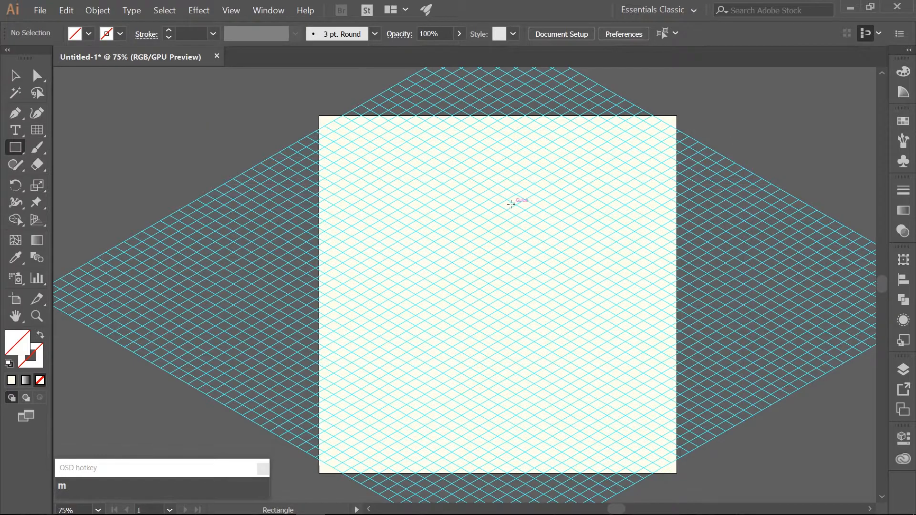
pyautogui.click(497, 200)
pyautogui.write('210')
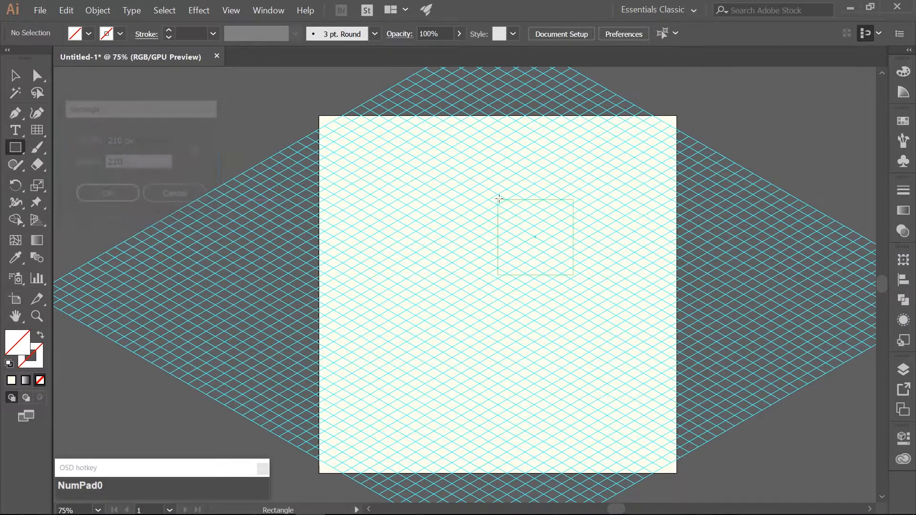
pyautogui.click(107, 192)
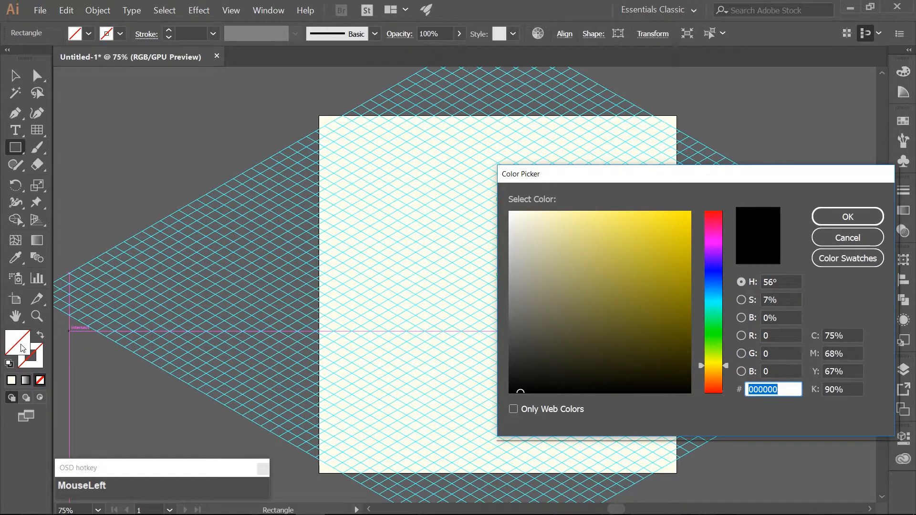
# - Fill the square with olive green #7e9b2d
pyautogui.write('7')
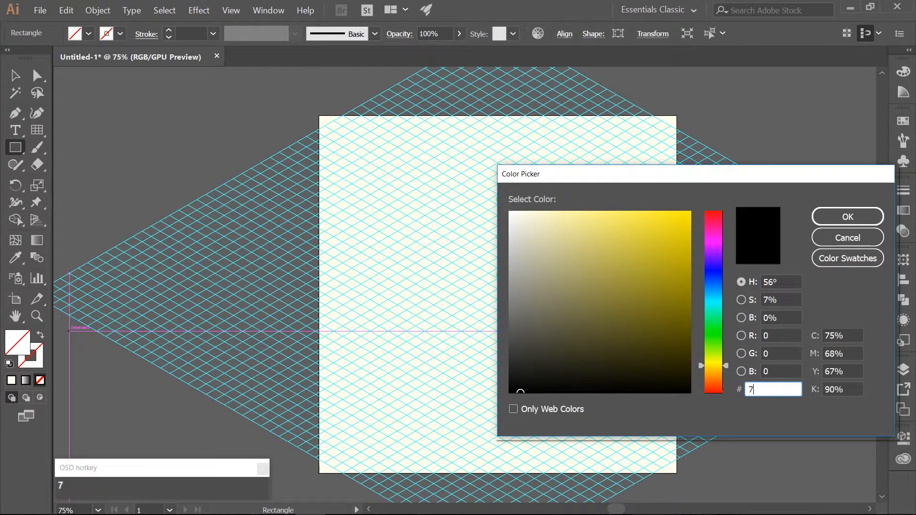
pyautogui.write('e9b')
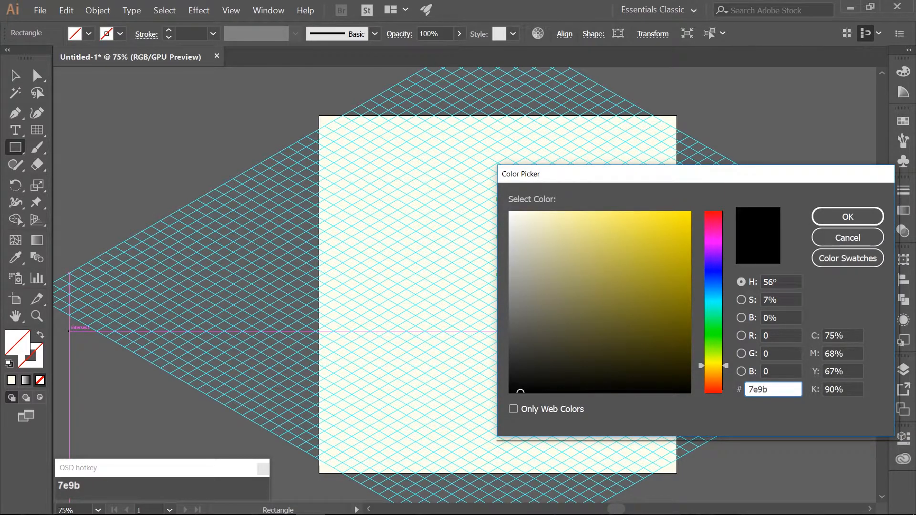
pyautogui.write('2d')
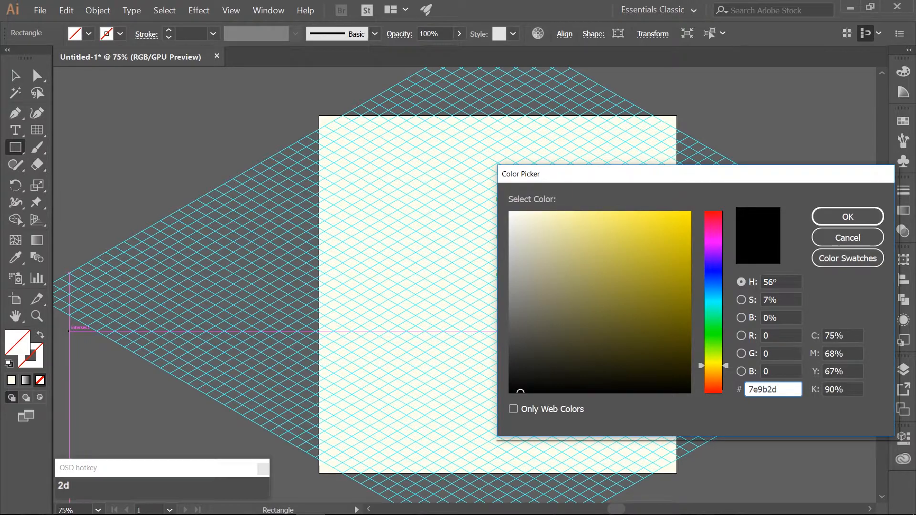
pyautogui.click(848, 216)
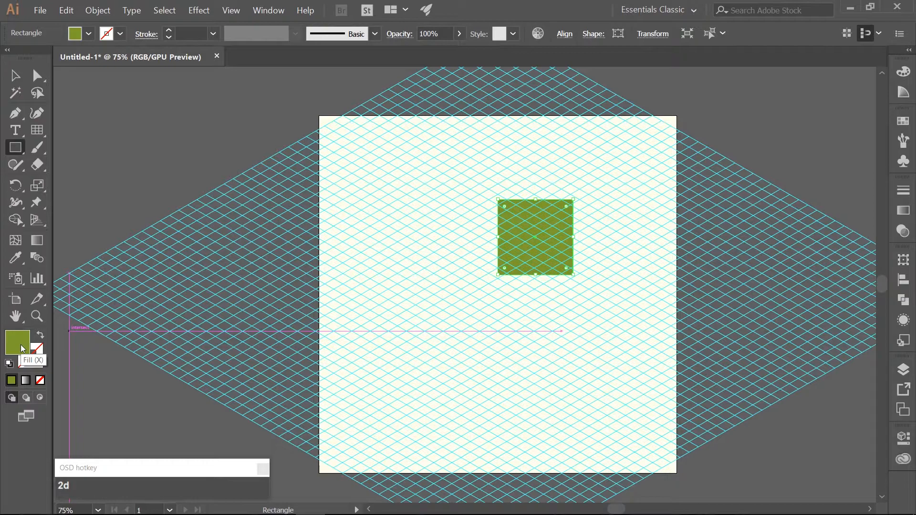
# - Rotate the green square 45° and align it to the artboard's horizontal centre
pyautogui.press('v')
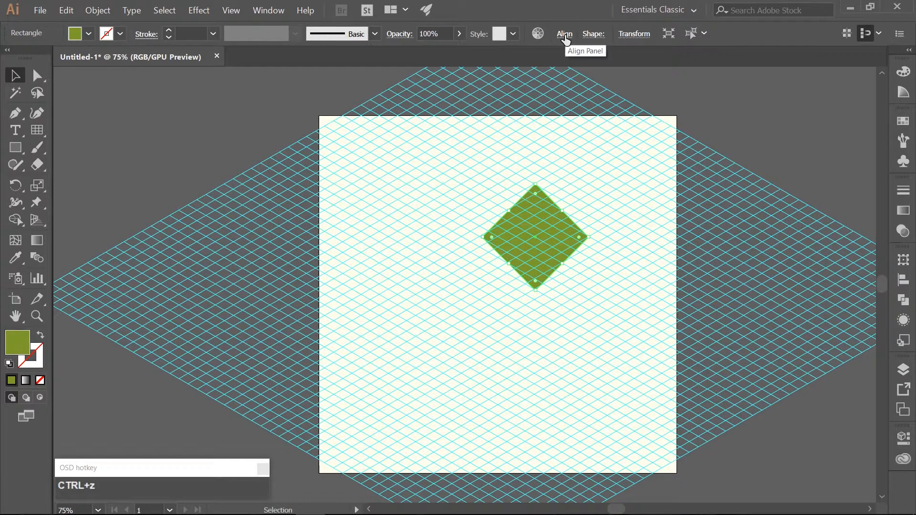
pyautogui.click(564, 33)
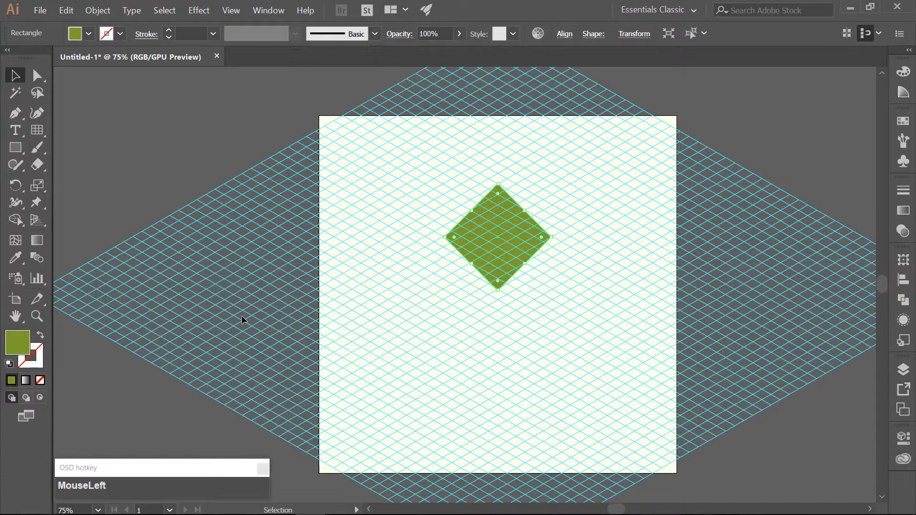
pyautogui.click(97, 511)
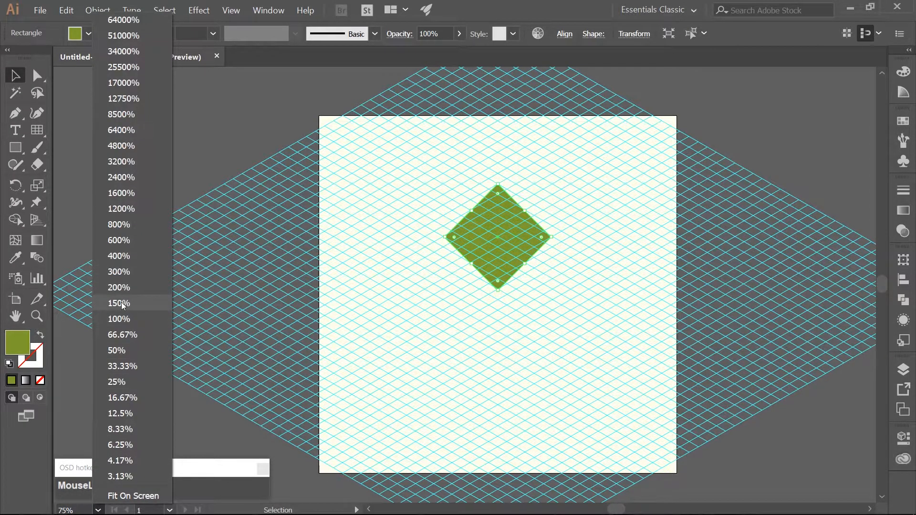
# - Zoom to 150% and nudge the green diamond upward into place
pyautogui.click(119, 303)
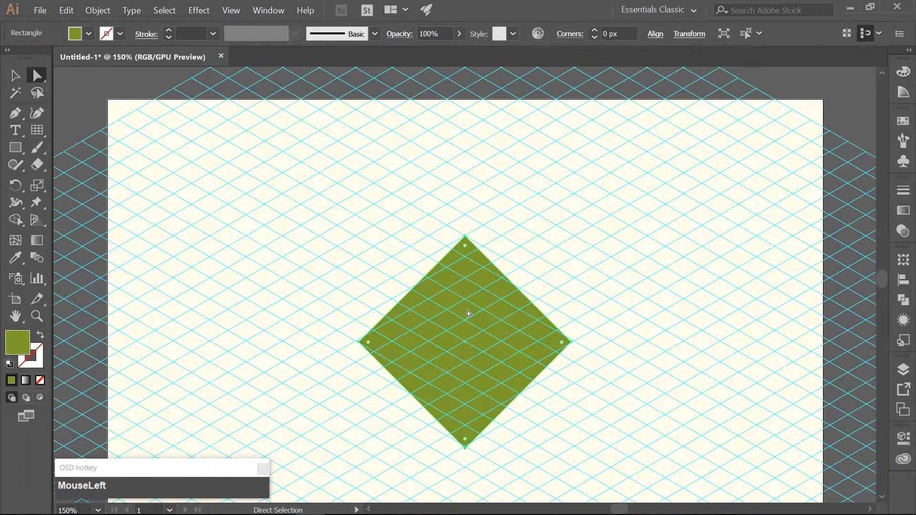
pyautogui.press('Shift+Up')
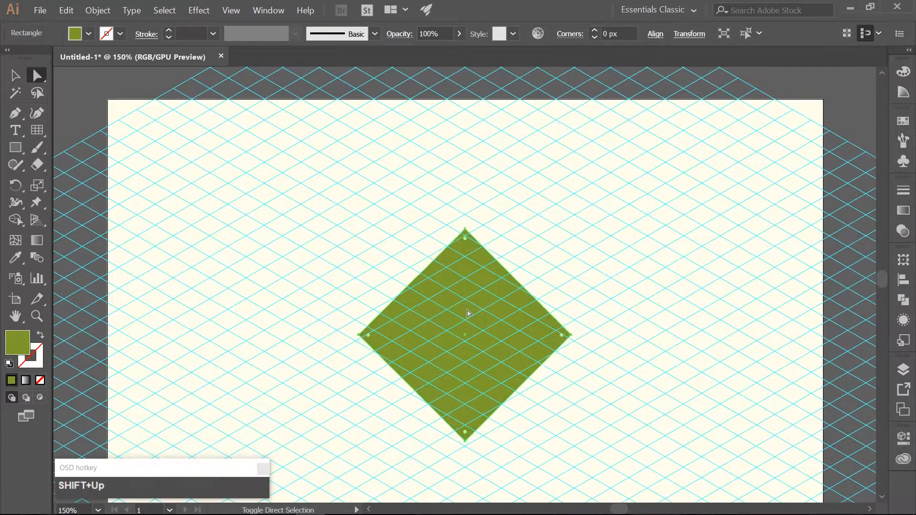
pyautogui.press('Shift+Up')
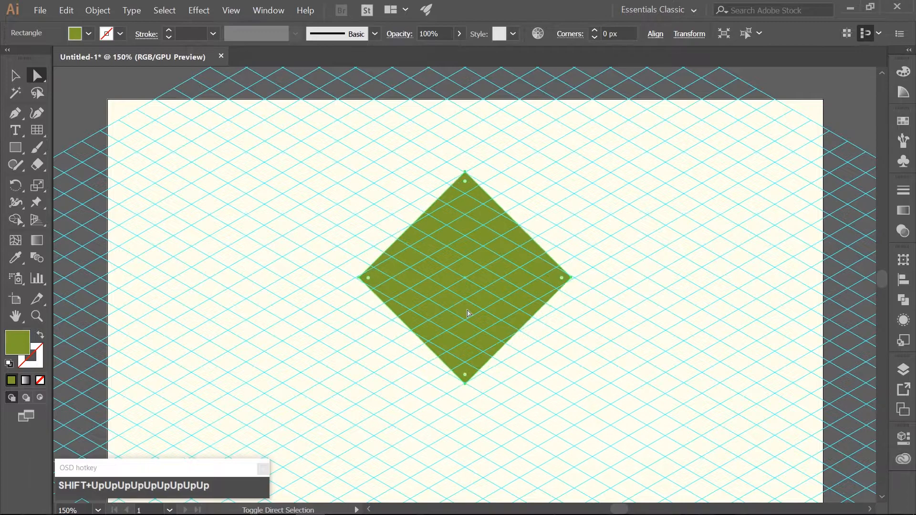
pyautogui.press('Up')
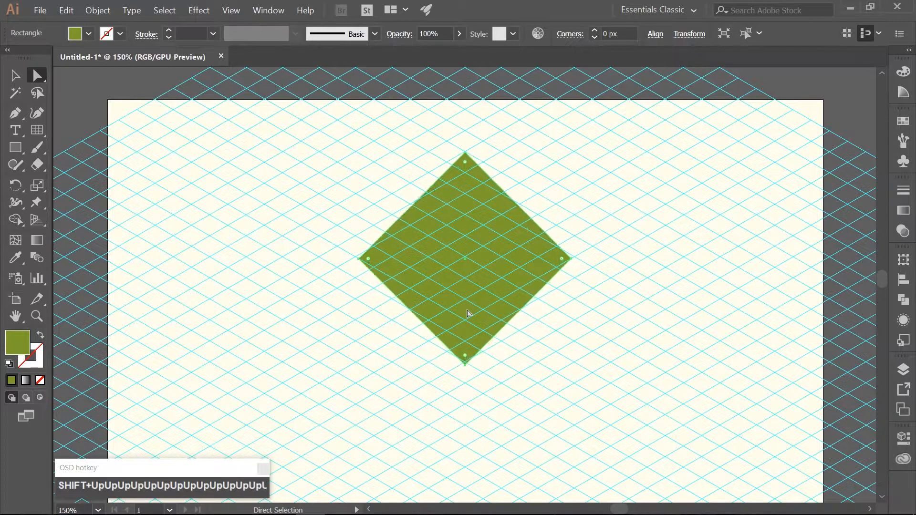
pyautogui.press('Up')
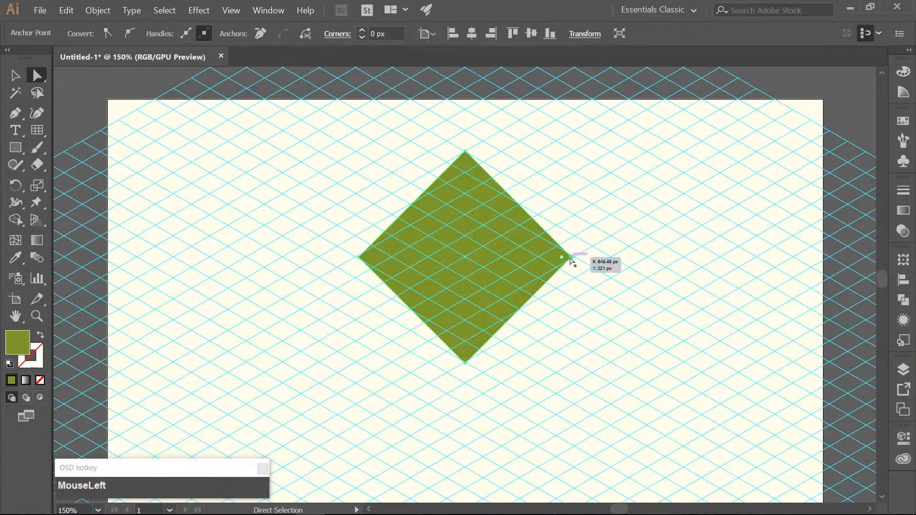
# - Drag the diamond's right, left and bottom corners onto the isometric grid
pyautogui.moveTo(561, 258); pyautogui.dragTo(596, 245)
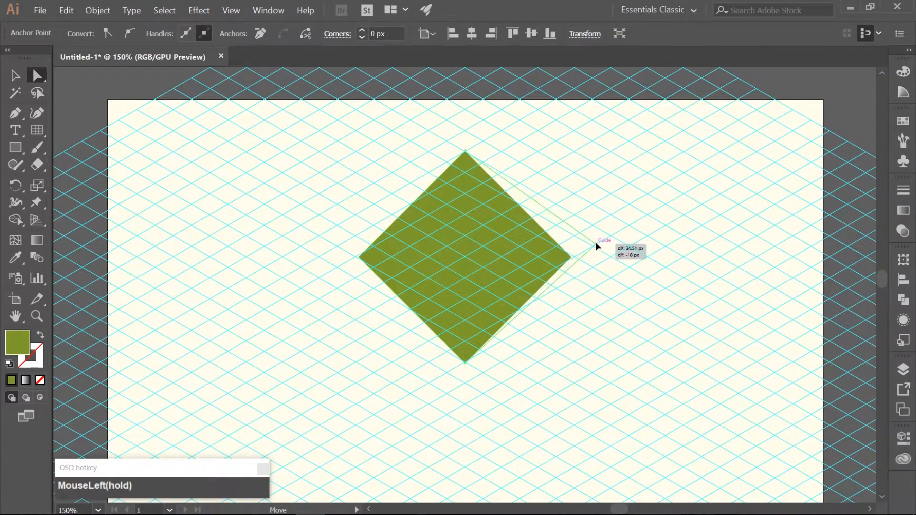
pyautogui.moveTo(596, 246); pyautogui.dragTo(601, 236)
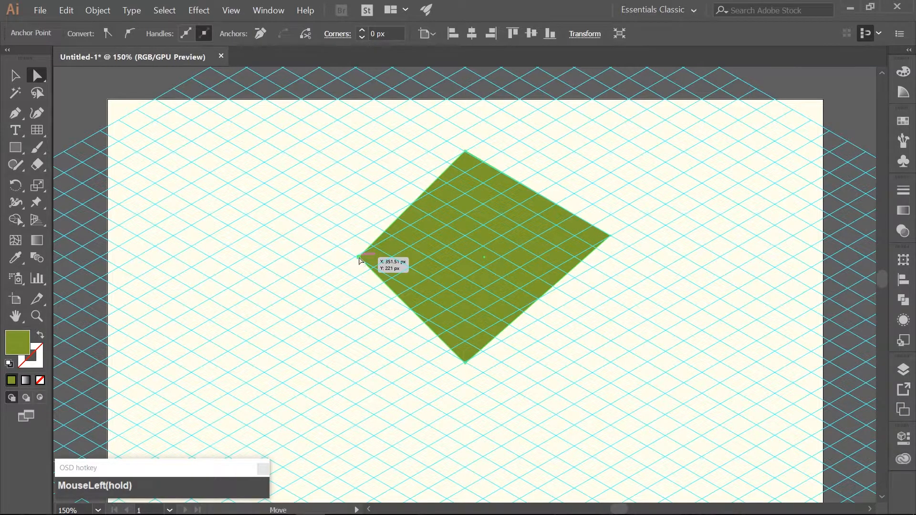
pyautogui.moveTo(360, 261); pyautogui.dragTo(321, 240)
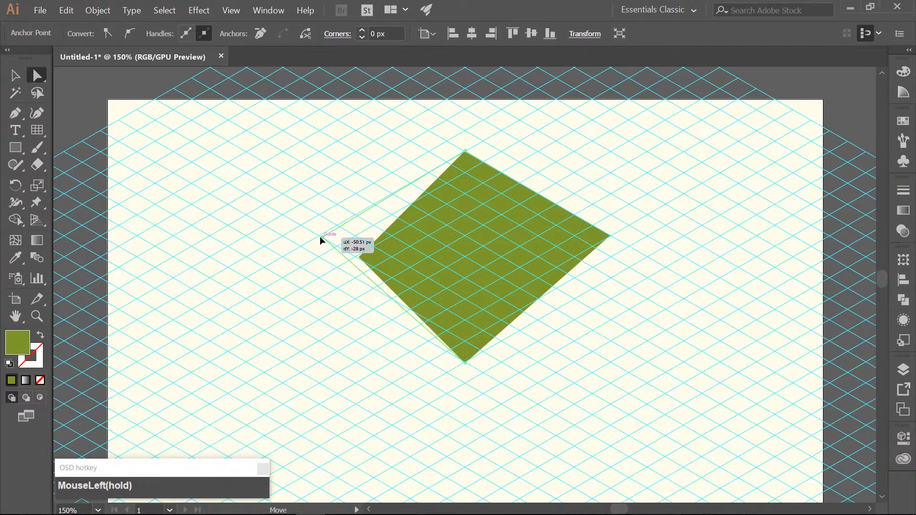
pyautogui.moveTo(320, 241); pyautogui.dragTo(472, 361)
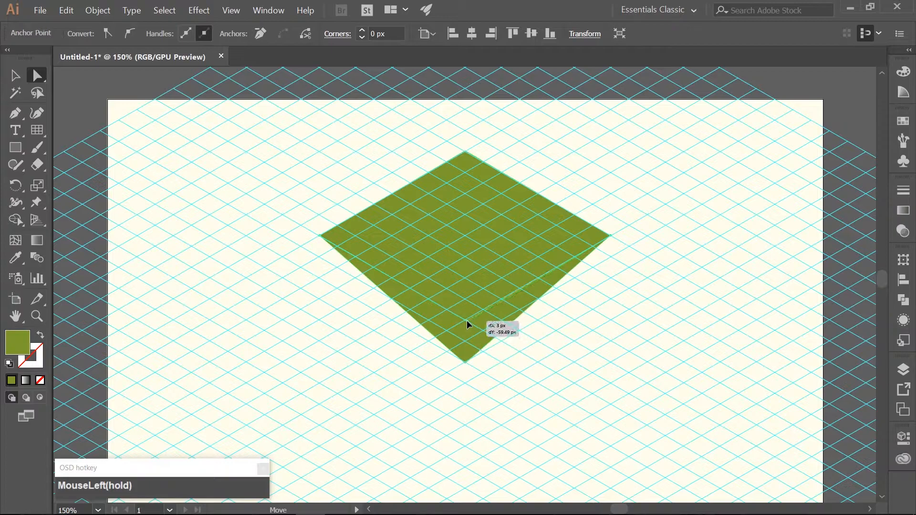
pyautogui.moveTo(464, 359); pyautogui.dragTo(464, 310)
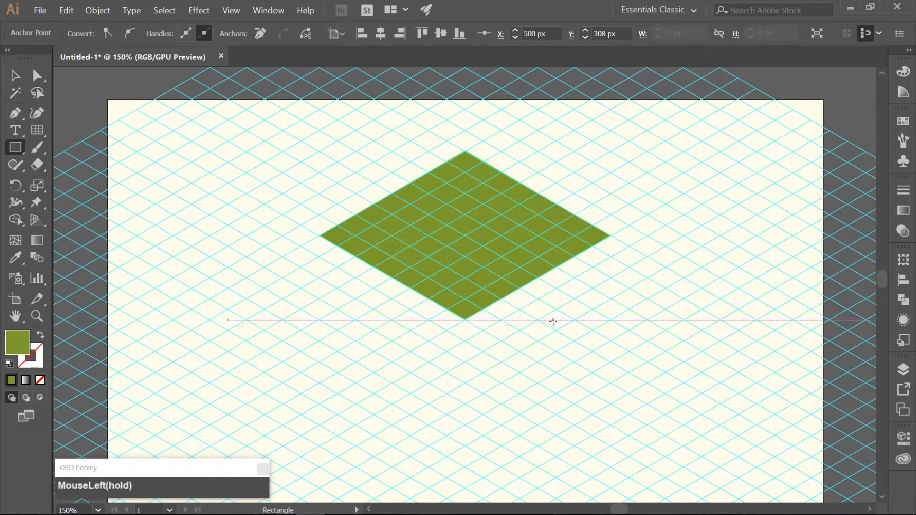
# - Create a 210 × 55 px rectangle below the top face and start its darker green fill
pyautogui.click(552, 321)
pyautogui.write('210')
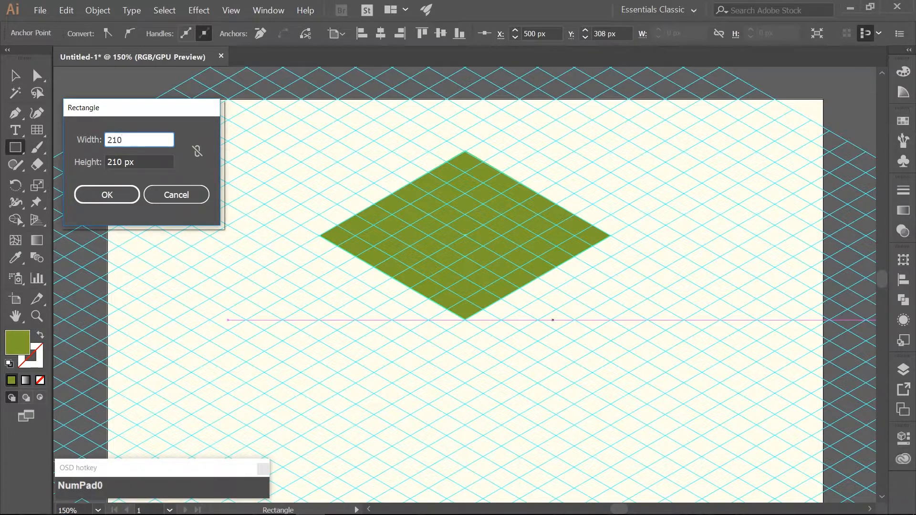
pyautogui.write('55')
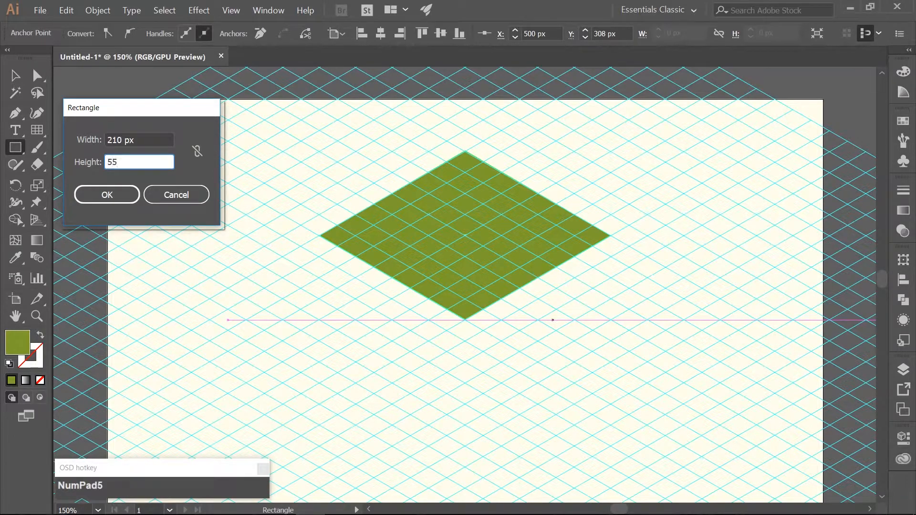
pyautogui.click(106, 195)
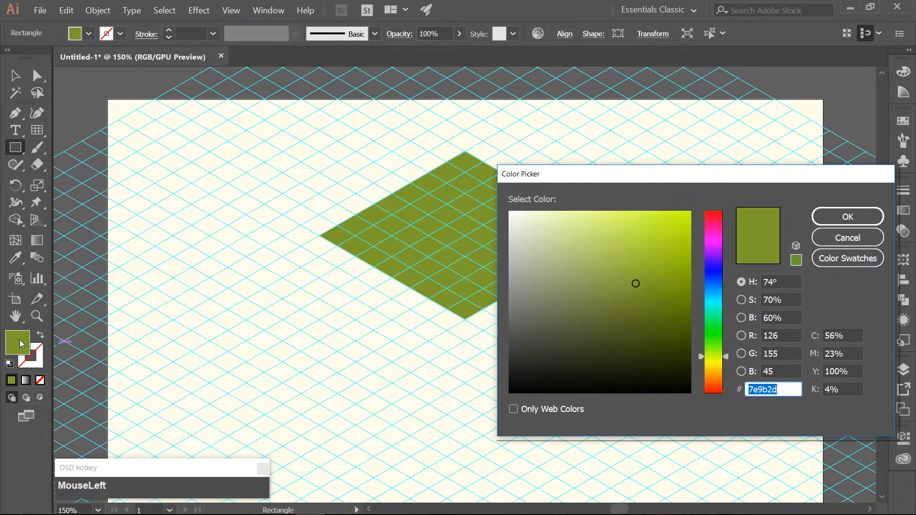
pyautogui.write('68')
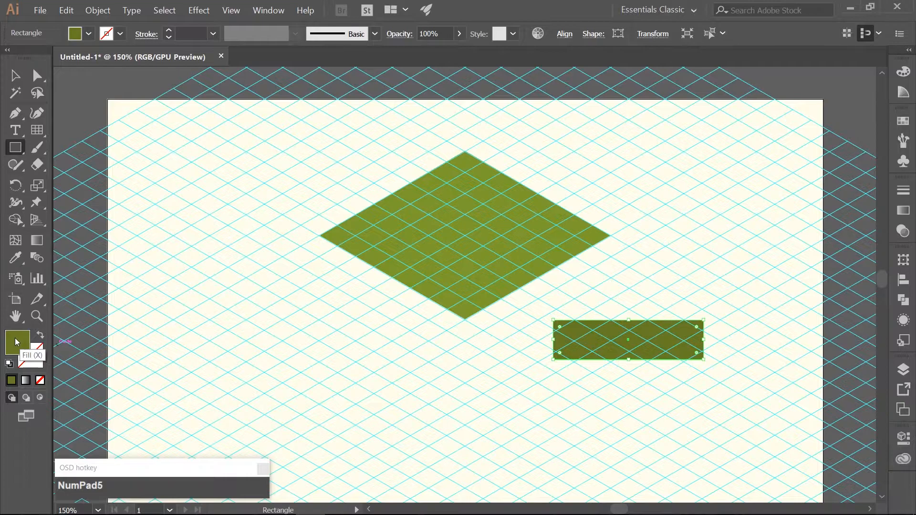
# - Move the dark rectangle under the top face and snap its corners to form the left side face
pyautogui.press('a')
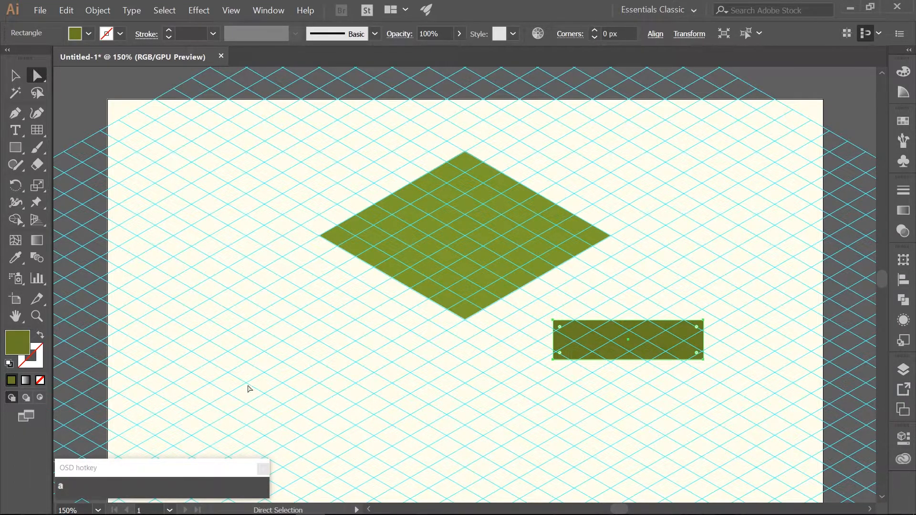
pyautogui.moveTo(336, 283)
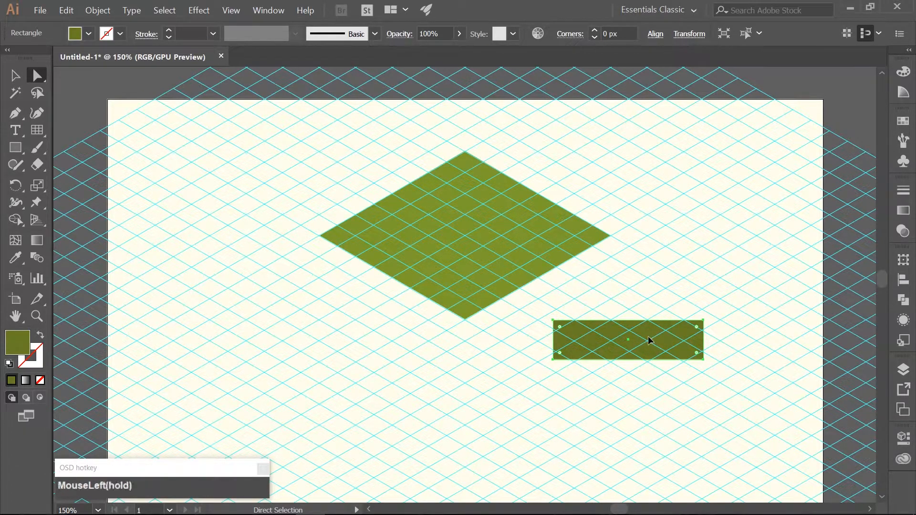
pyautogui.moveTo(628, 341); pyautogui.dragTo(415, 260)
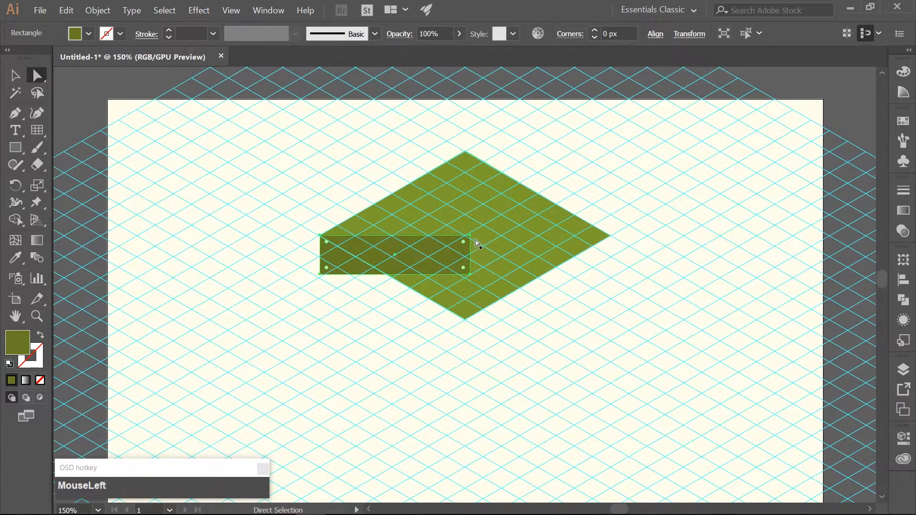
pyautogui.moveTo(462, 242); pyautogui.dragTo(470, 239)
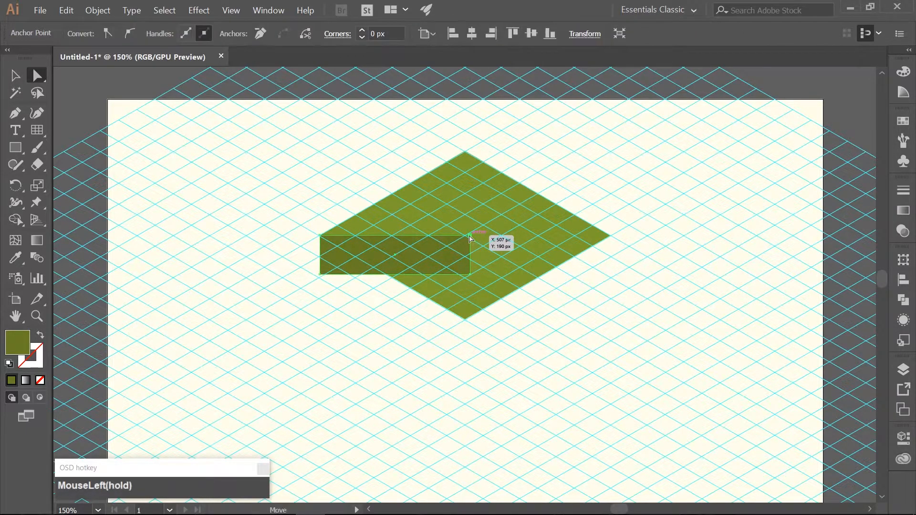
pyautogui.moveTo(472, 237); pyautogui.dragTo(467, 322)
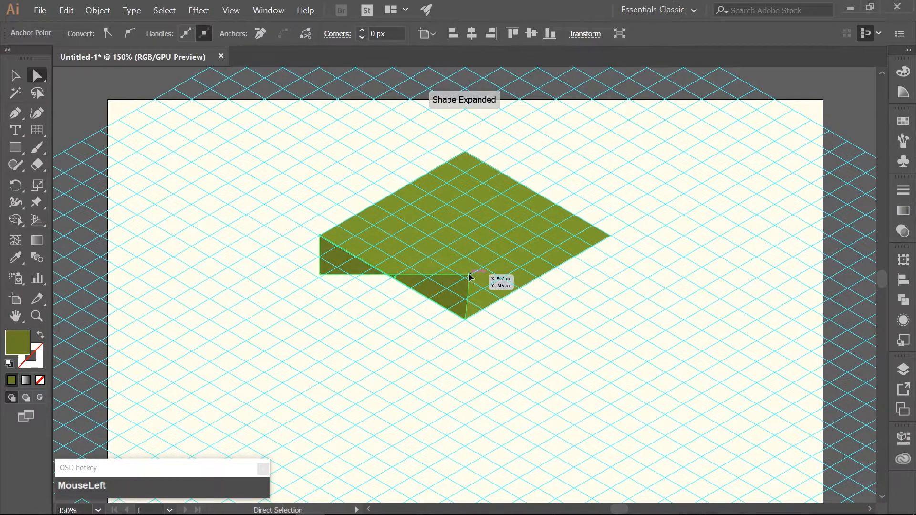
pyautogui.moveTo(470, 278); pyautogui.dragTo(455, 336)
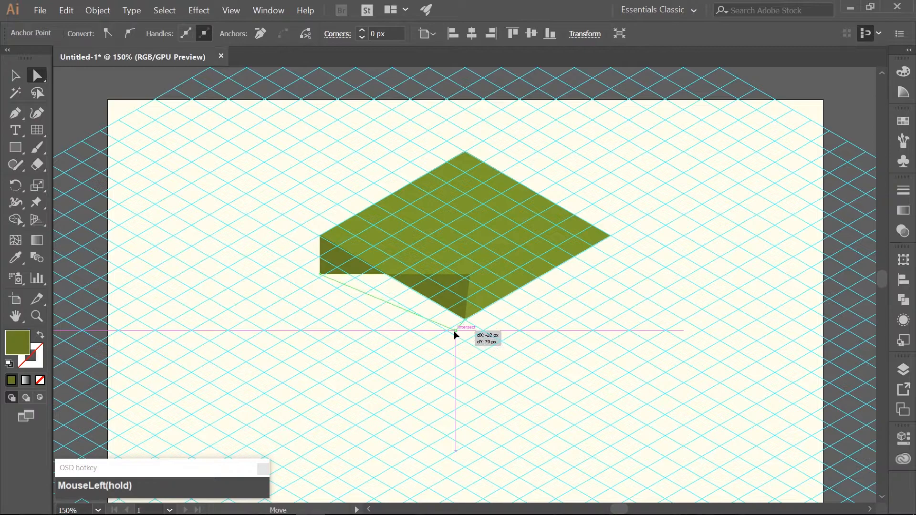
pyautogui.moveTo(456, 333); pyautogui.dragTo(446, 321)
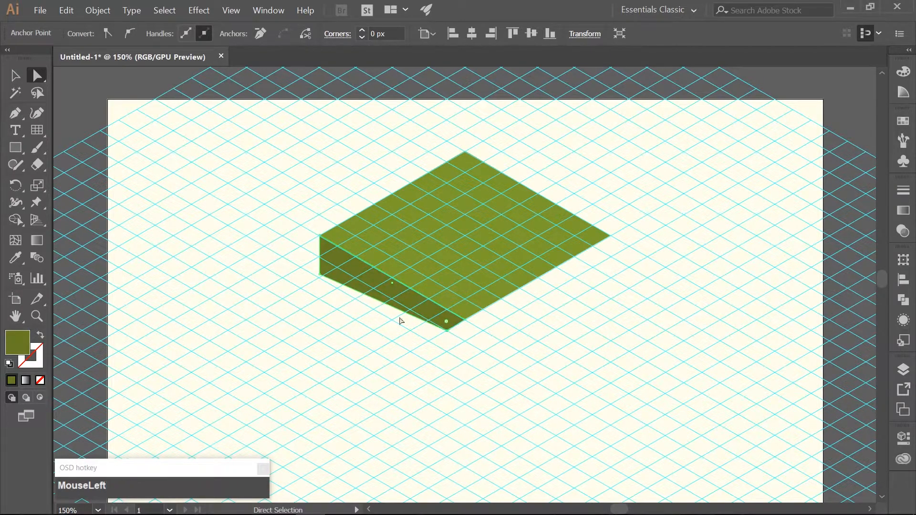
pyautogui.moveTo(445, 322); pyautogui.dragTo(438, 341)
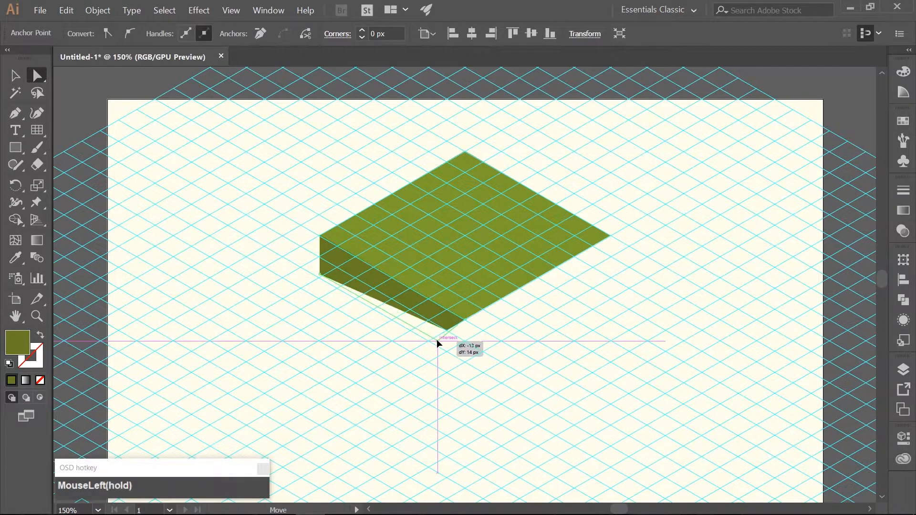
pyautogui.moveTo(438, 343); pyautogui.dragTo(432, 336)
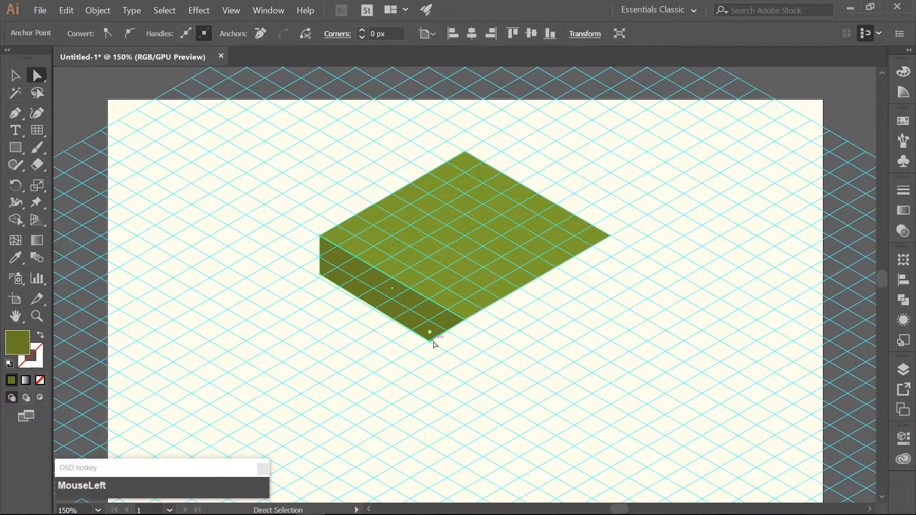
# - Drag the remaining corners onto grid intersections to shape the front face
pyautogui.moveTo(430, 336); pyautogui.dragTo(449, 354)
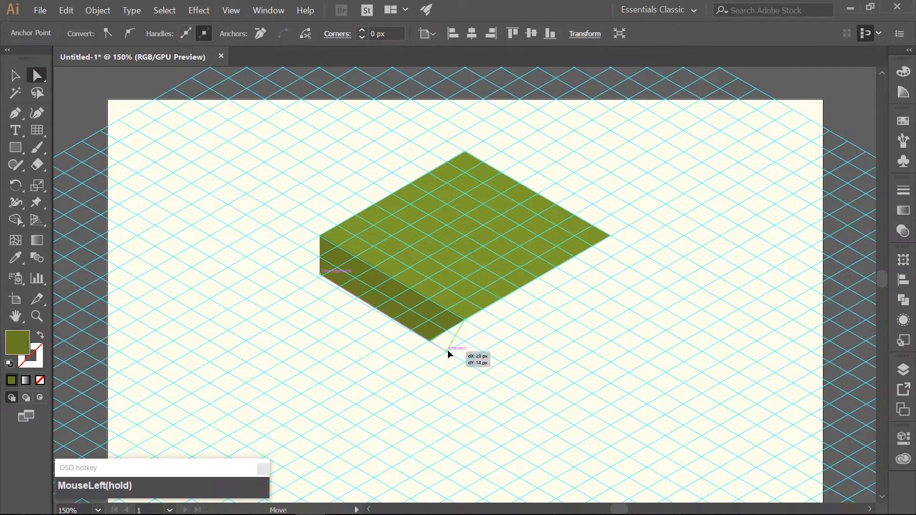
pyautogui.moveTo(448, 354); pyautogui.dragTo(451, 353)
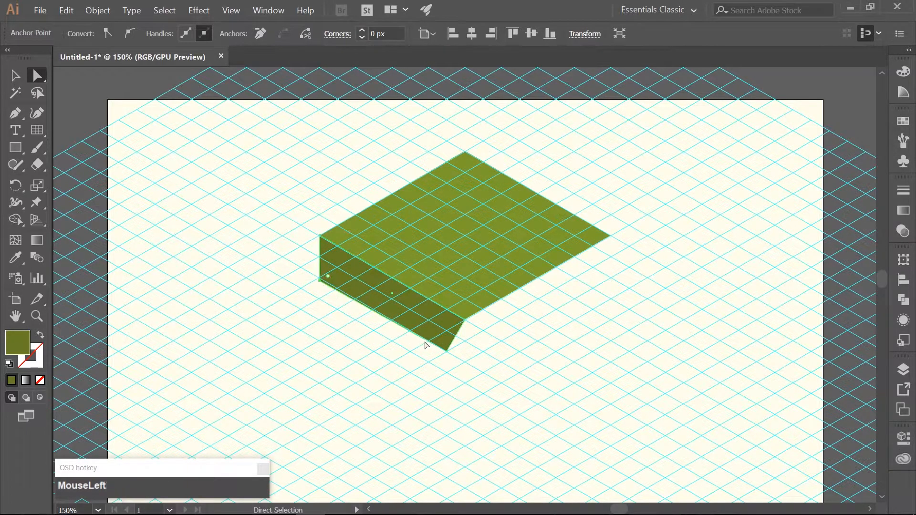
pyautogui.moveTo(442, 348); pyautogui.dragTo(457, 354)
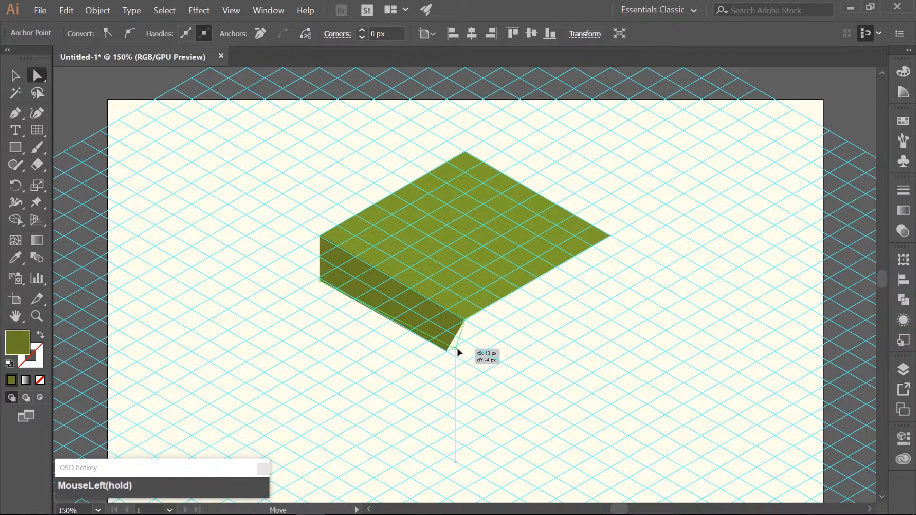
pyautogui.moveTo(457, 353); pyautogui.dragTo(468, 367)
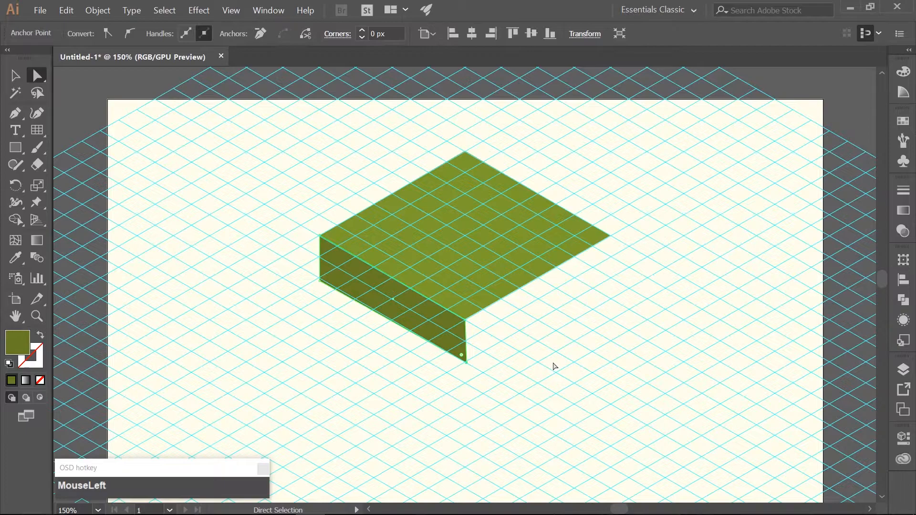
pyautogui.moveTo(321, 284)
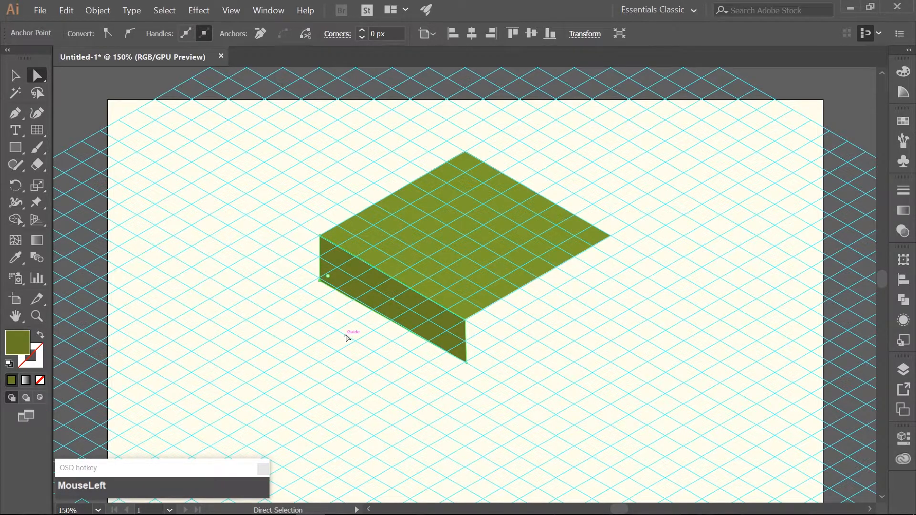
pyautogui.press('Up')
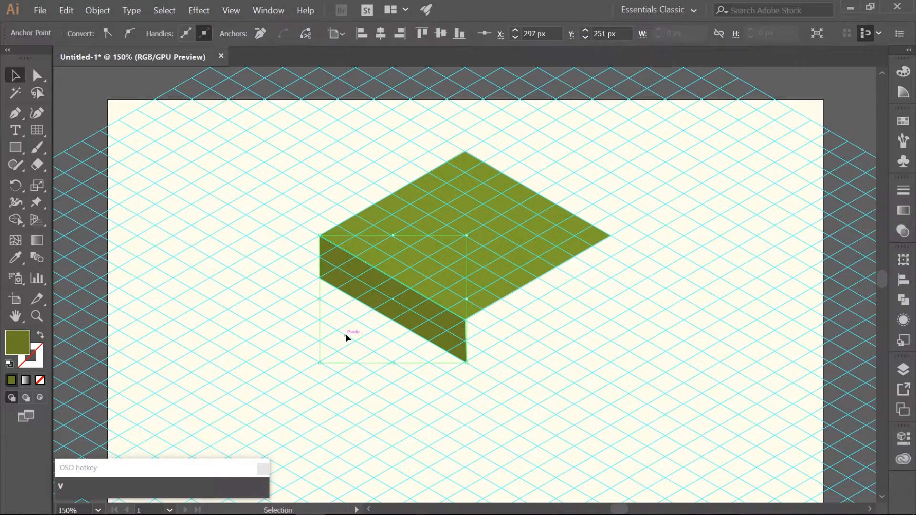
pyautogui.moveTo(276, 336)
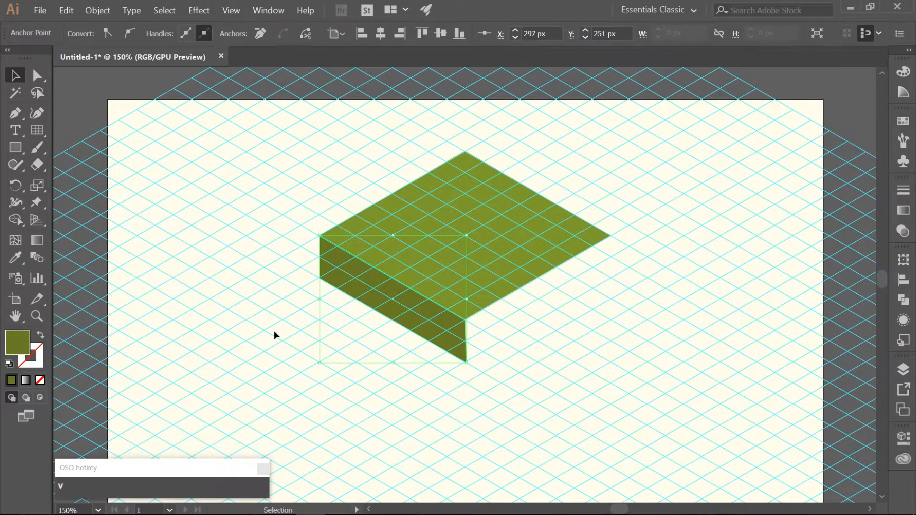
# - Copy the dark side-face shape and paste it in front with Ctrl+F
pyautogui.click(275, 336)
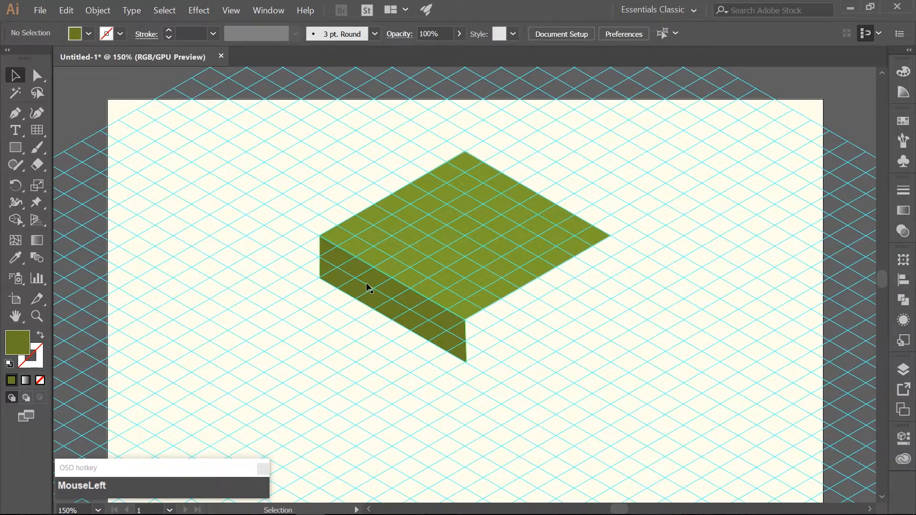
pyautogui.click(369, 288)
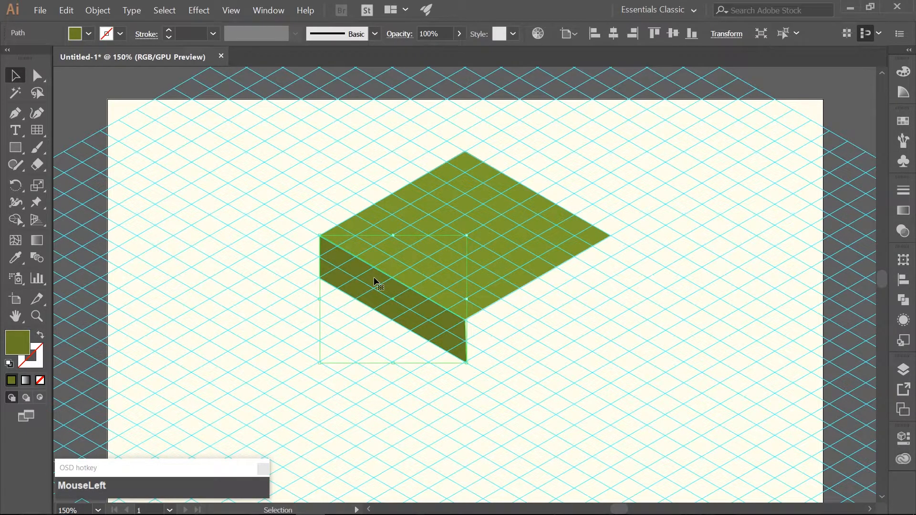
pyautogui.press('Ctrl+c')
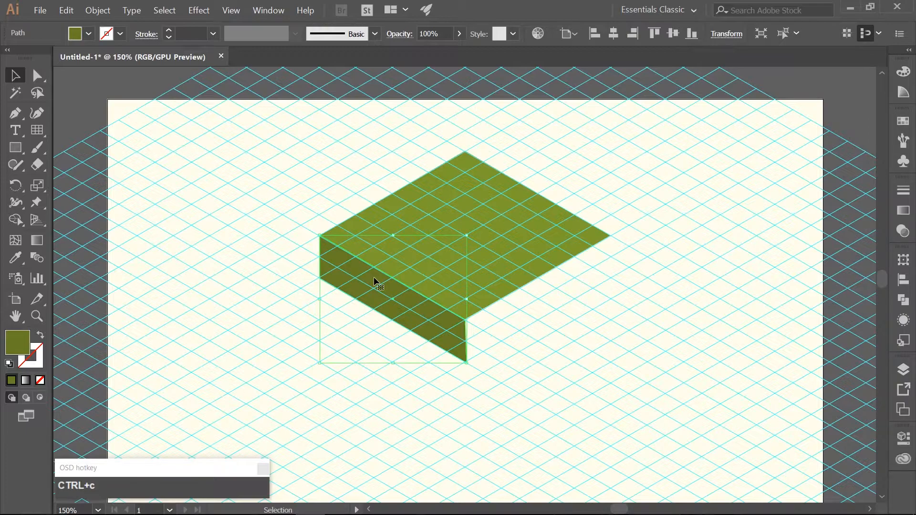
pyautogui.press('Ctrl+f')
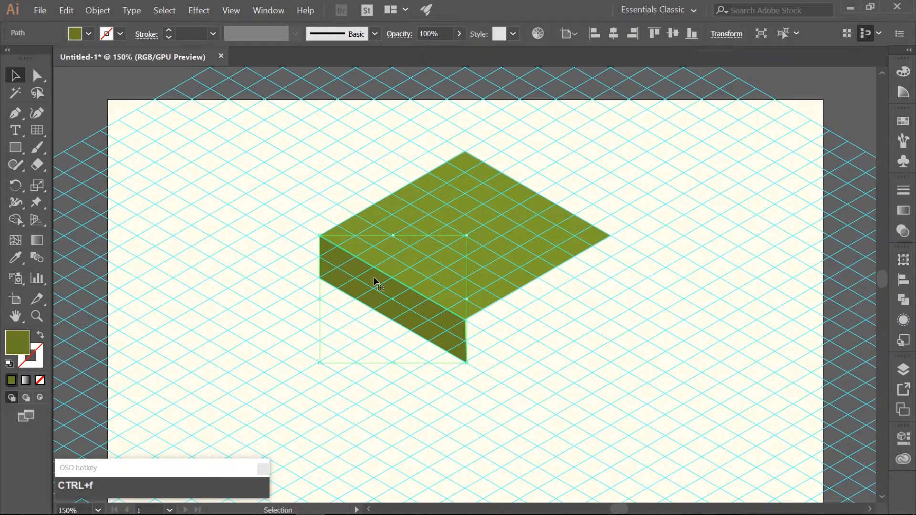
pyautogui.doubleClick(17, 343)
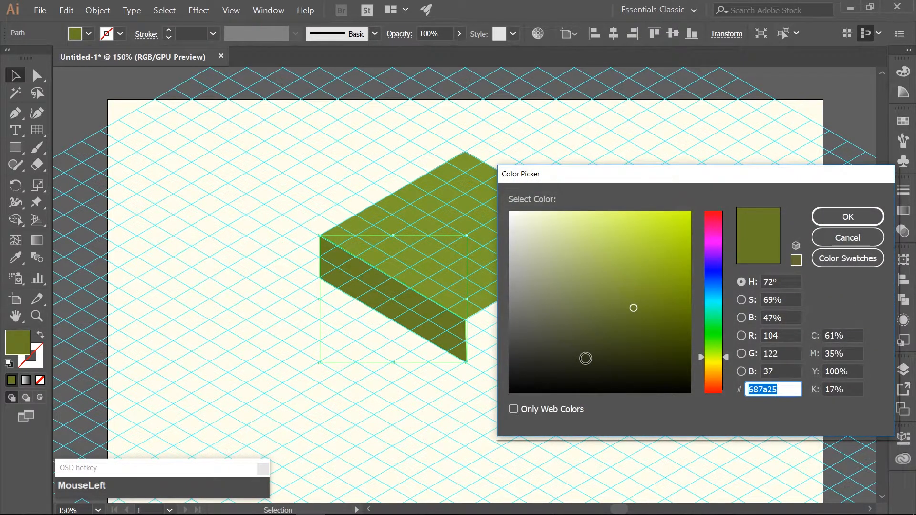
# - Set the duplicated side face's fill to #798e26
pyautogui.write('798e26')
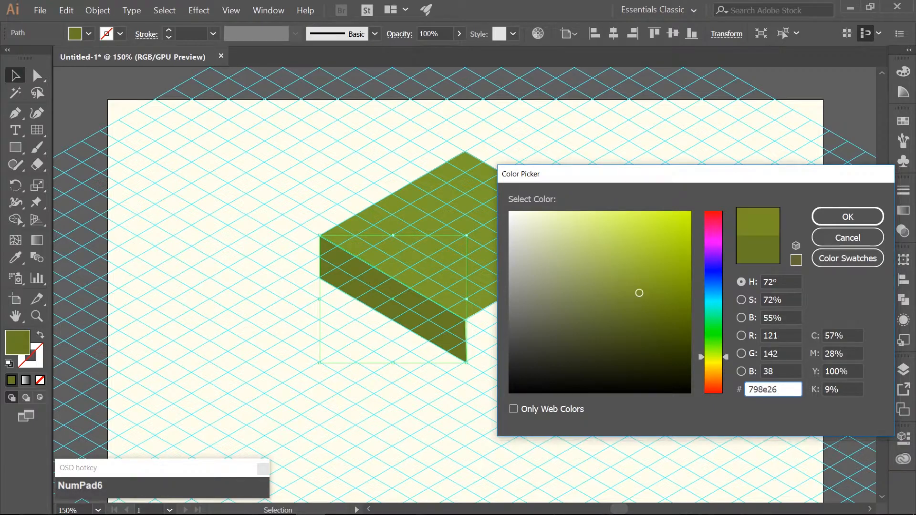
pyautogui.click(848, 217)
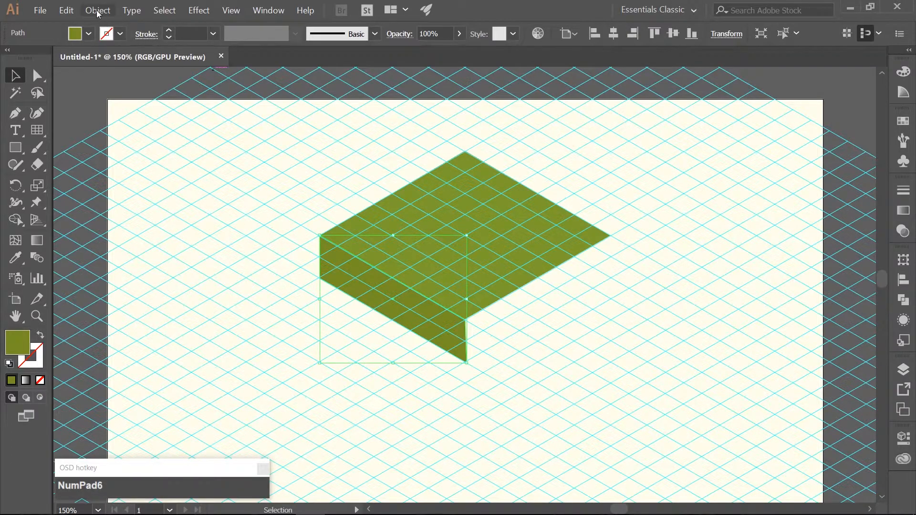
# - Reflect a copy of the side face vertically and drag it into place as the right side
pyautogui.click(99, 10)
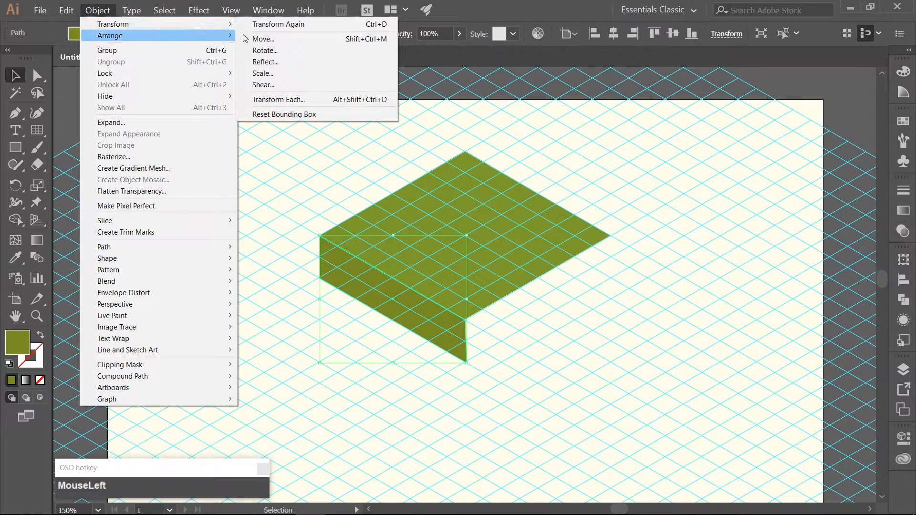
pyautogui.click(266, 62)
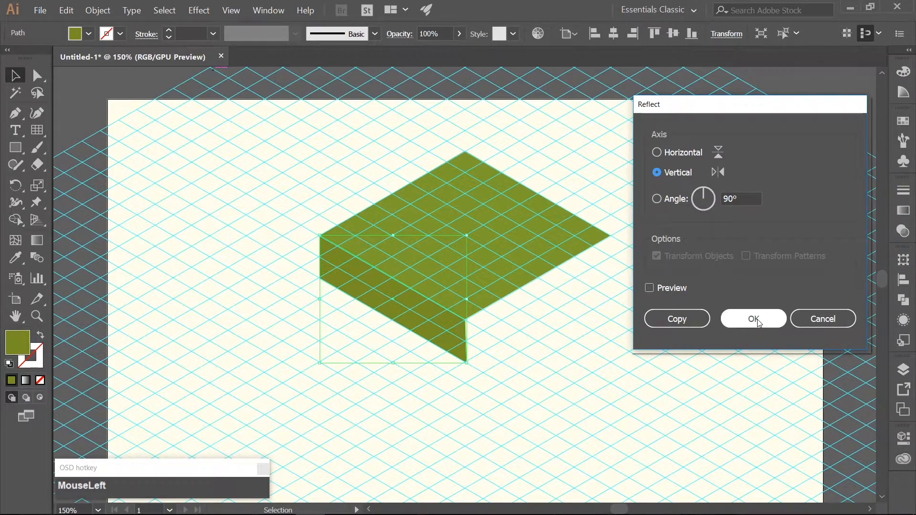
pyautogui.click(754, 319)
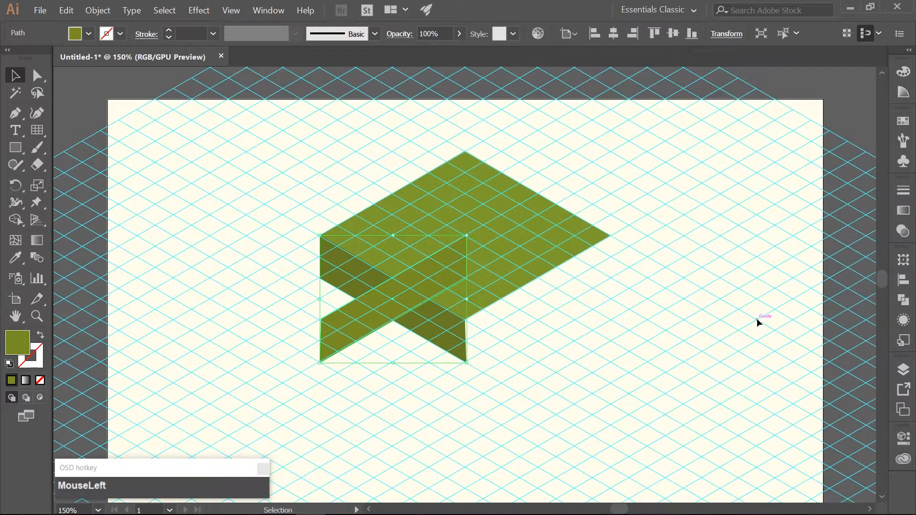
pyautogui.moveTo(481, 329)
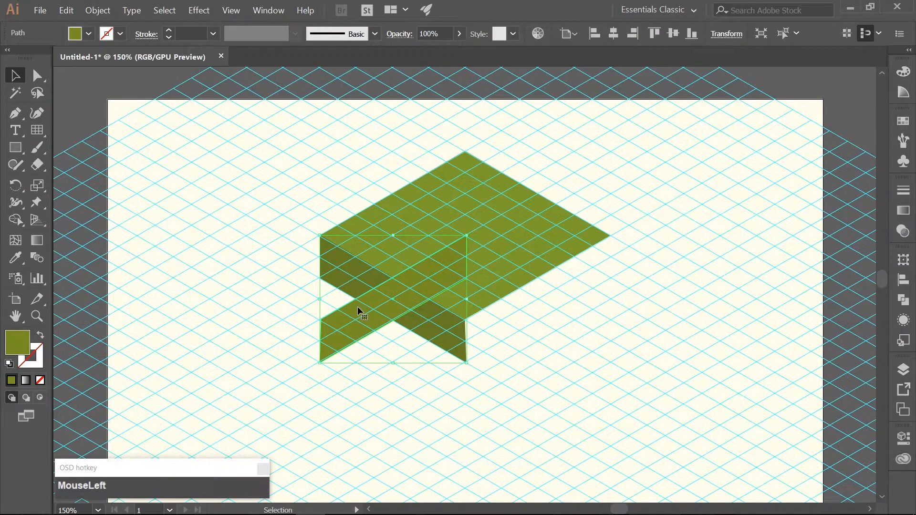
pyautogui.moveTo(362, 312); pyautogui.dragTo(473, 315)
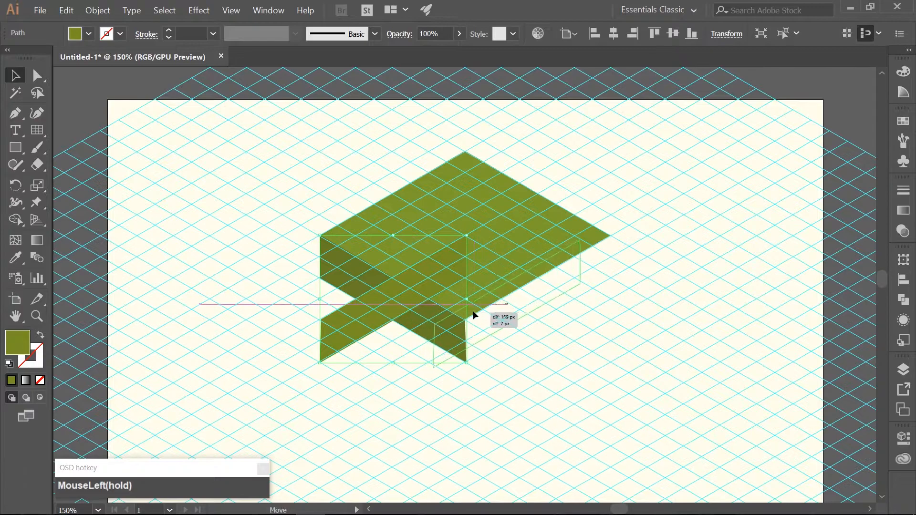
pyautogui.moveTo(474, 315); pyautogui.dragTo(504, 309)
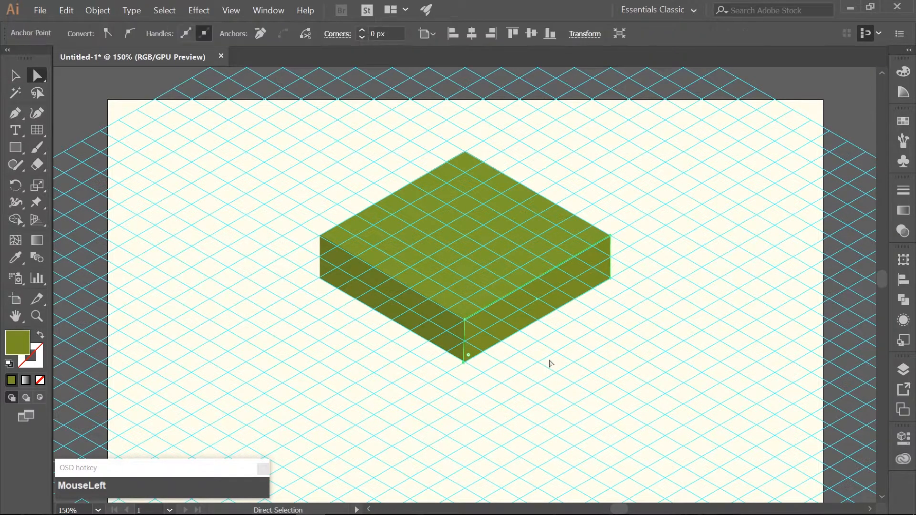
pyautogui.press('Right')
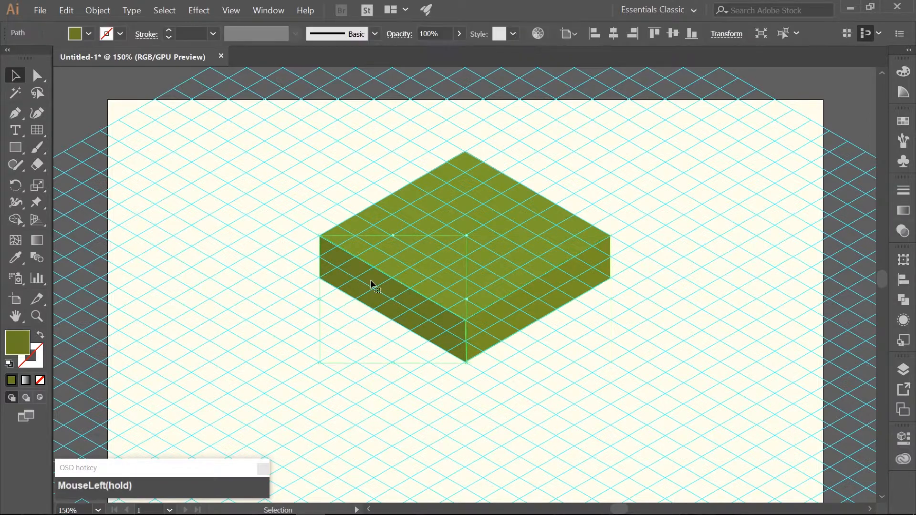
pyautogui.click(371, 289)
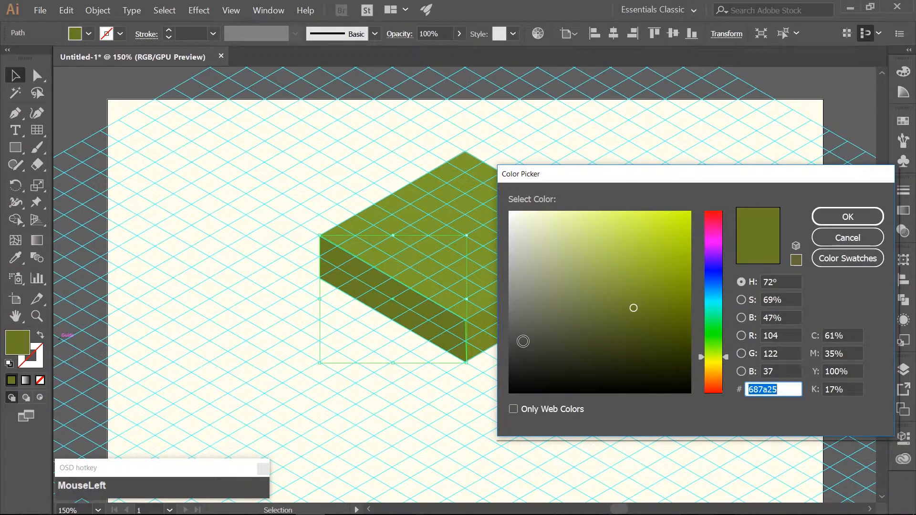
# - Fill the left side face brown #8c692c and move it down below the green edge
pyautogui.write('8c6')
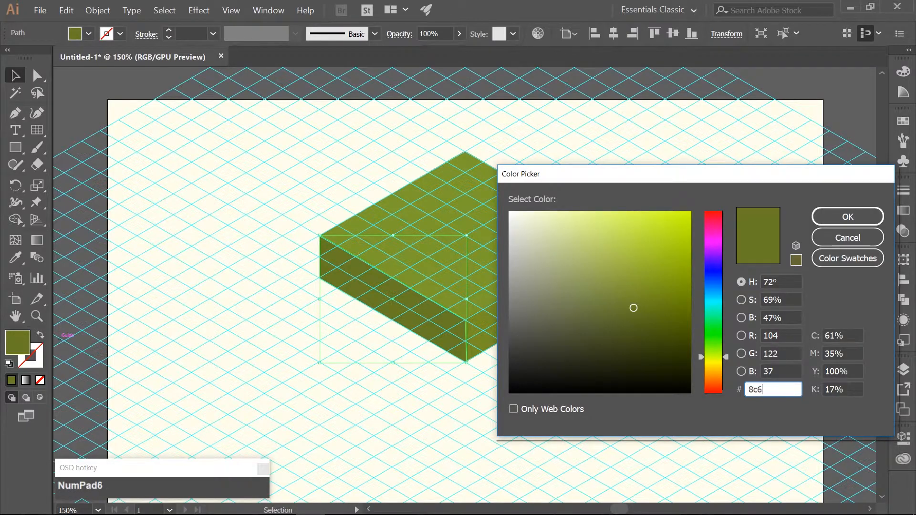
pyautogui.write('92c')
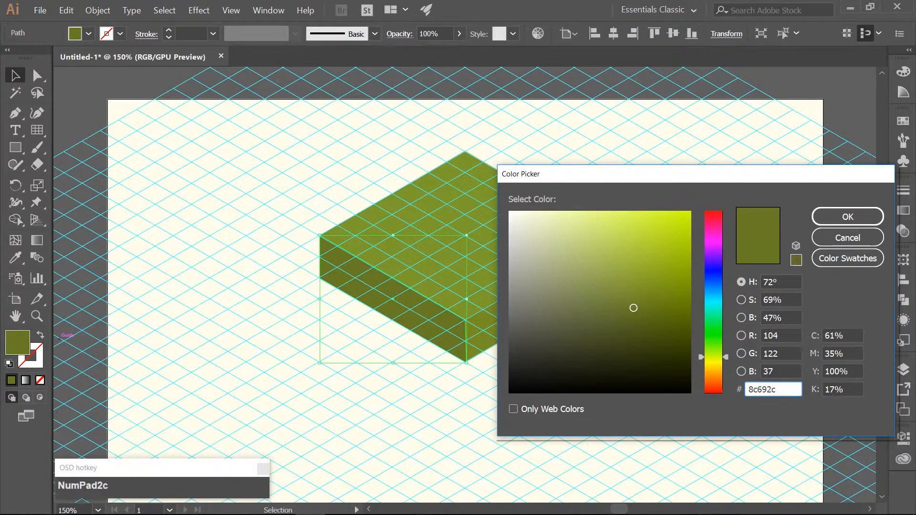
pyautogui.click(848, 217)
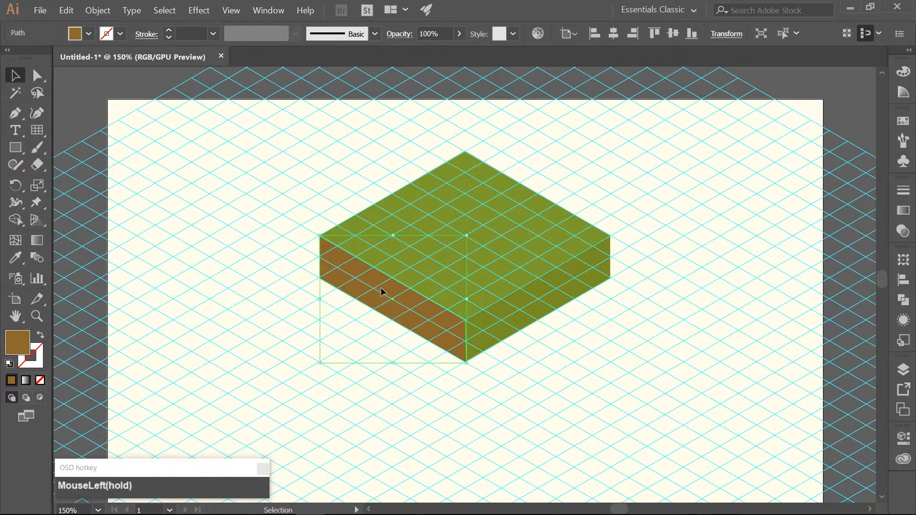
pyautogui.moveTo(382, 292); pyautogui.dragTo(377, 328)
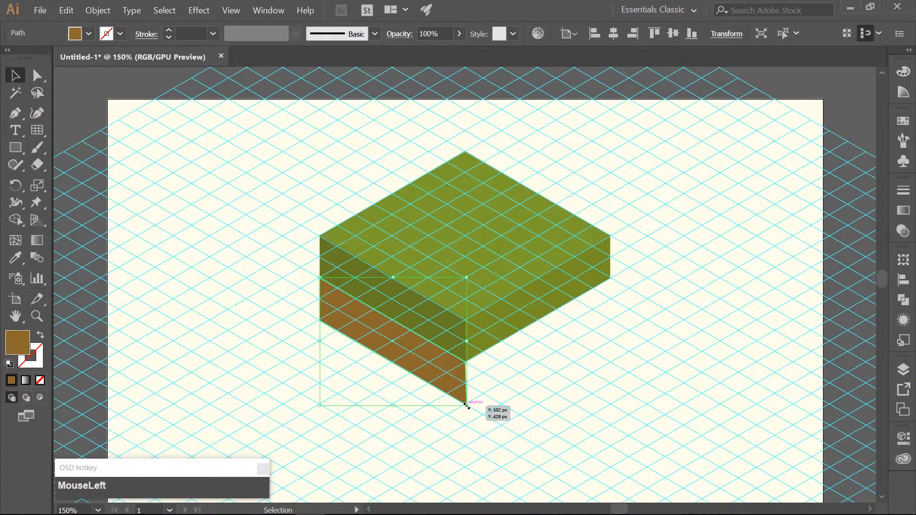
pyautogui.press('Ctrl+c')
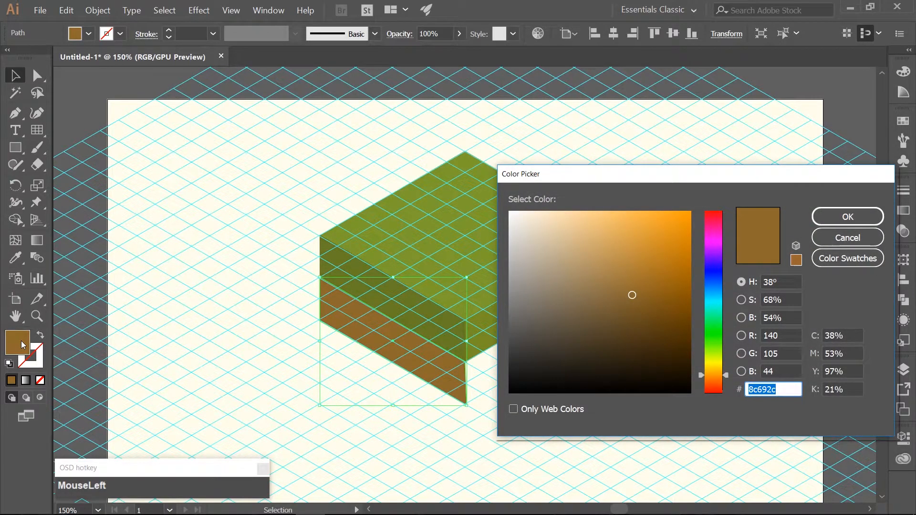
# - Change the dirt face's fill to lighter brown #af8735
pyautogui.write('af8735')
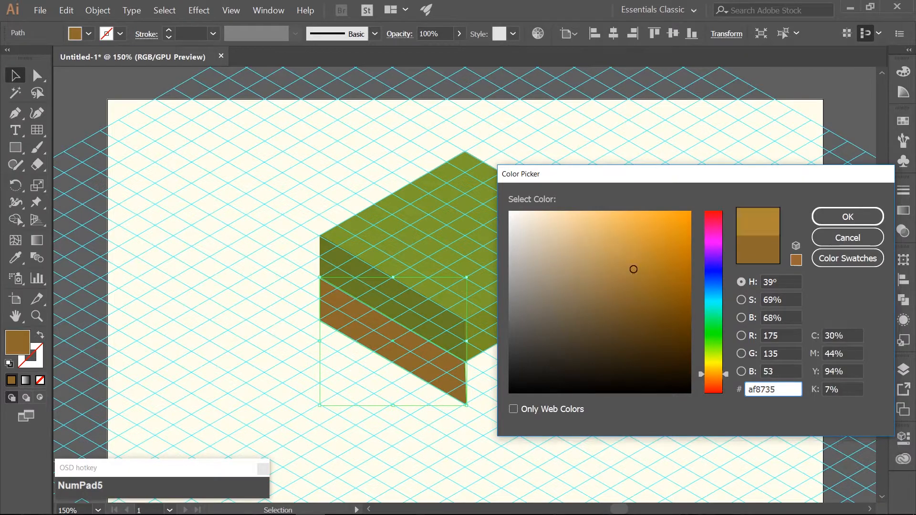
pyautogui.click(847, 216)
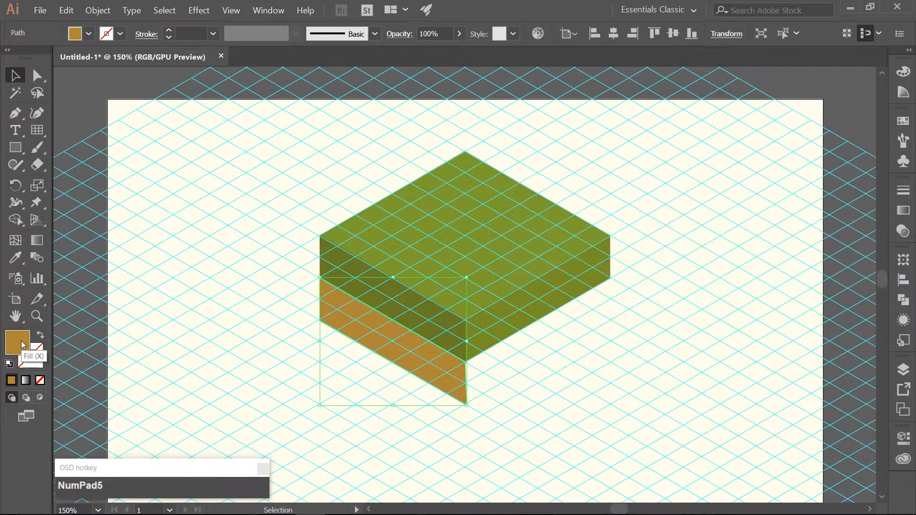
pyautogui.moveTo(198, 199)
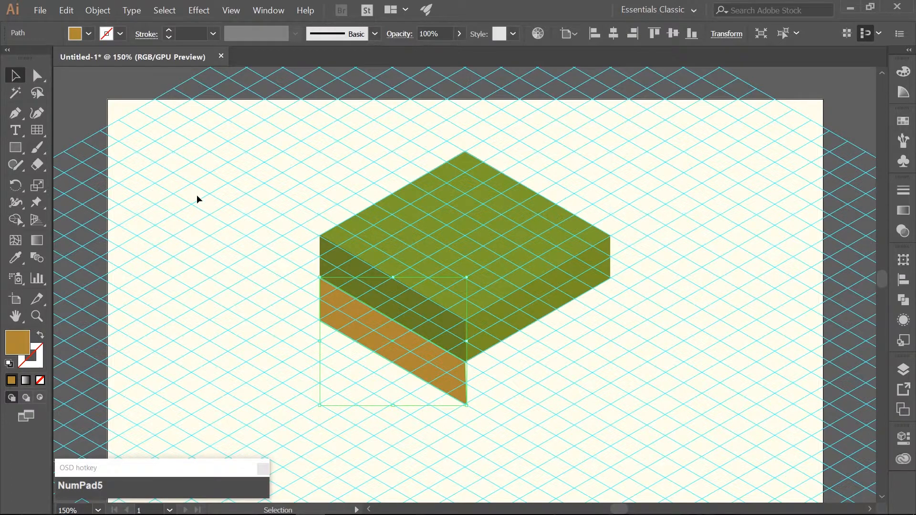
# - Reflect a copy of the brown face vertically and place it as the tile's right dirt side
pyautogui.click(97, 10)
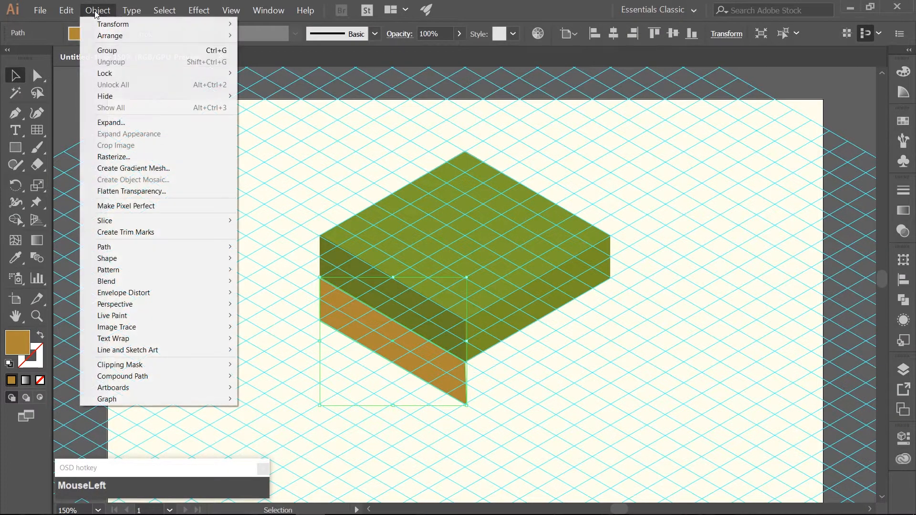
pyautogui.moveTo(113, 24)
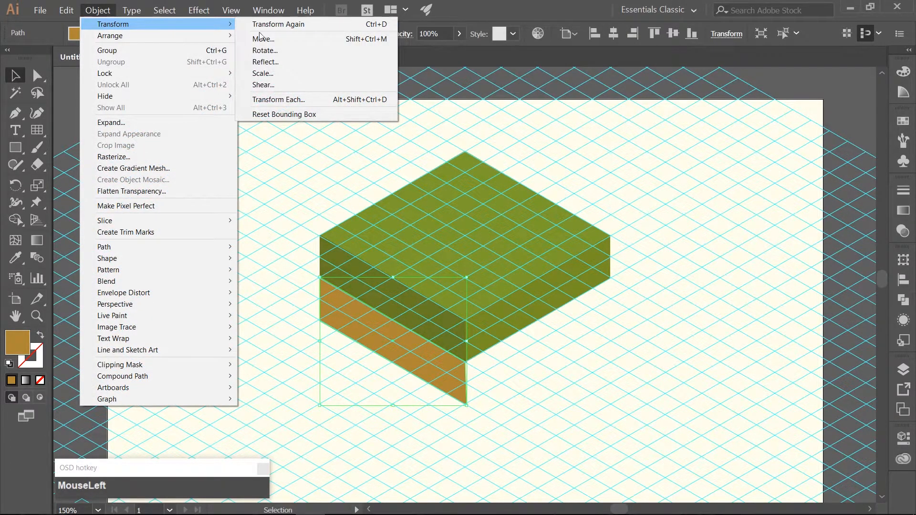
pyautogui.click(265, 61)
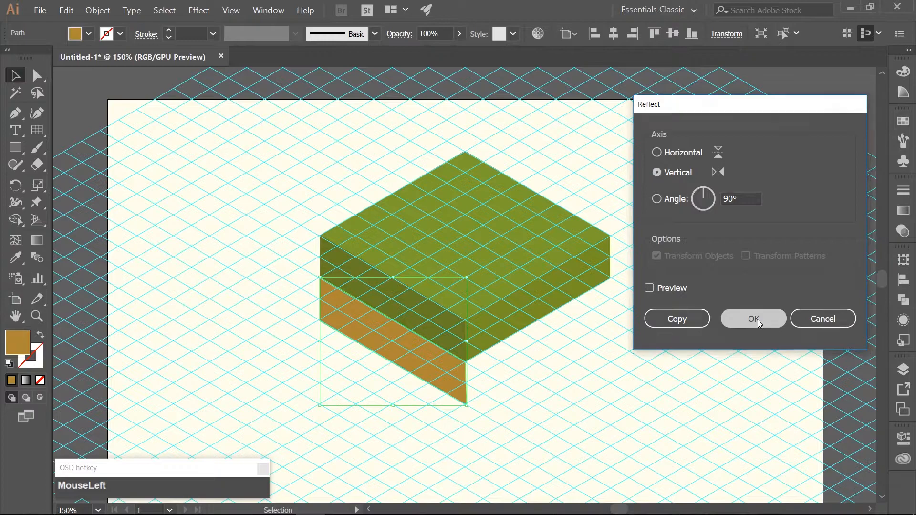
pyautogui.click(753, 319)
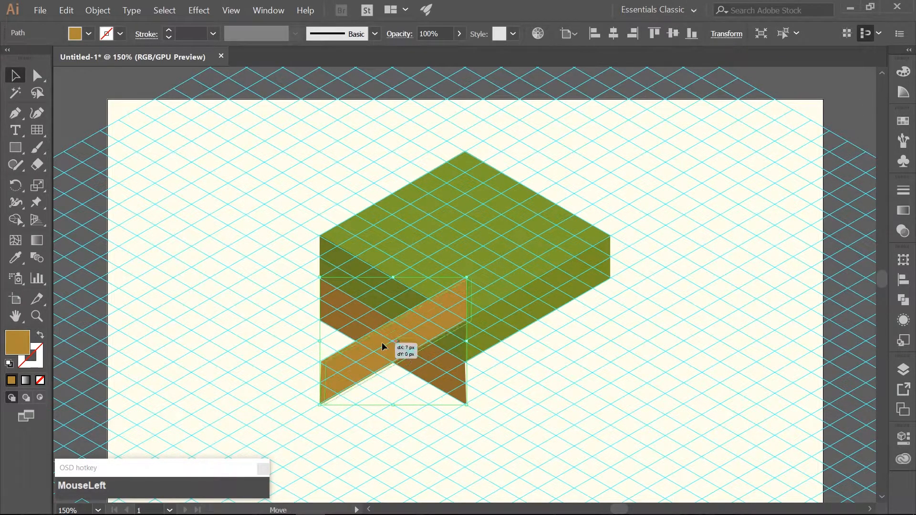
pyautogui.moveTo(383, 347); pyautogui.dragTo(518, 346)
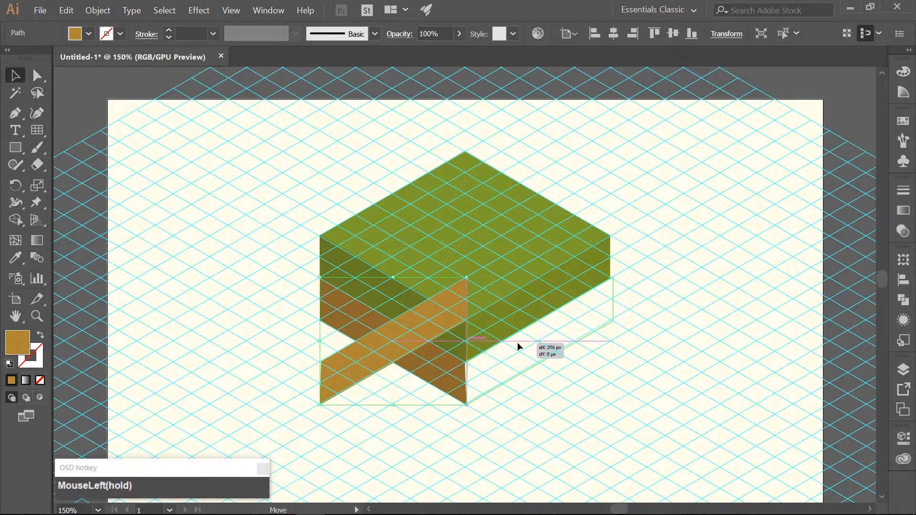
pyautogui.moveTo(518, 347); pyautogui.dragTo(461, 391)
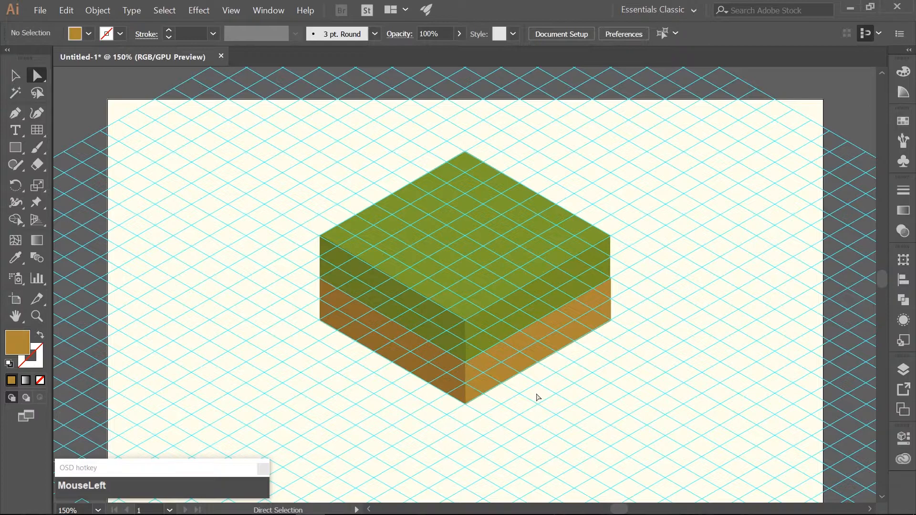
pyautogui.click(903, 369)
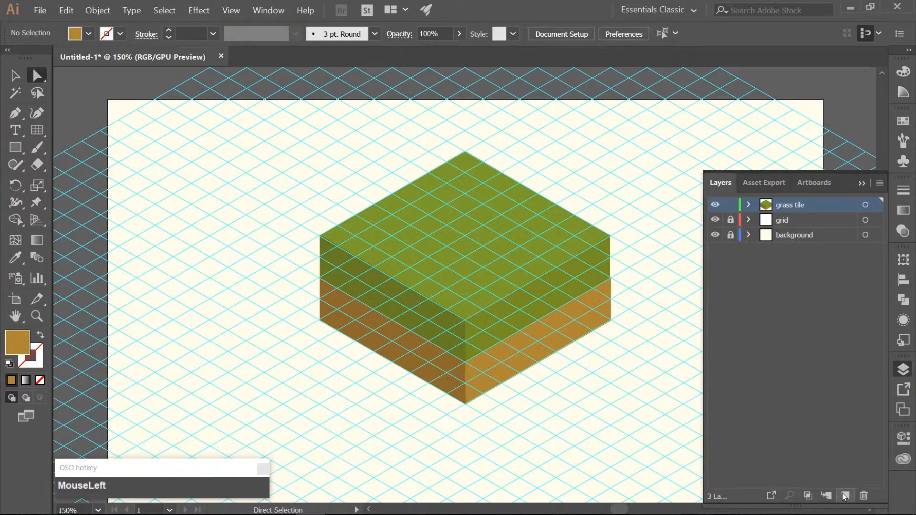
# - Create a new layer and name it 'water tile'
pyautogui.click(846, 495)
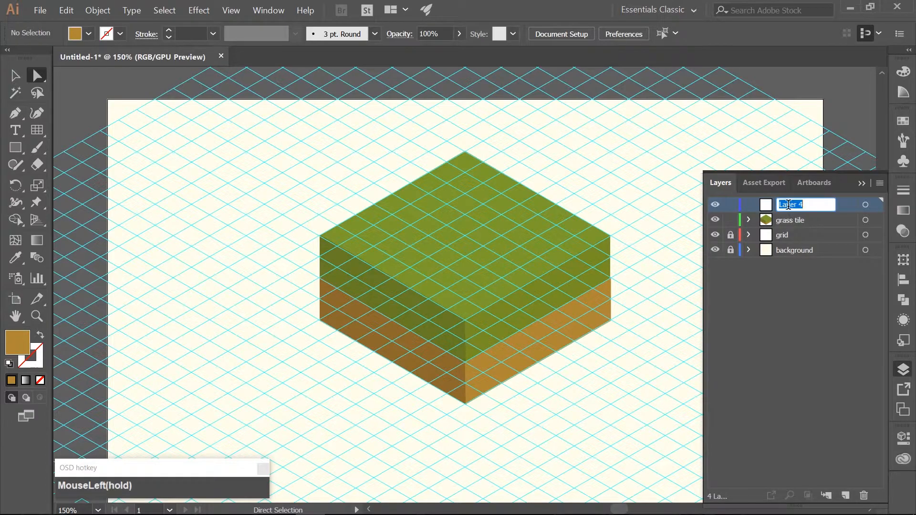
pyautogui.write('water ti')
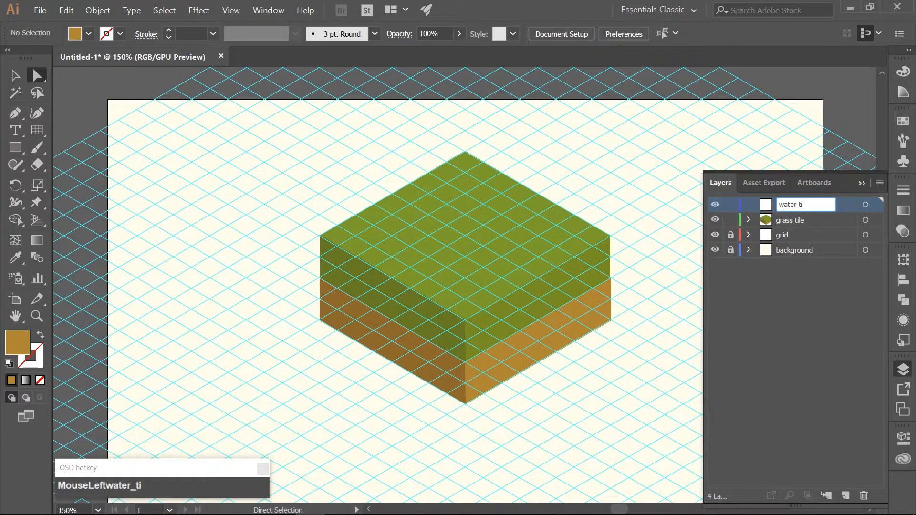
pyautogui.press('Enter')
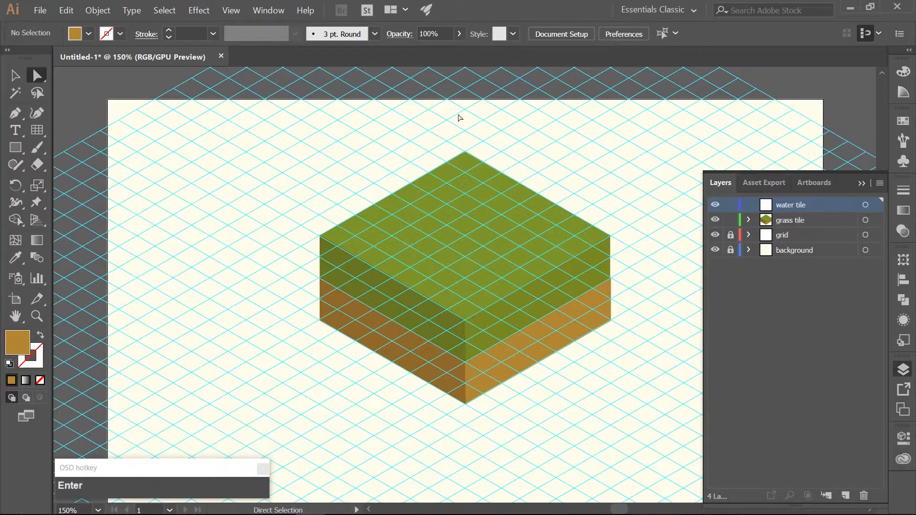
# - Copy the grass tile artwork and paste it onto the water tile layer, shifted downward
pyautogui.click(14, 75)
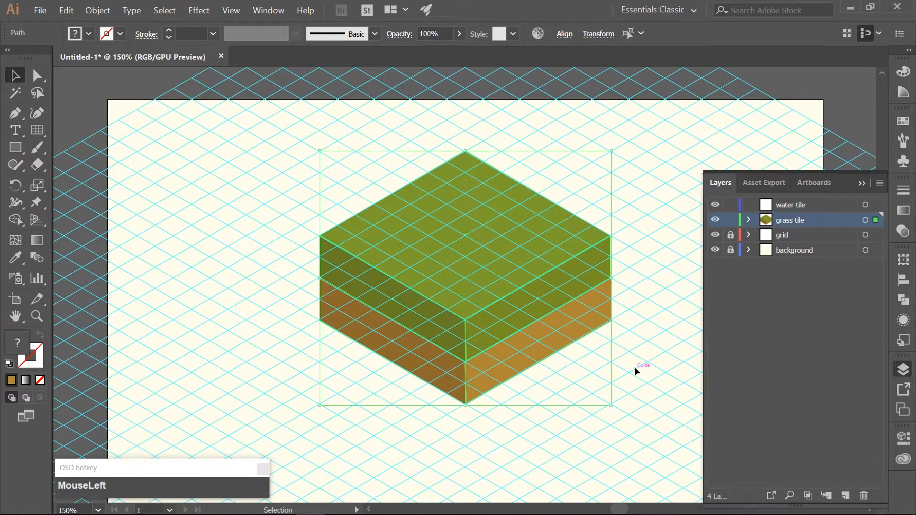
pyautogui.press('Ctrl+c')
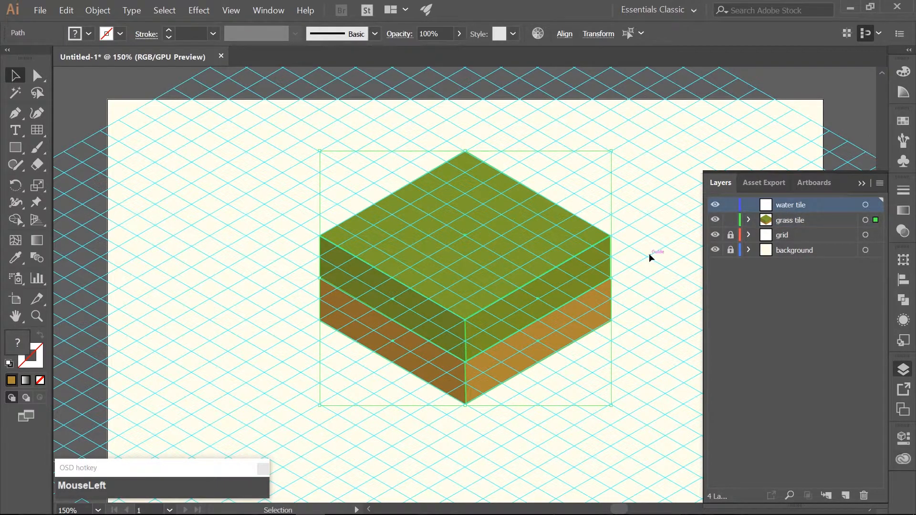
pyautogui.press('ctrl+v')
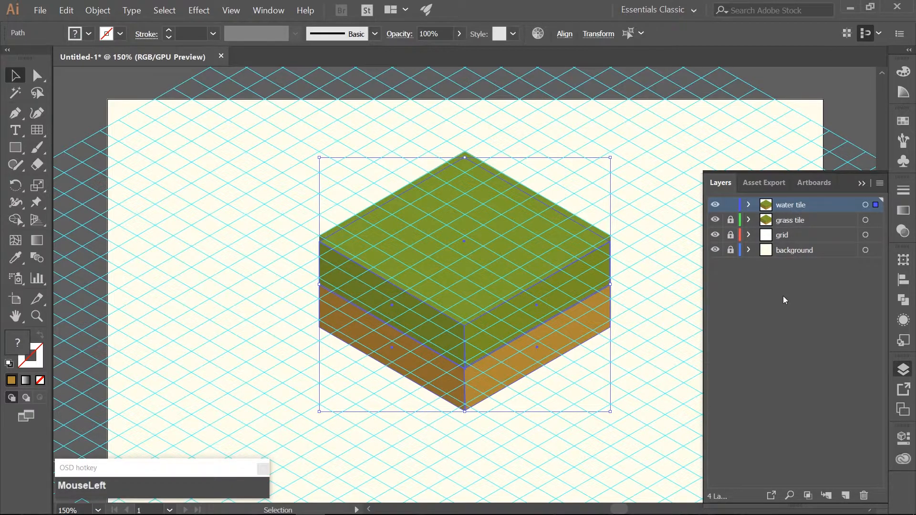
pyautogui.press('shift')
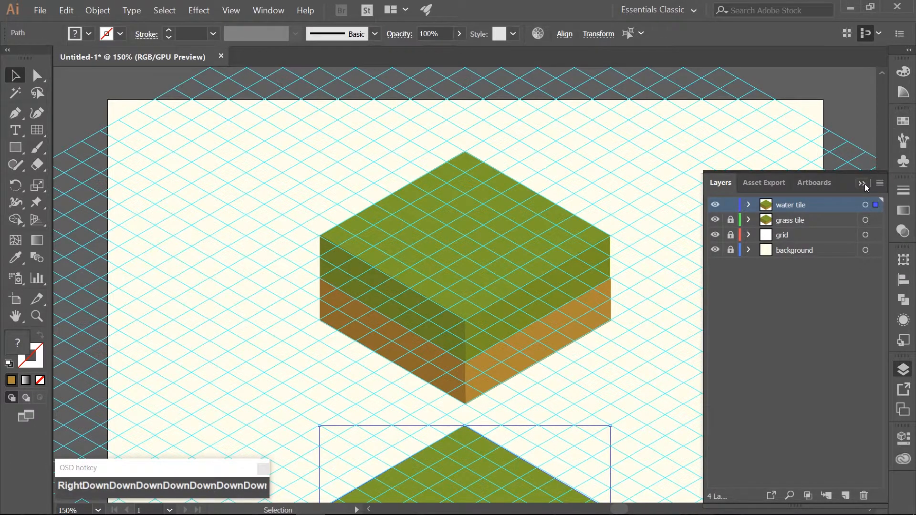
pyautogui.scroll(-3)
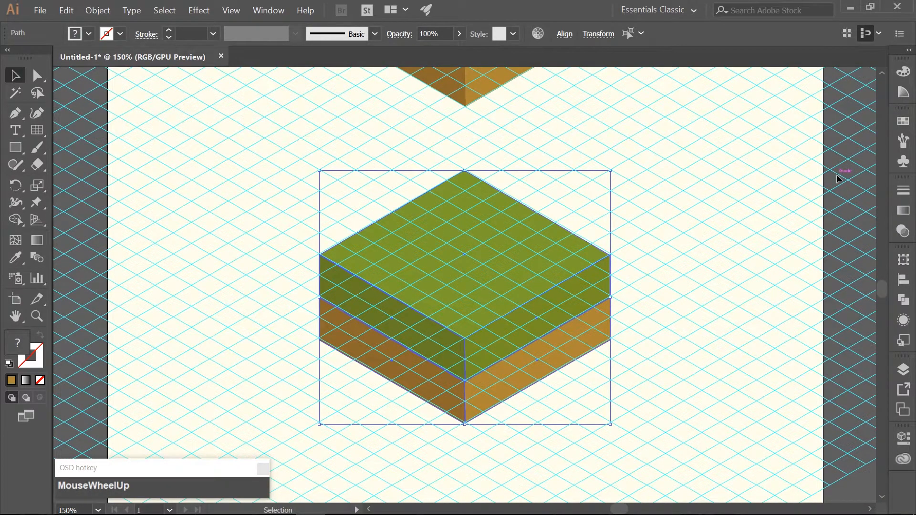
pyautogui.moveTo(195, 129)
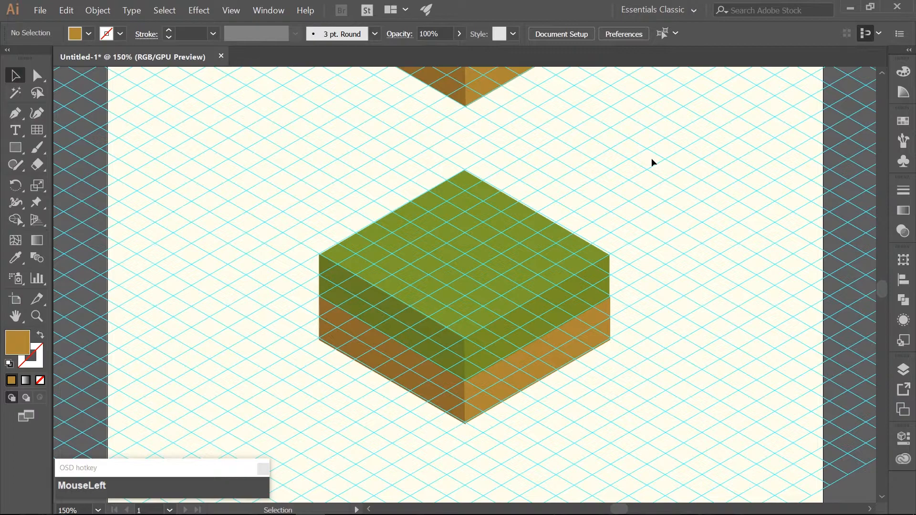
# - Fill the lower tile's top face with bright cyan #4fdbdb
pyautogui.press('v')
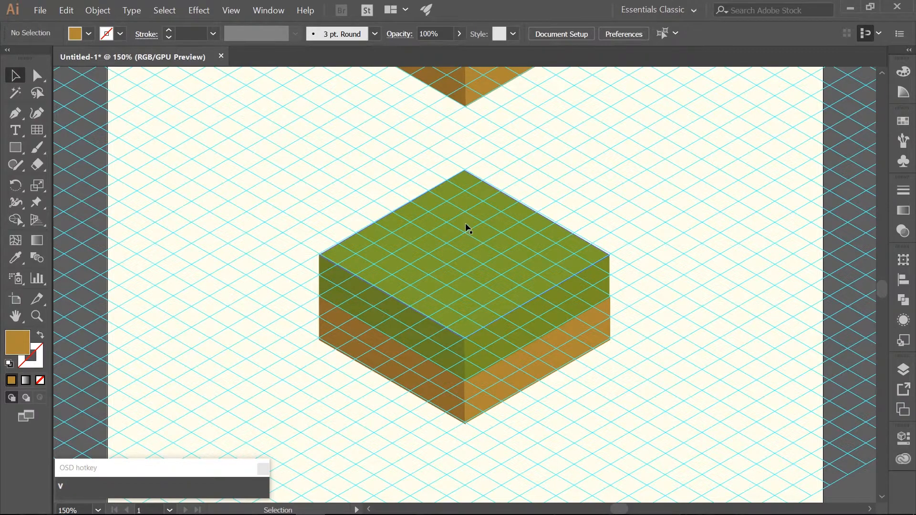
pyautogui.click(467, 230)
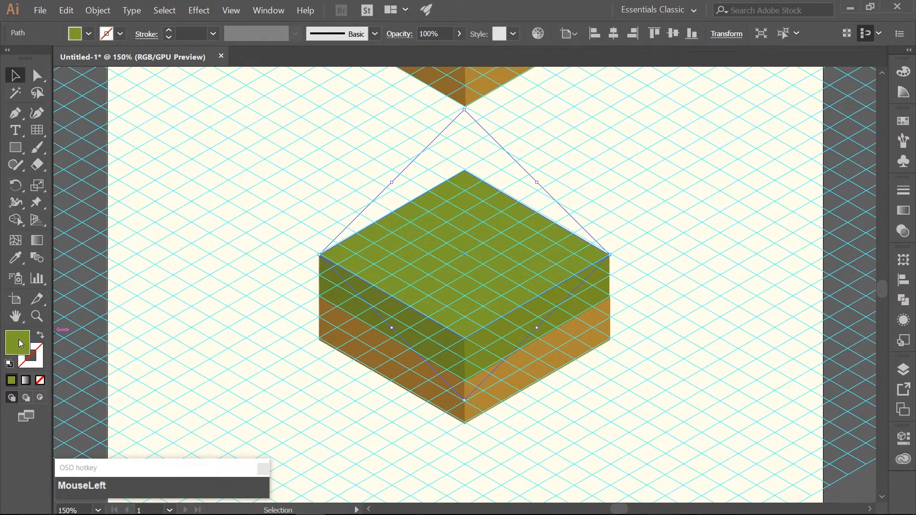
pyautogui.doubleClick(17, 344)
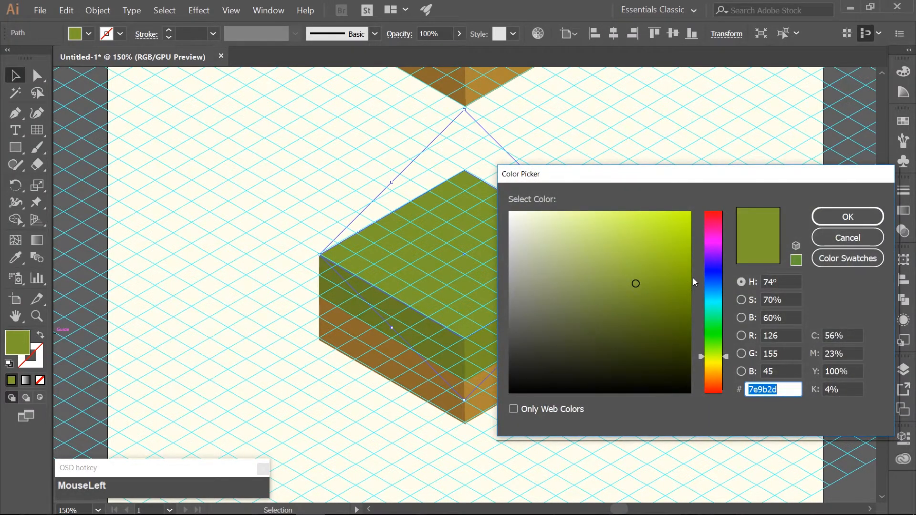
pyautogui.write('4f')
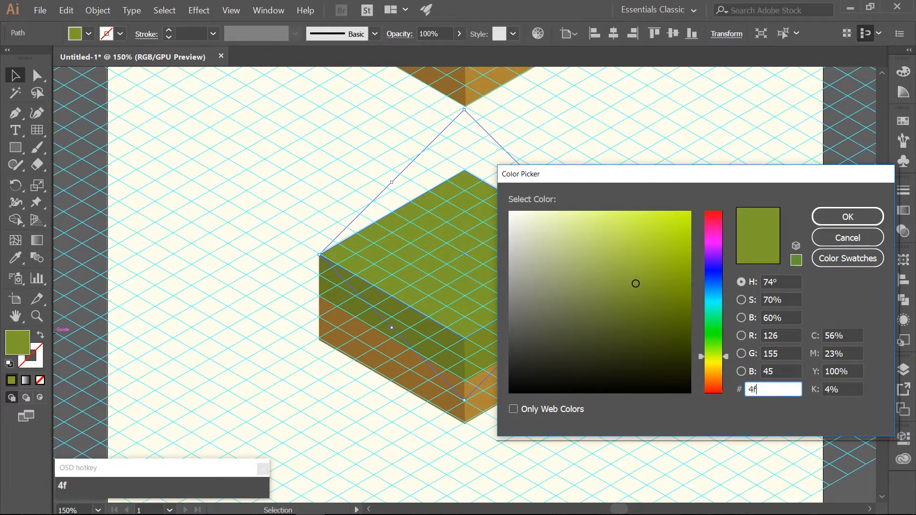
pyautogui.write('dbd')
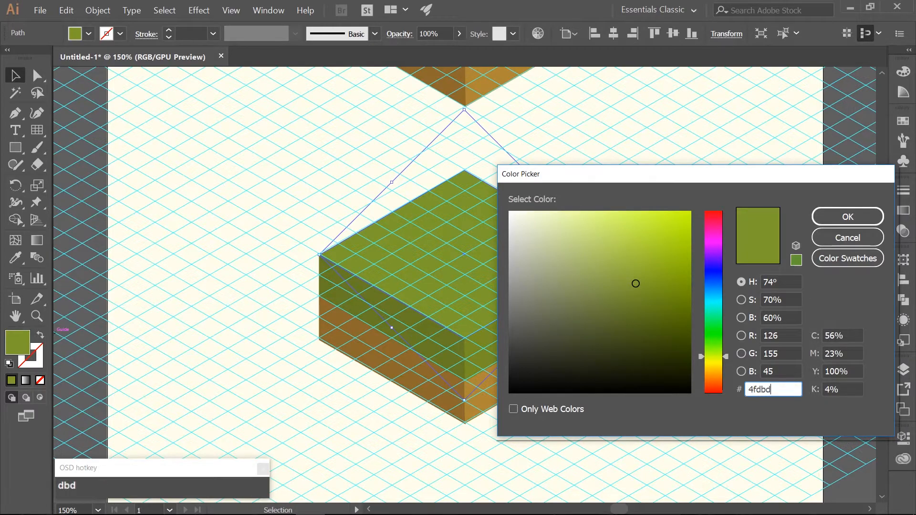
pyautogui.click(847, 217)
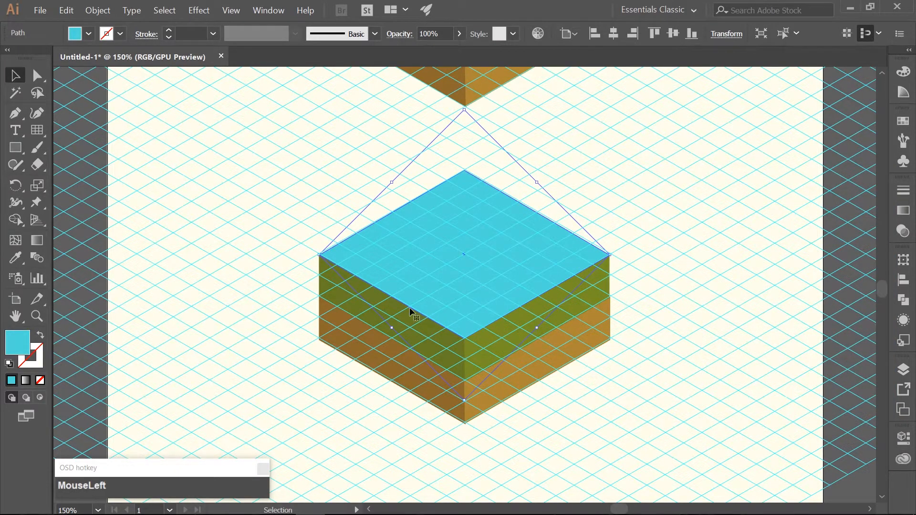
# - Fill the lower tile's left side with teal #40adaa and its right side with teal 4fc…
pyautogui.click(411, 314)
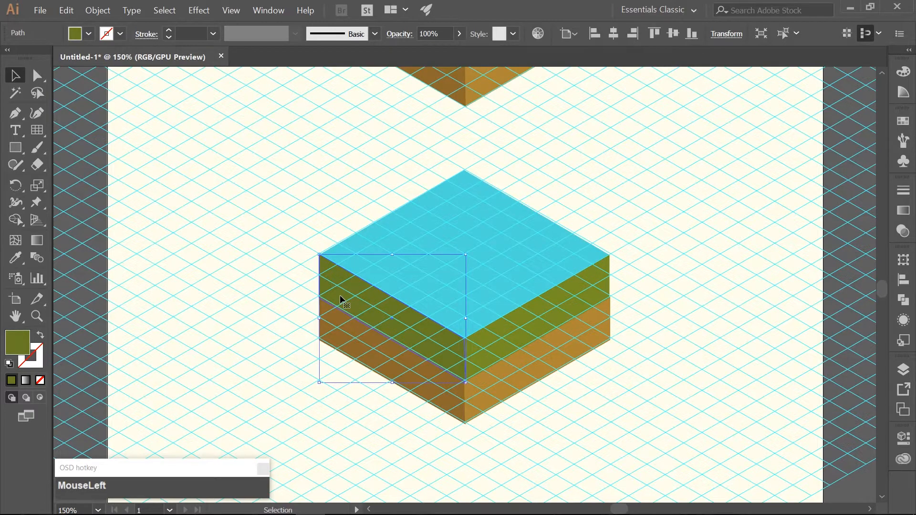
pyautogui.moveTo(22, 344)
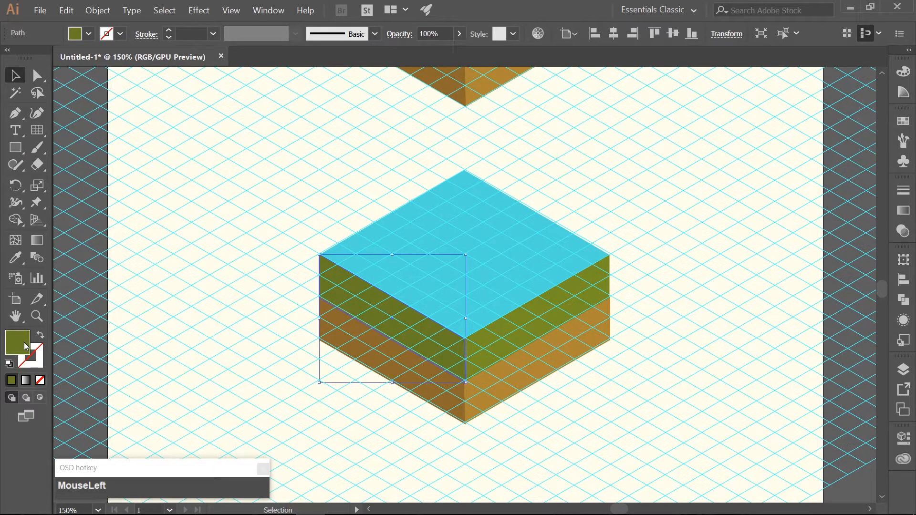
pyautogui.doubleClick(18, 343)
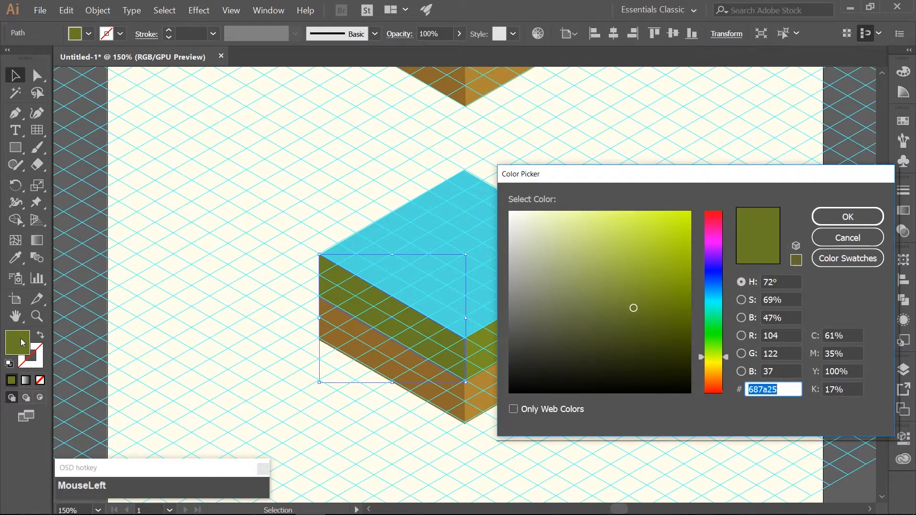
pyautogui.write('40')
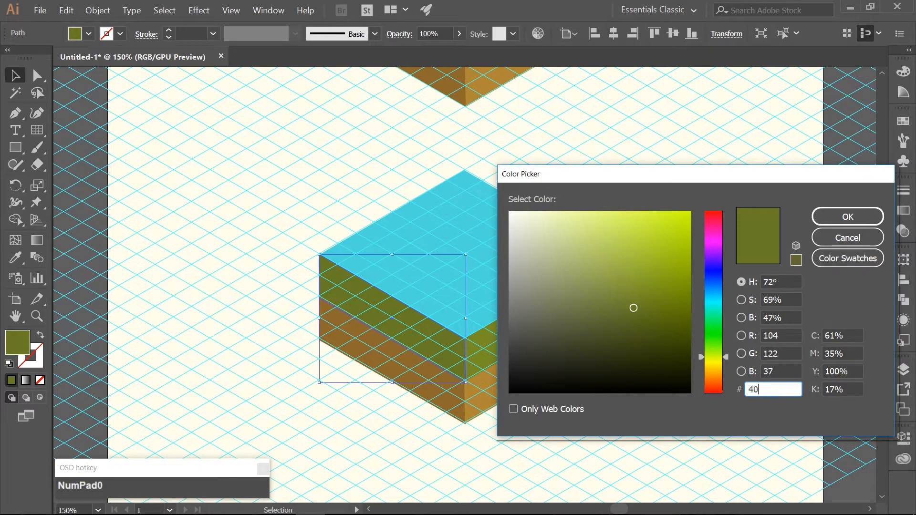
pyautogui.write('adaa')
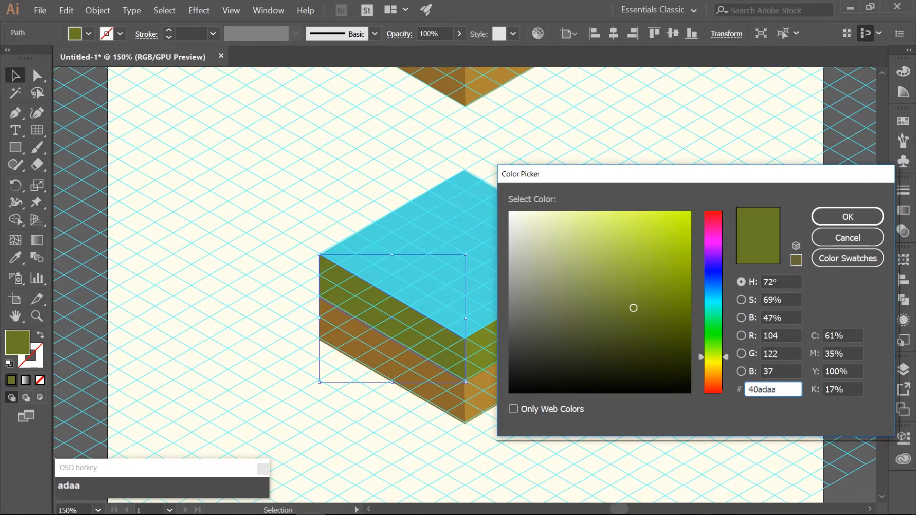
pyautogui.click(847, 217)
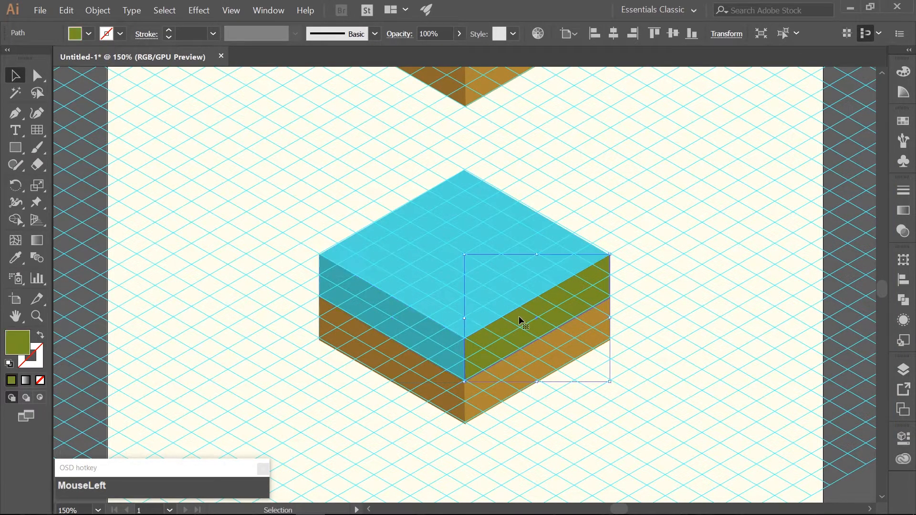
pyautogui.doubleClick(18, 344)
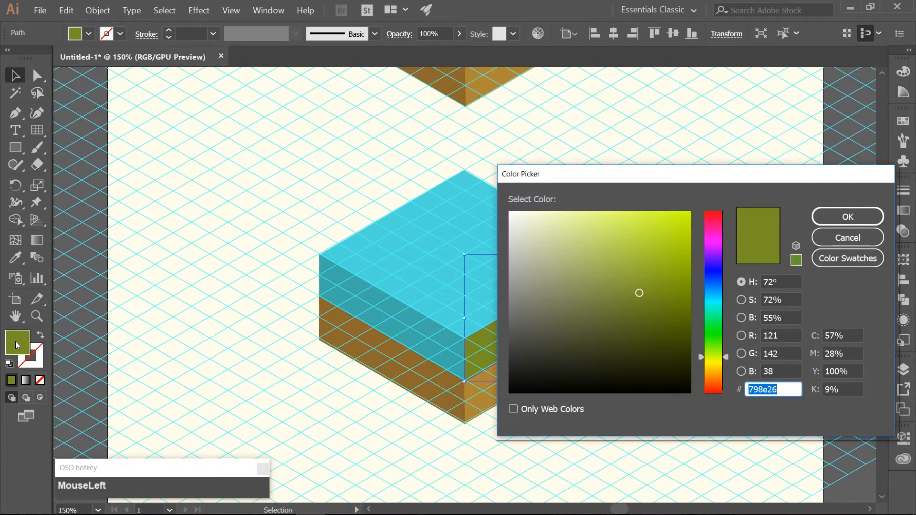
pyautogui.write('4')
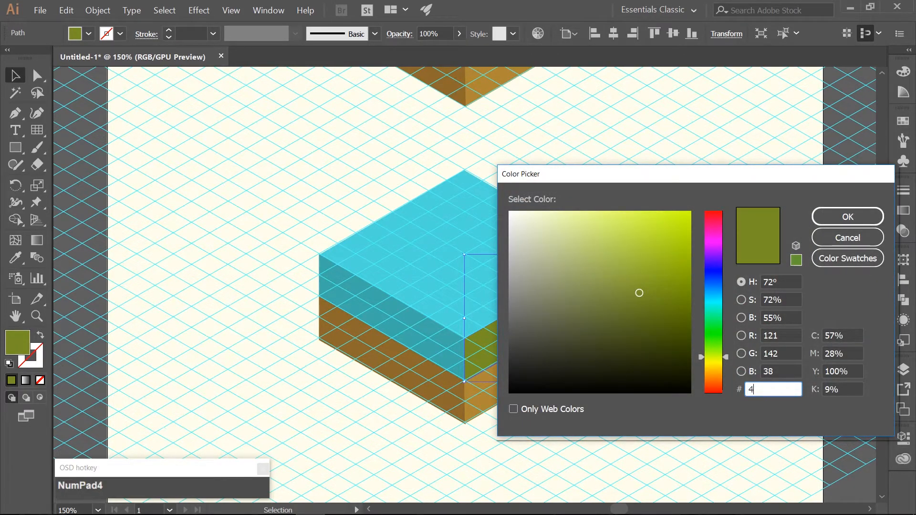
pyautogui.write('fc')
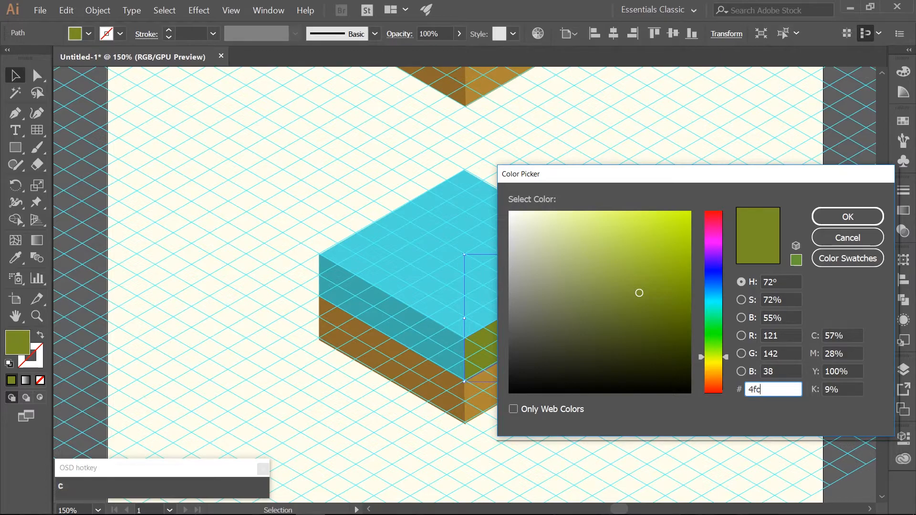
pyautogui.click(848, 217)
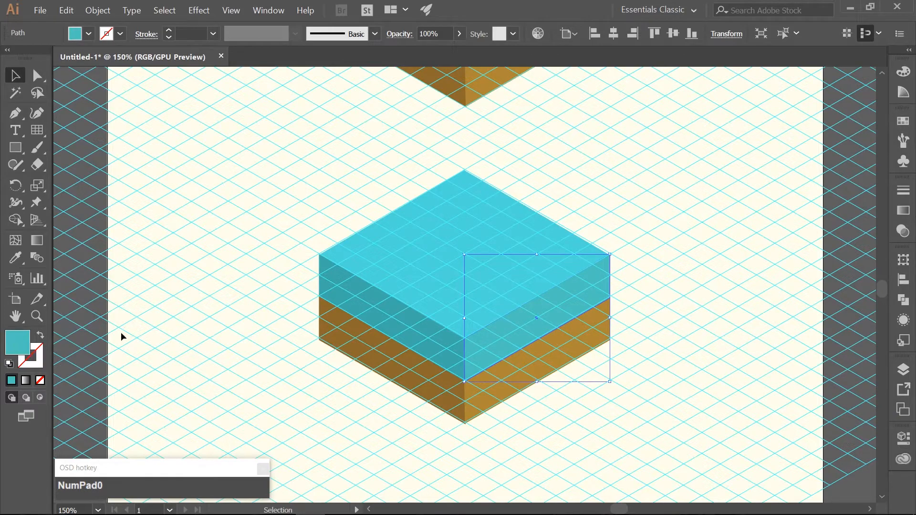
pyautogui.moveTo(341, 344)
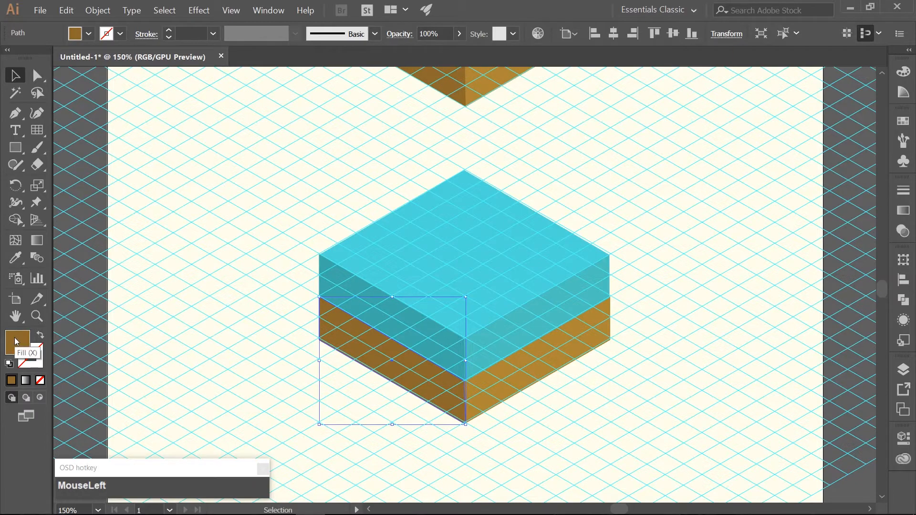
# - Refill the lower tile's dirt sides with brown #997631 on the left and c1934… on the right
pyautogui.doubleClick(16, 341)
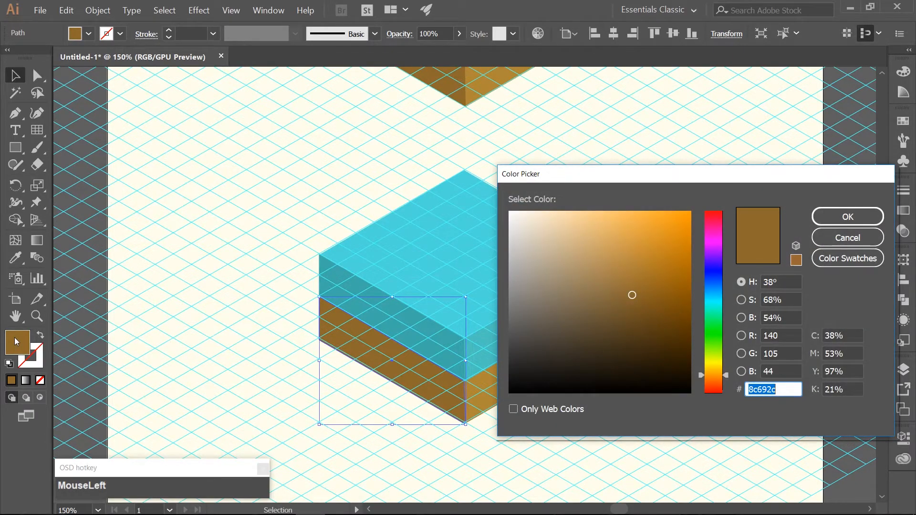
pyautogui.write('9')
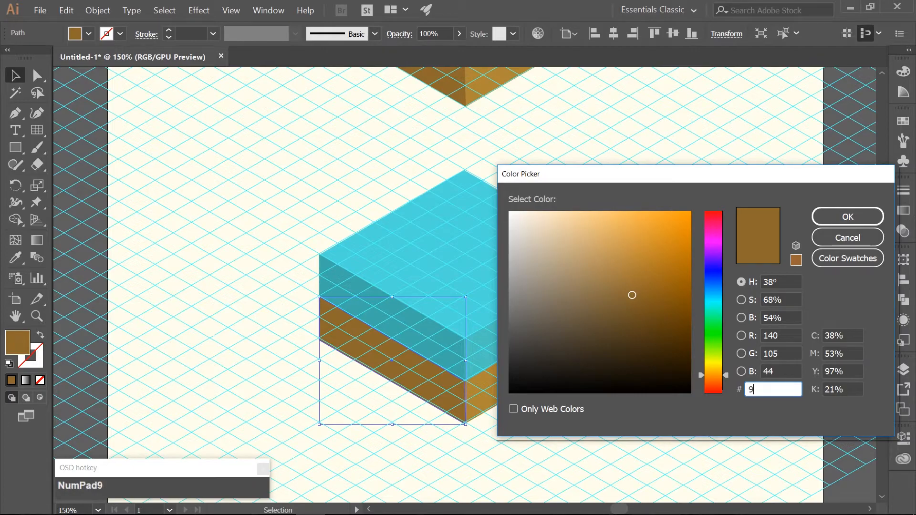
pyautogui.write('97631')
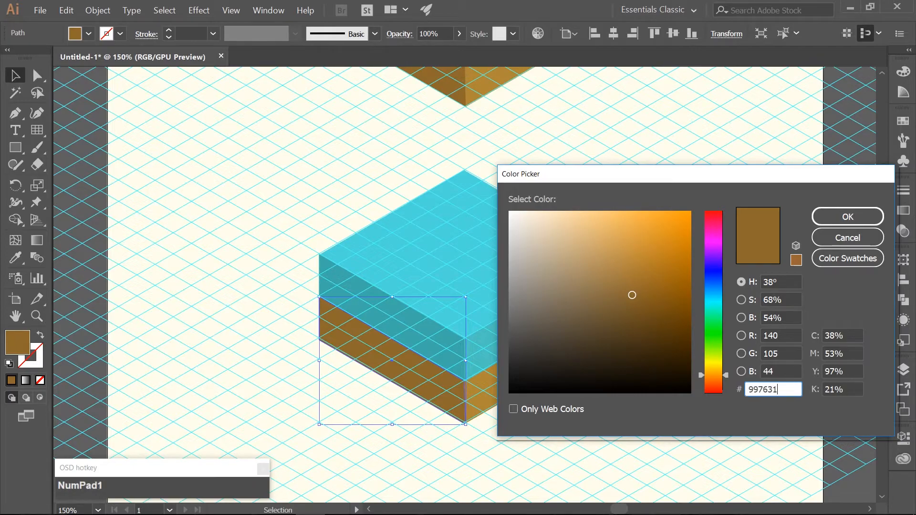
pyautogui.click(847, 217)
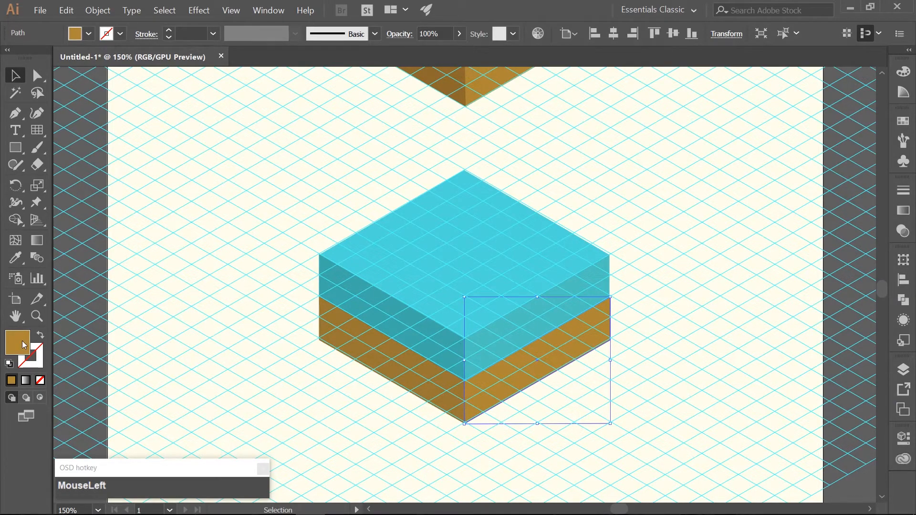
pyautogui.doubleClick(17, 345)
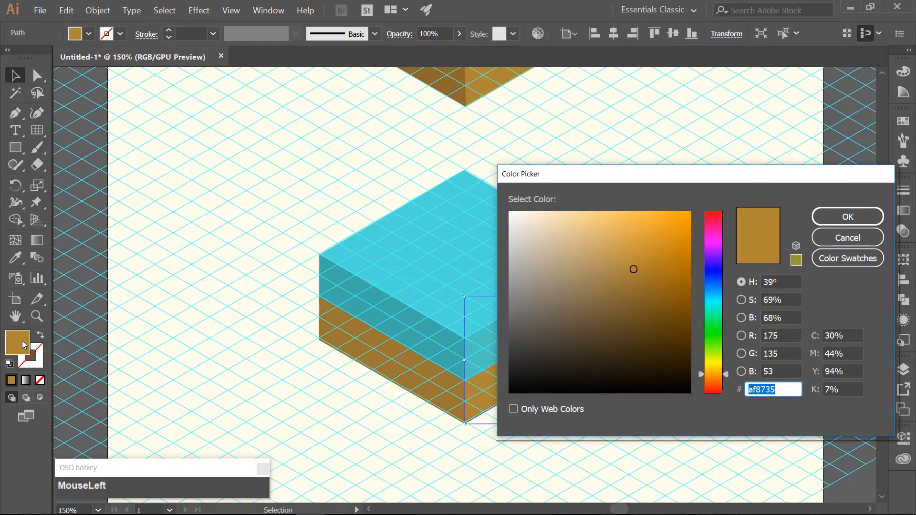
pyautogui.write('c1934')
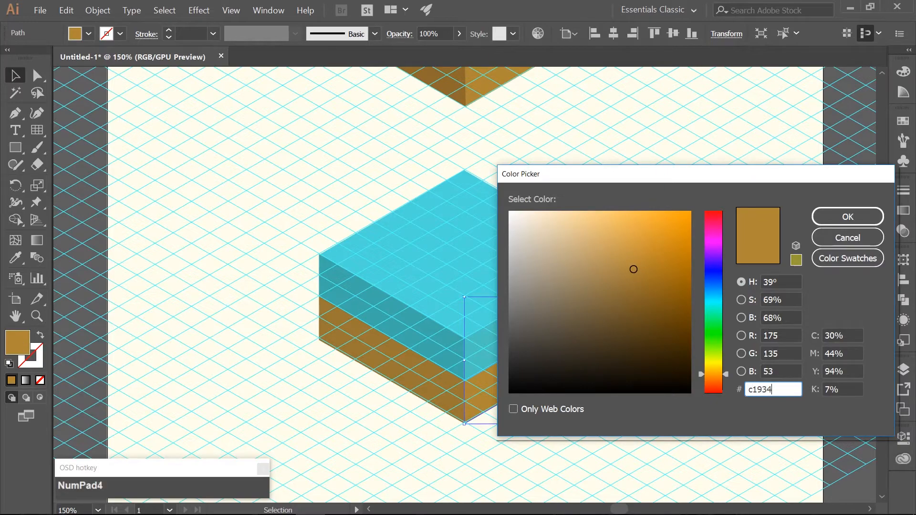
pyautogui.click(847, 216)
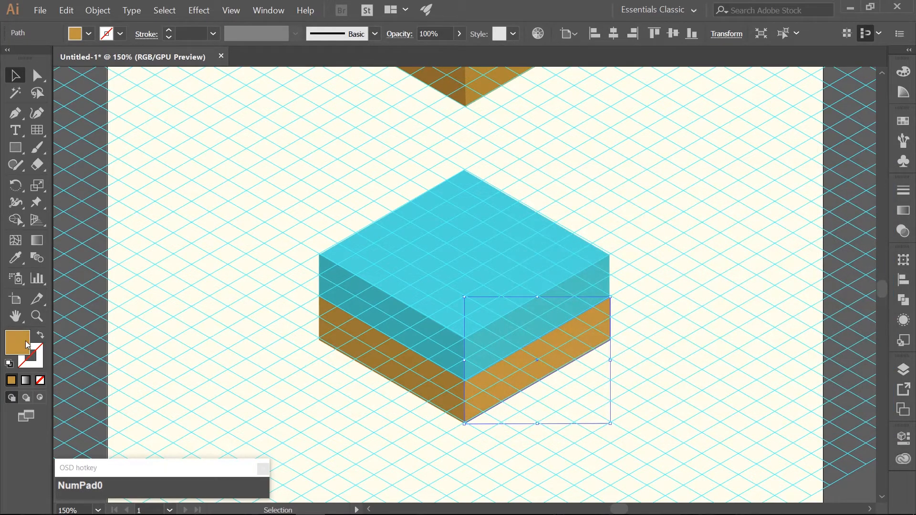
pyautogui.click(712, 336)
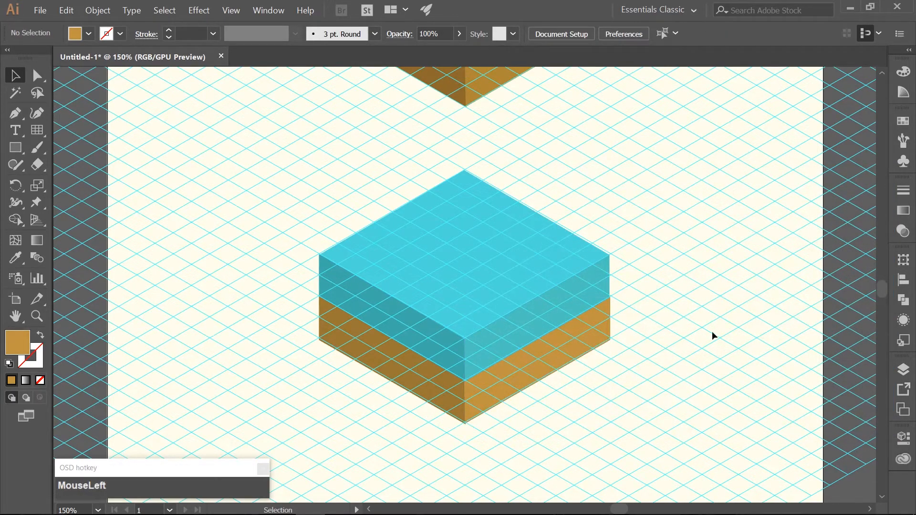
# - Hide the grid layer and fit the whole artboard in view
pyautogui.click(903, 368)
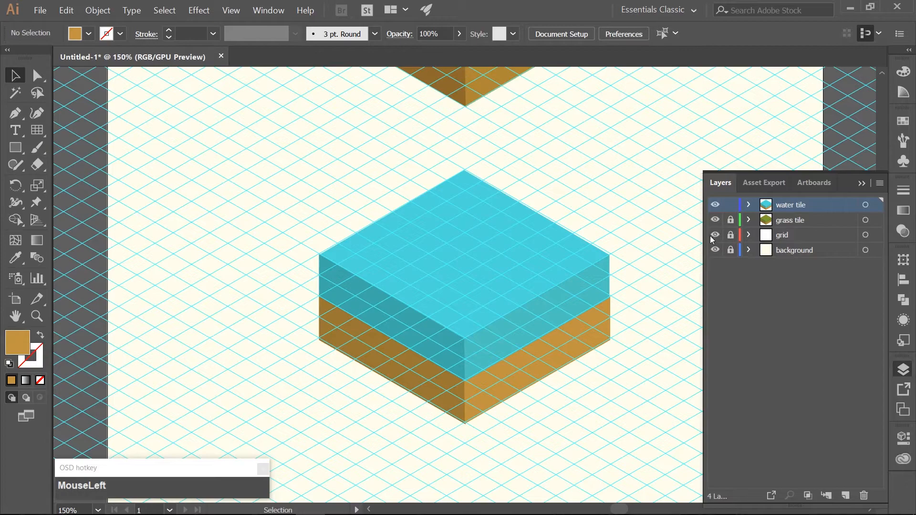
pyautogui.click(715, 235)
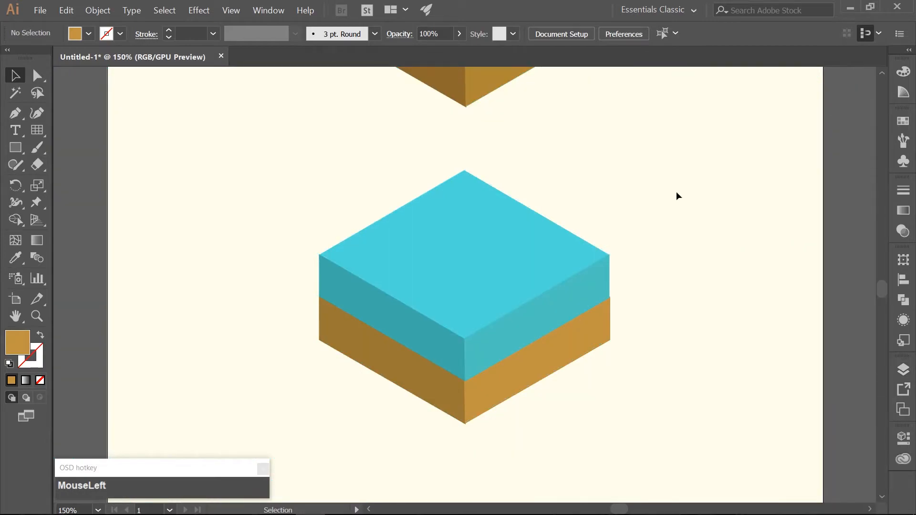
pyautogui.press('Ctrl+0')
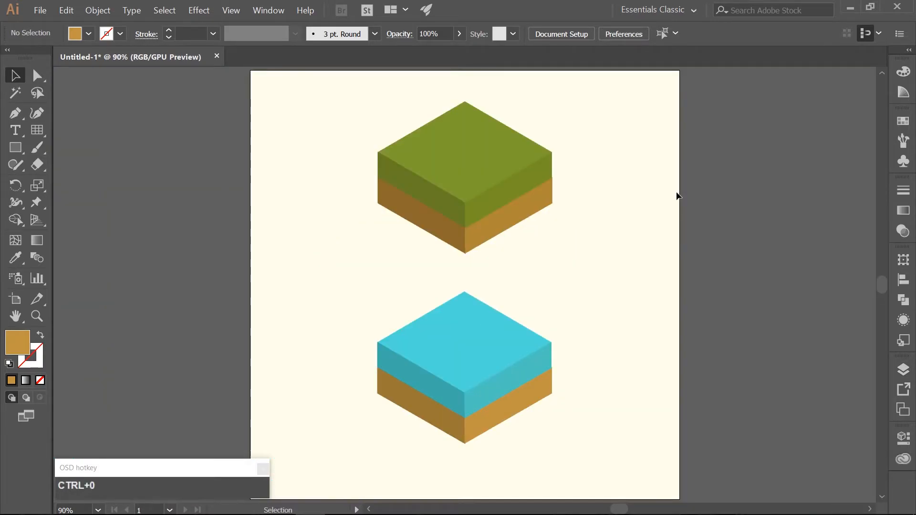
pyautogui.moveTo(724, 218)
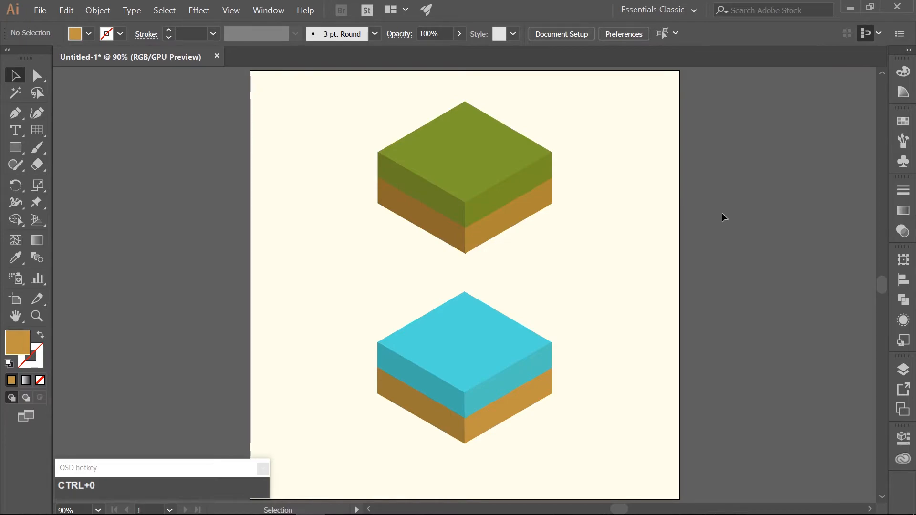